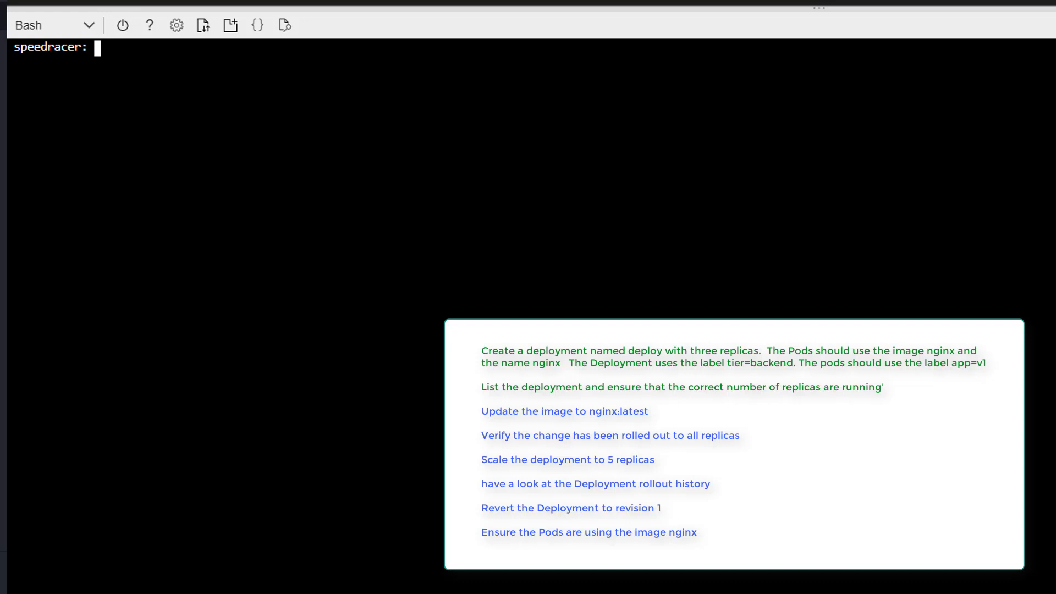
Write a client dry-run YAML manifest for deployment 'deploy' with image nginx to q11.yaml
type("kubec")
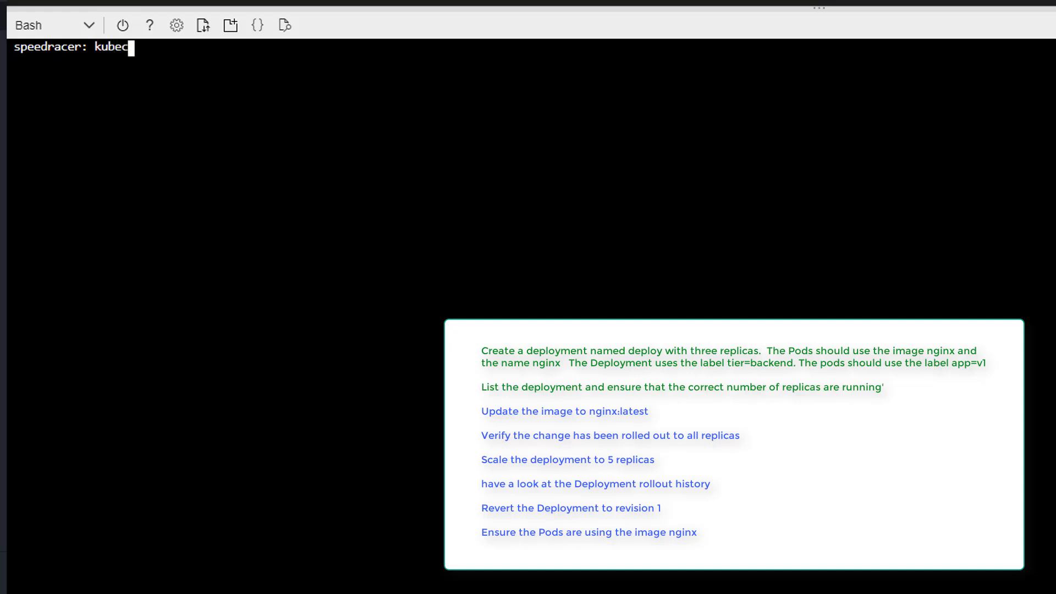
type("tl creeate deplo")
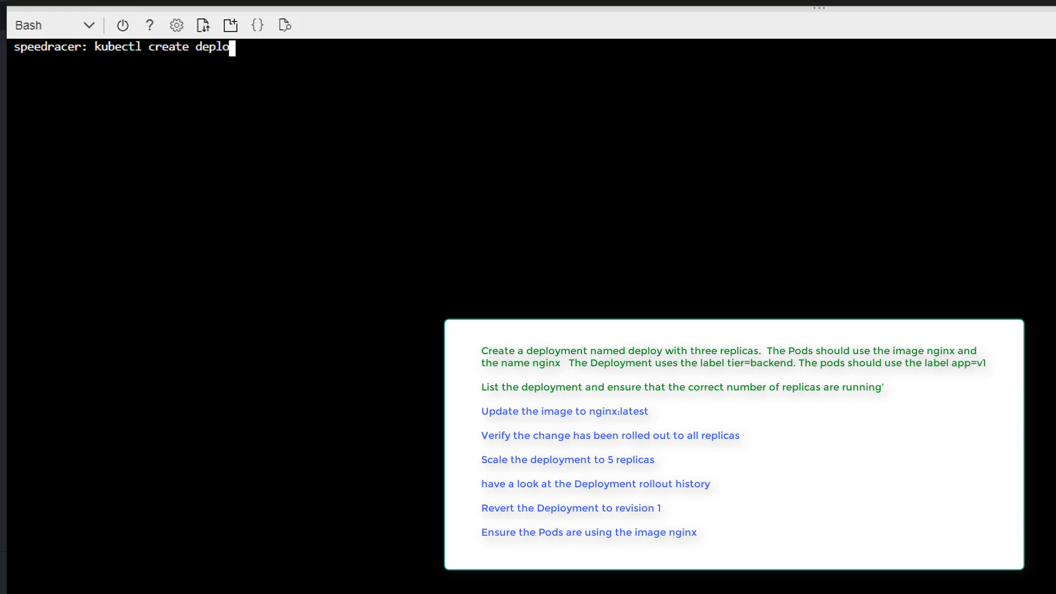
type("yment")
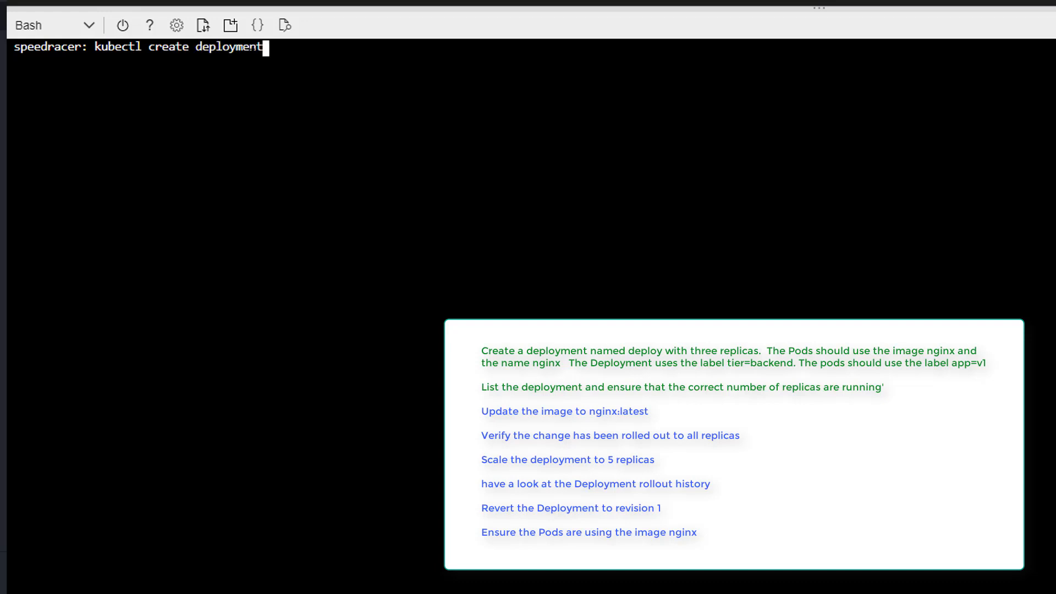
type("depl")
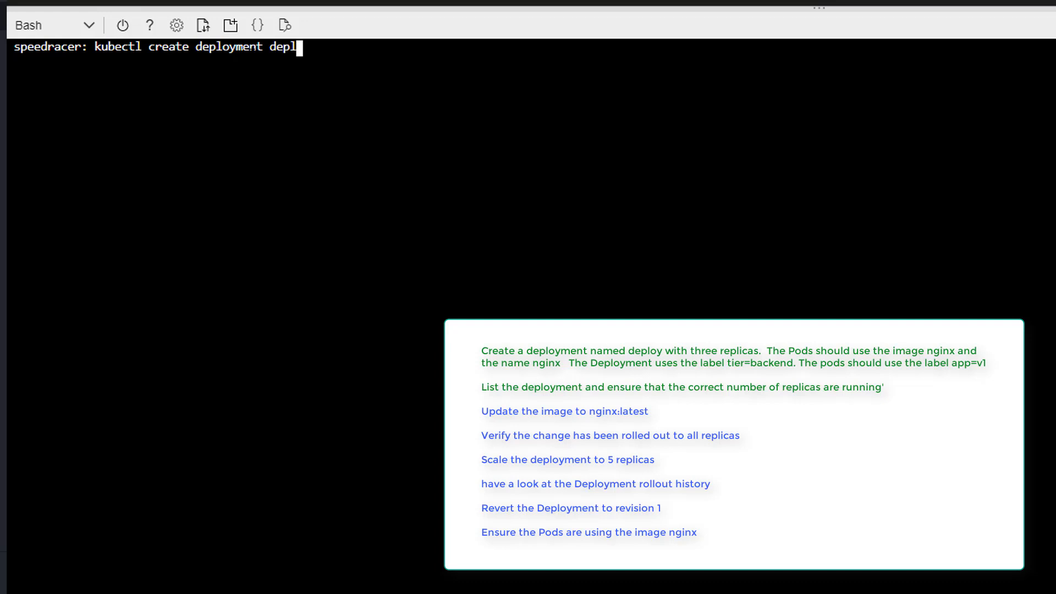
type("oy --i")
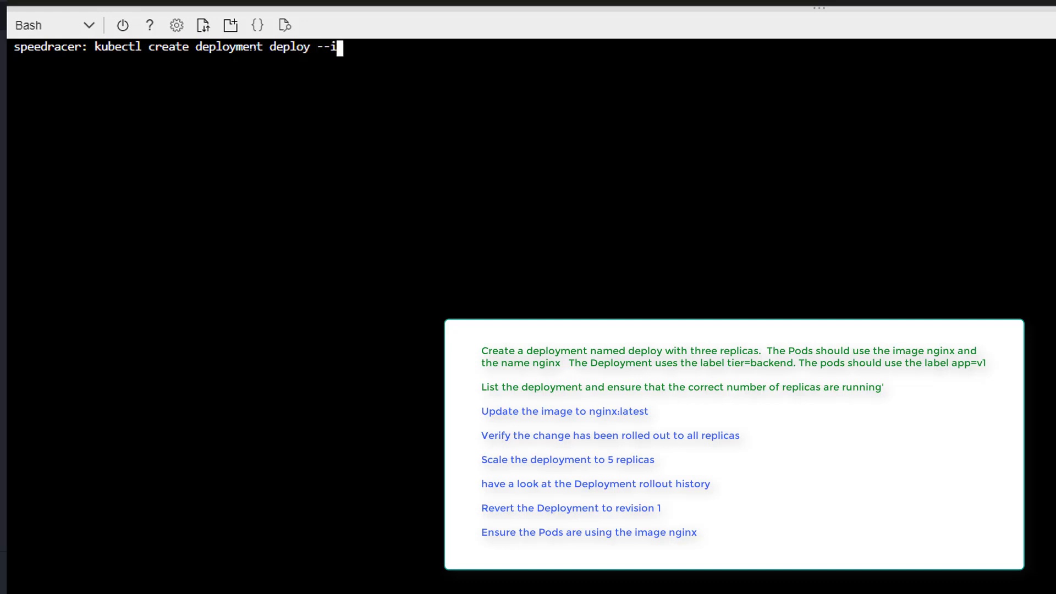
type("mage=nginx")
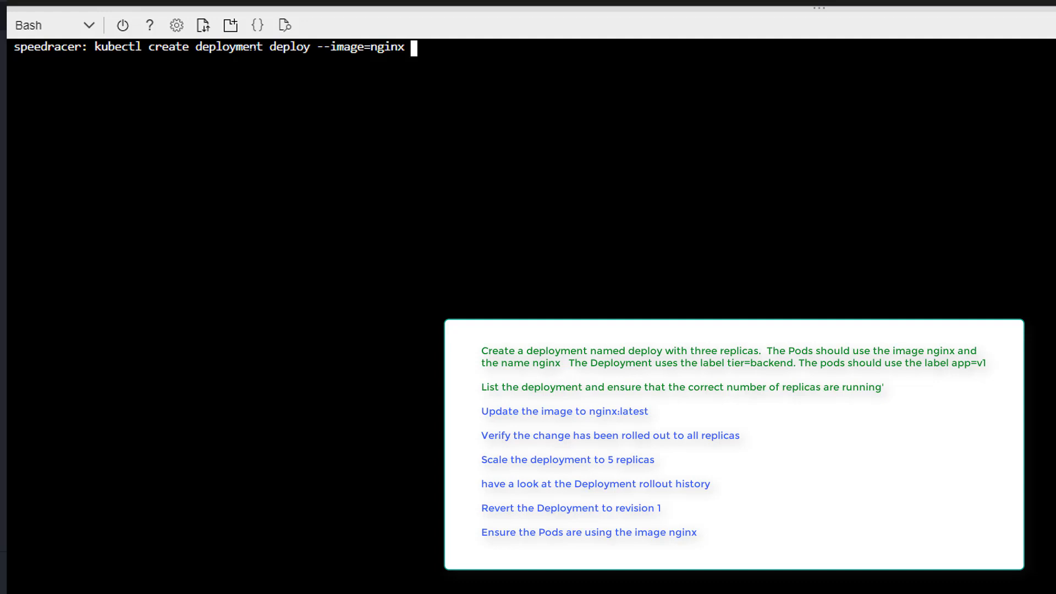
type("--dry-r")
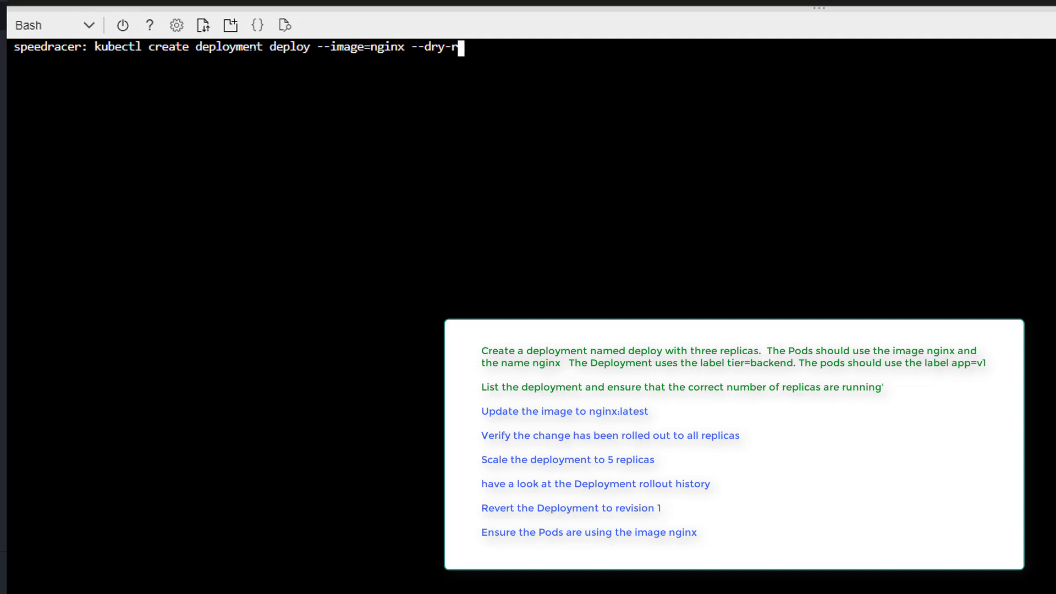
type("un=cl")
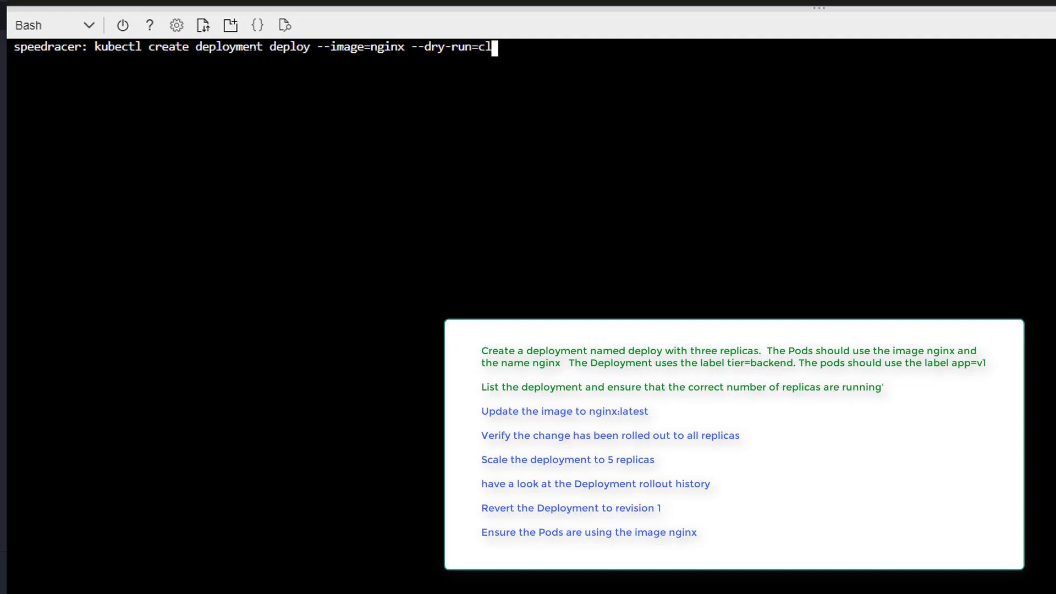
type("i")
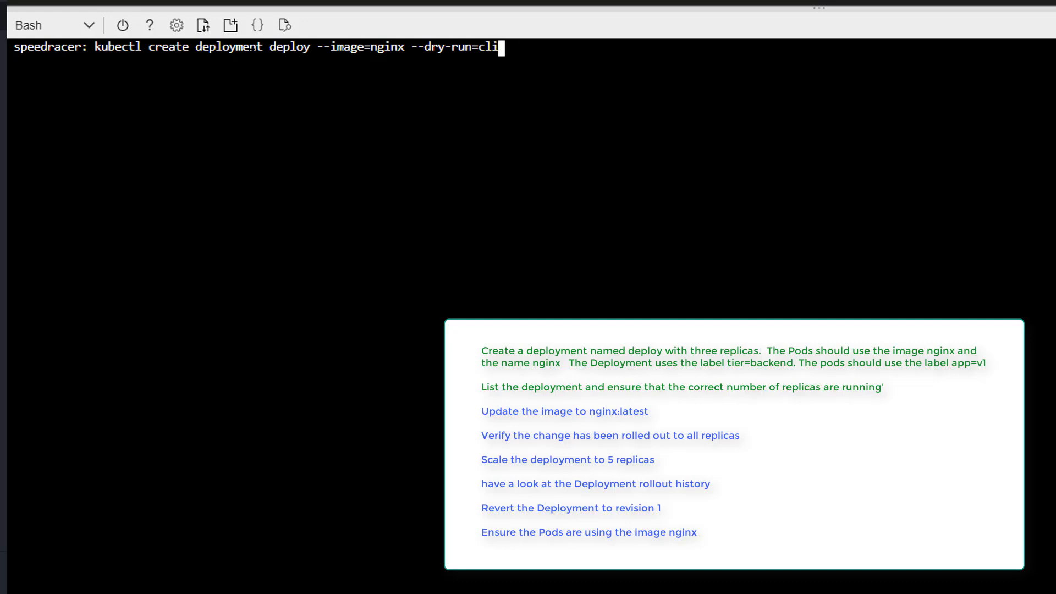
type("ent --o")
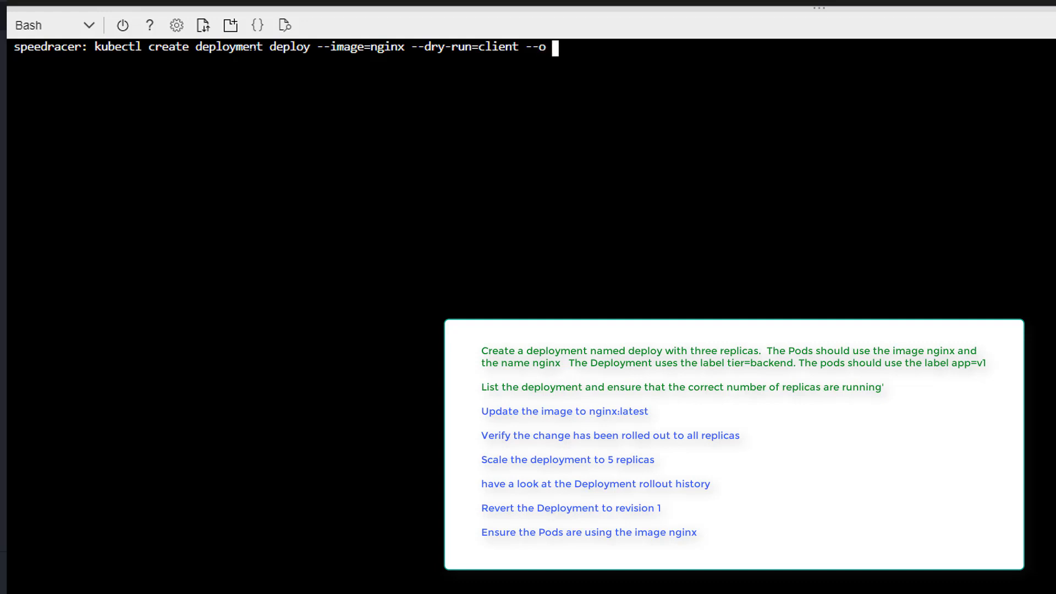
key("BackSpace")
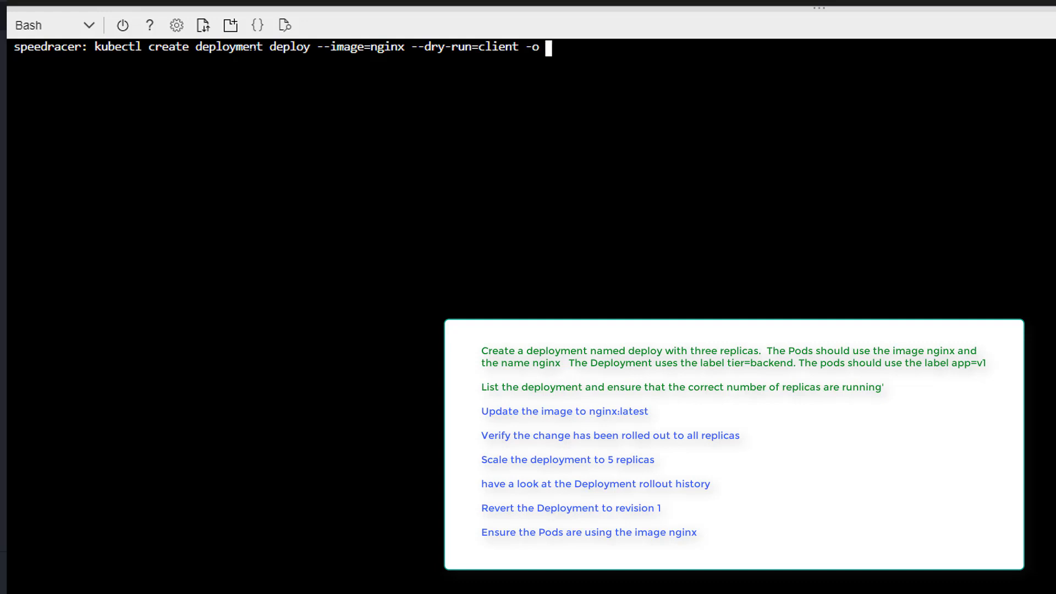
type("yaml >")
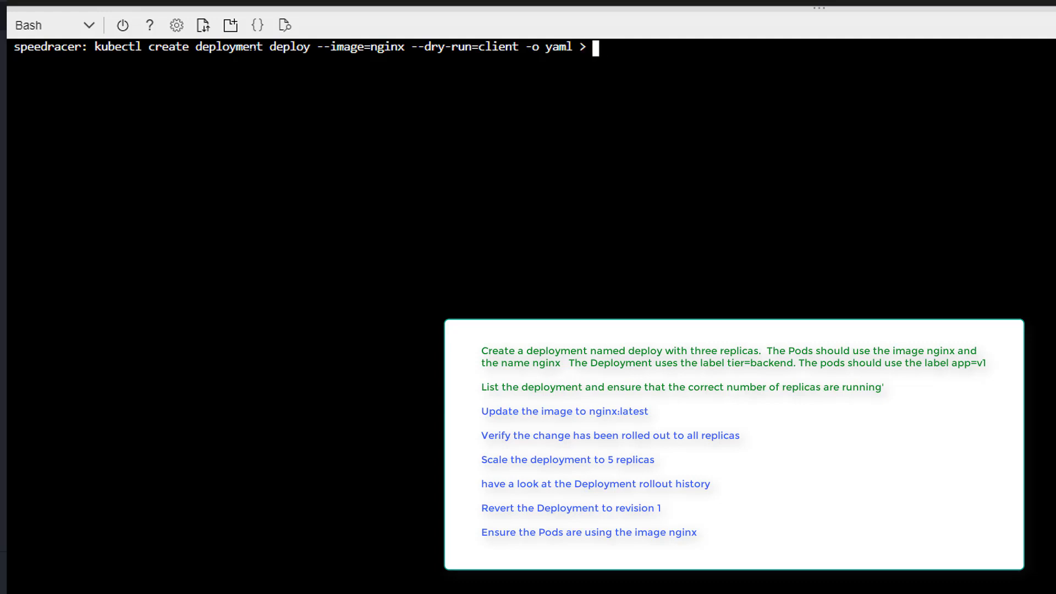
type("q11.ya")
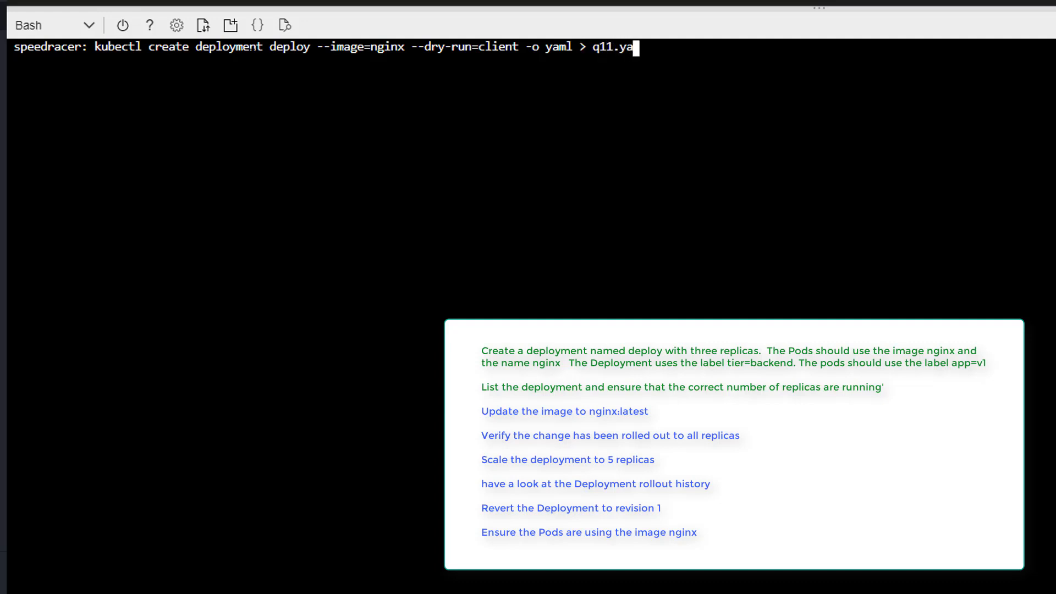
key("Return")
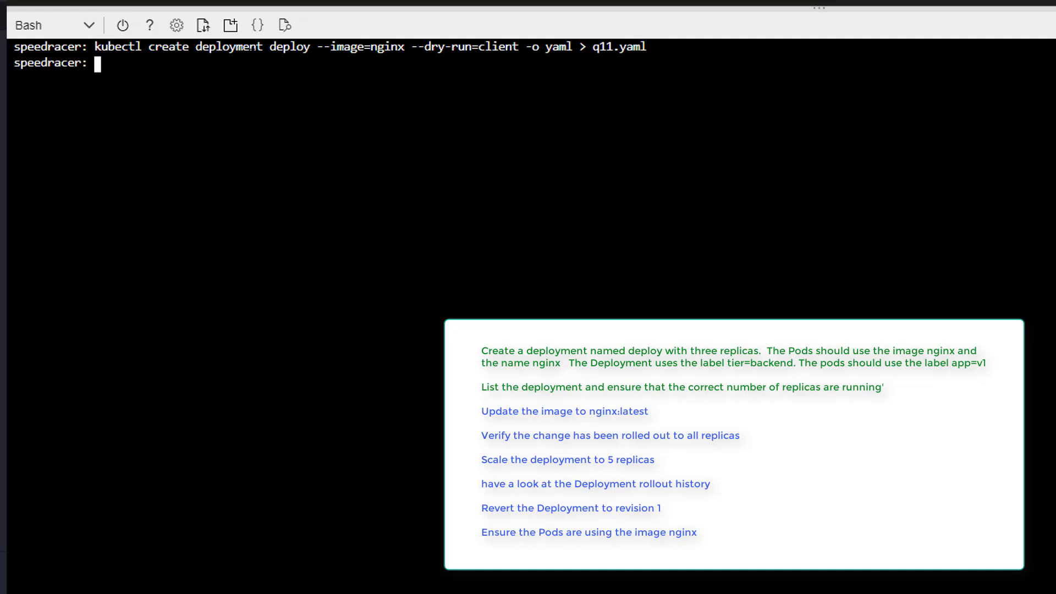
type("code 1")
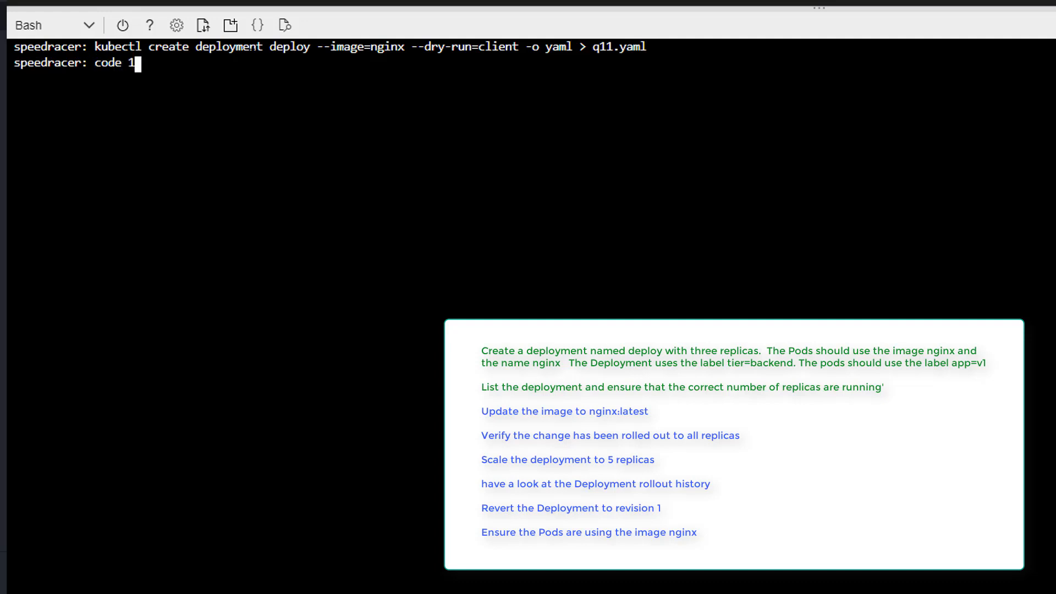
Open q11.yaml in the editor and change the deploy label to tier: backend
type("q11.")
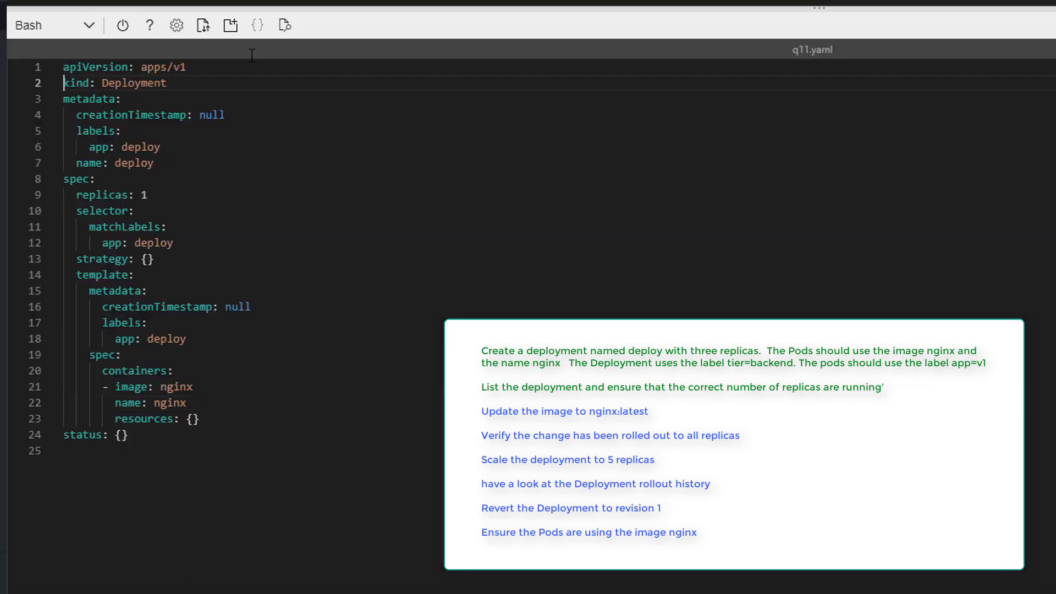
left_click(88, 131)
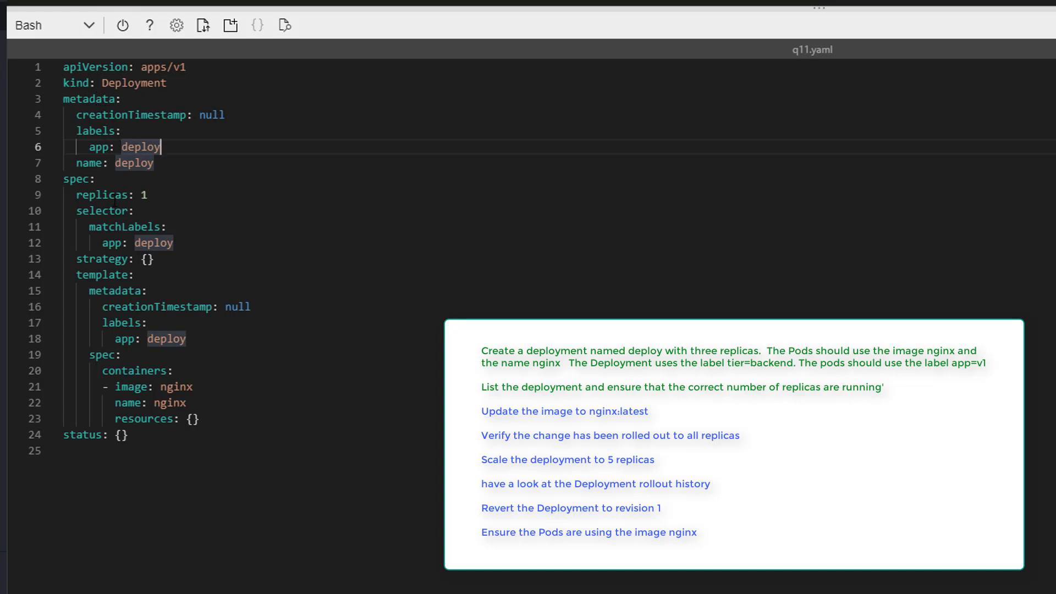
mouse_move(191, 147)
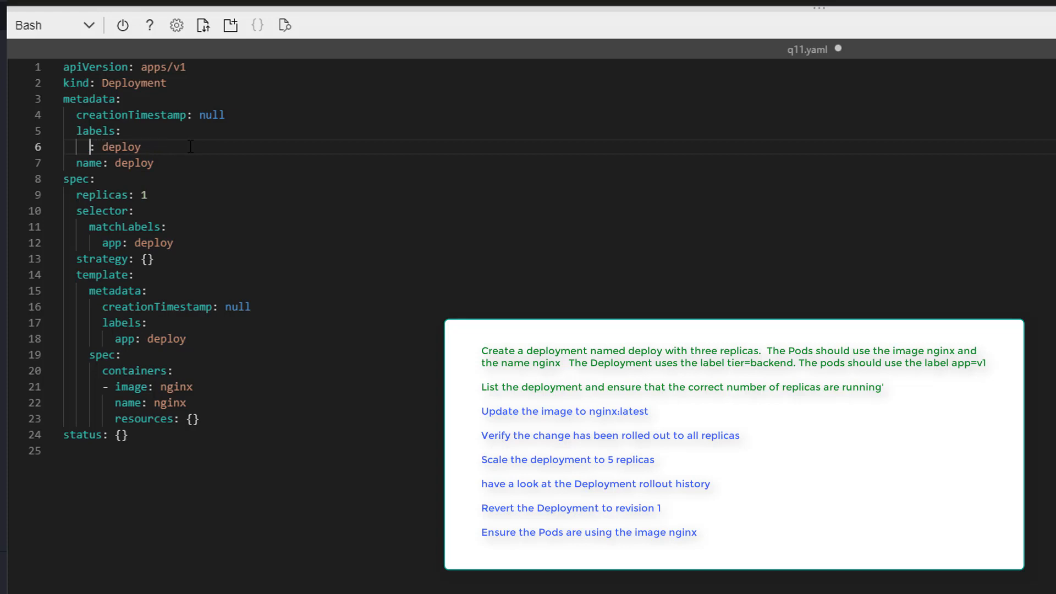
type("tier")
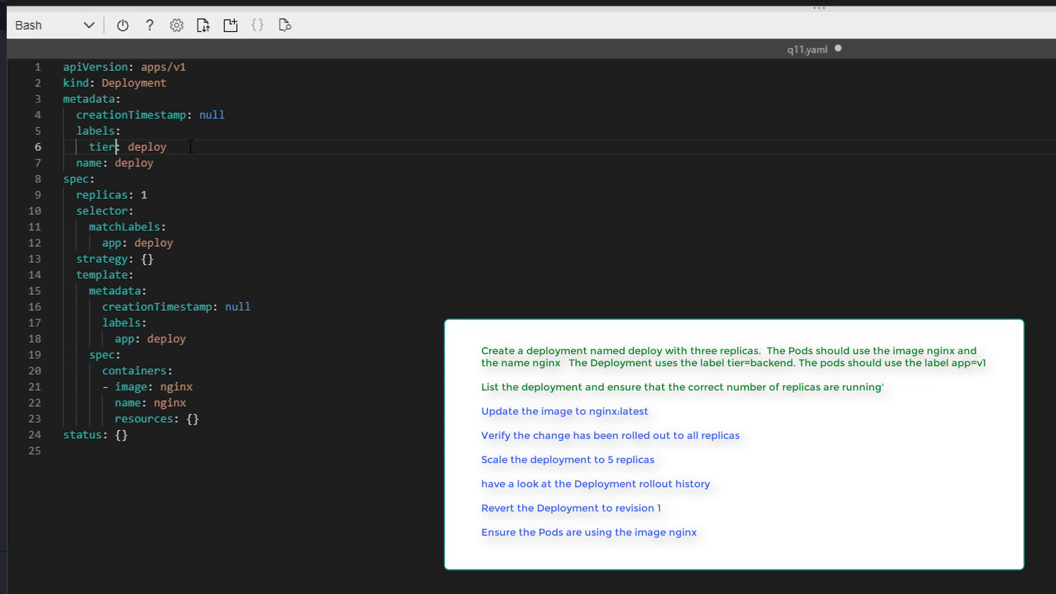
key("Backspace")
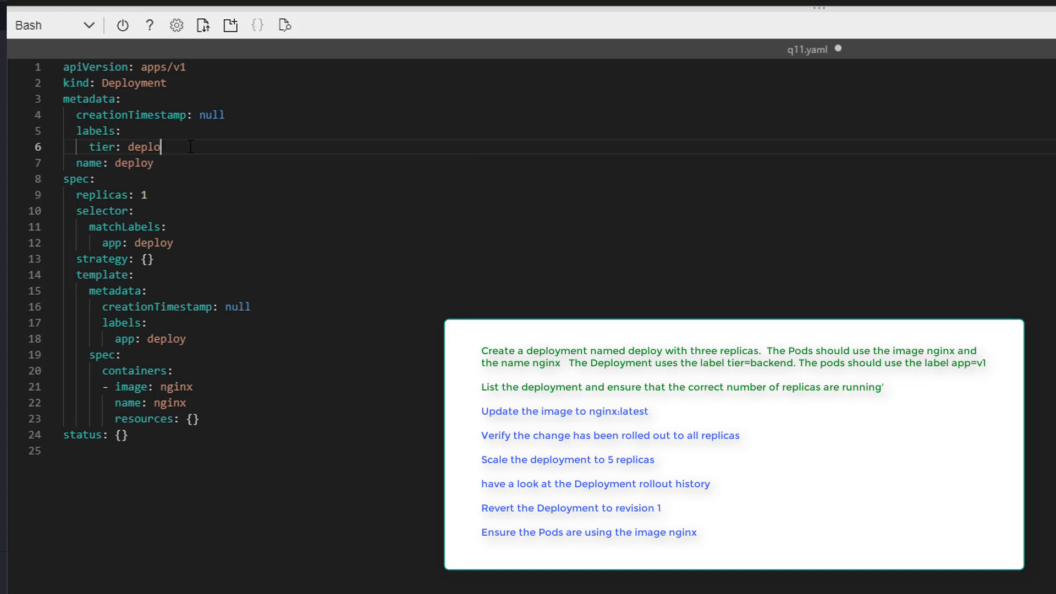
type("back")
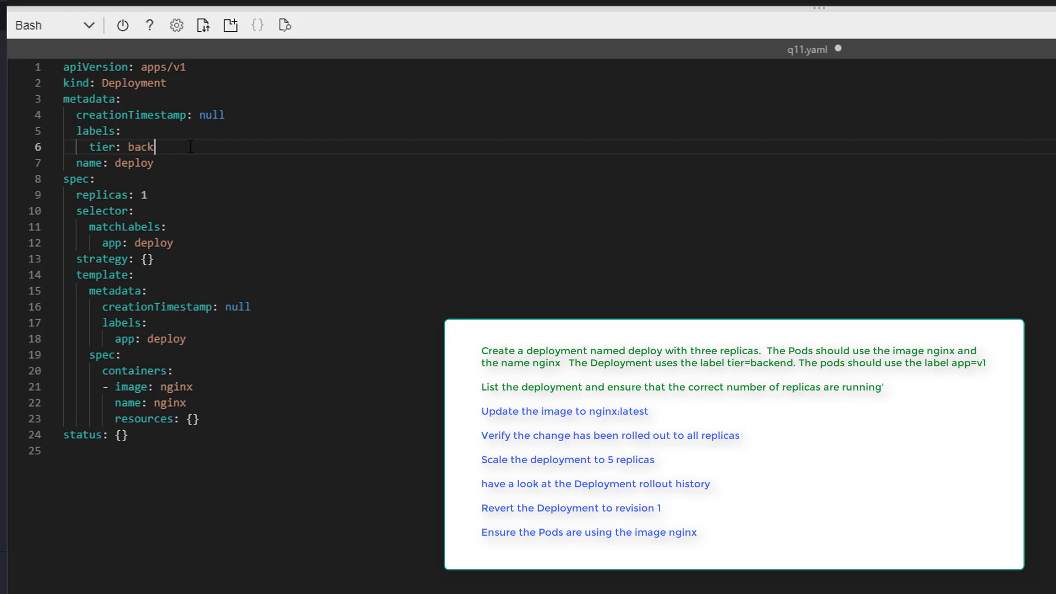
type("end")
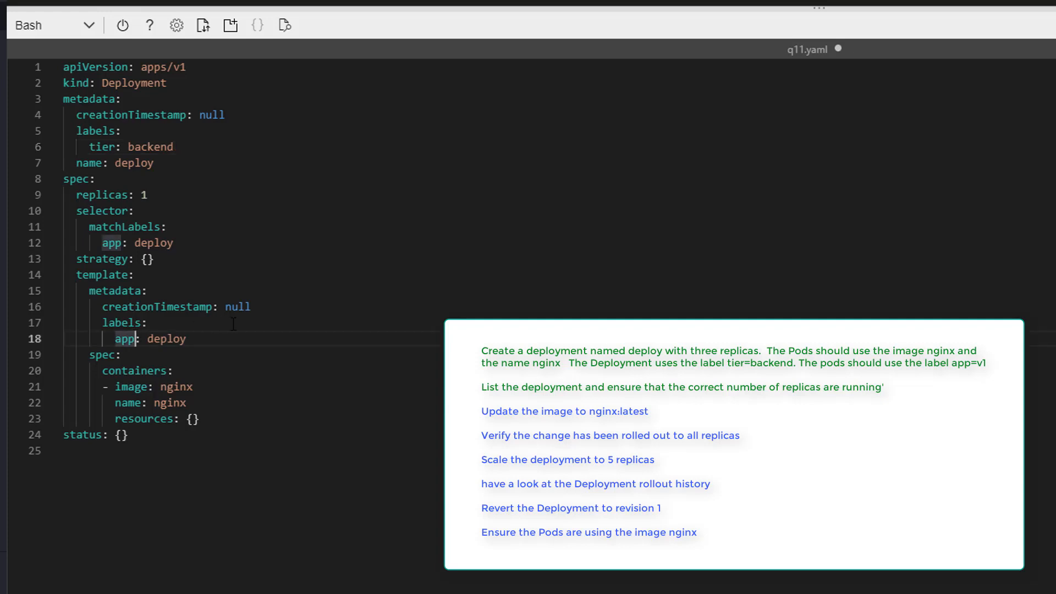
Set the pod label to app: v1 and replicas to 3
double_click(166, 338)
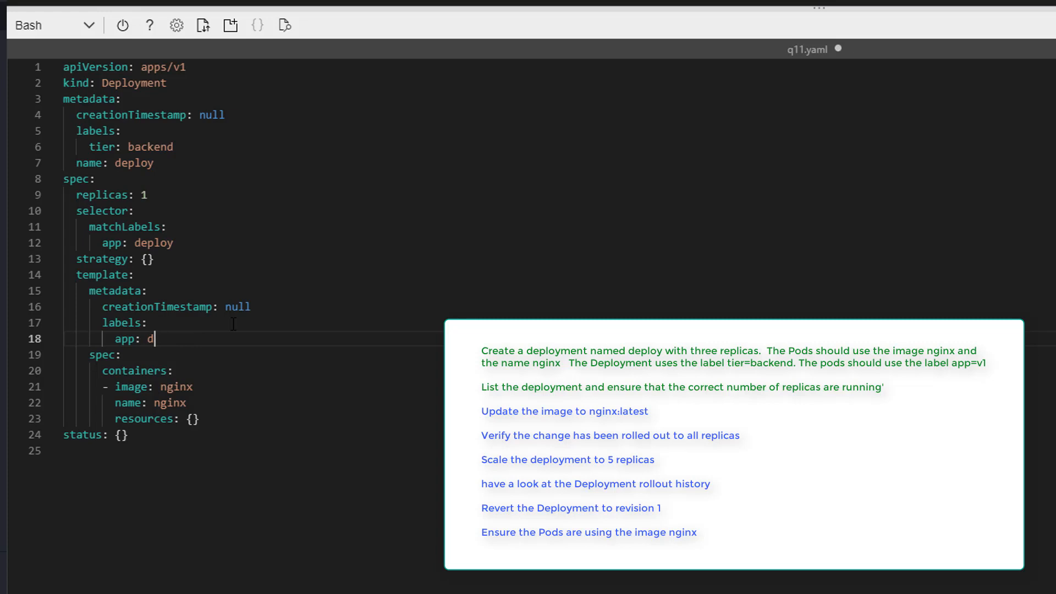
type("v1")
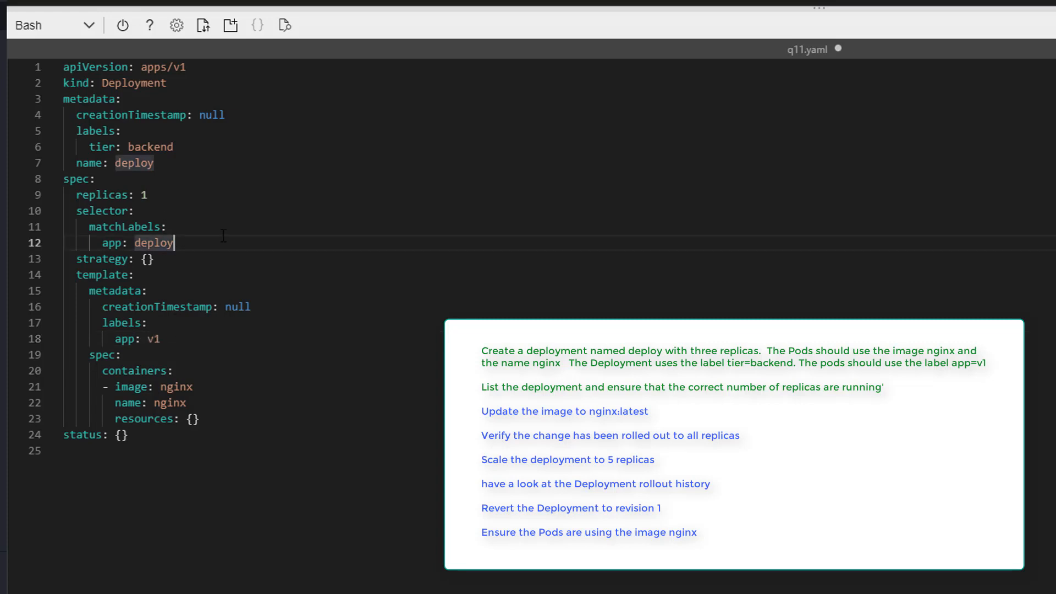
type("v")
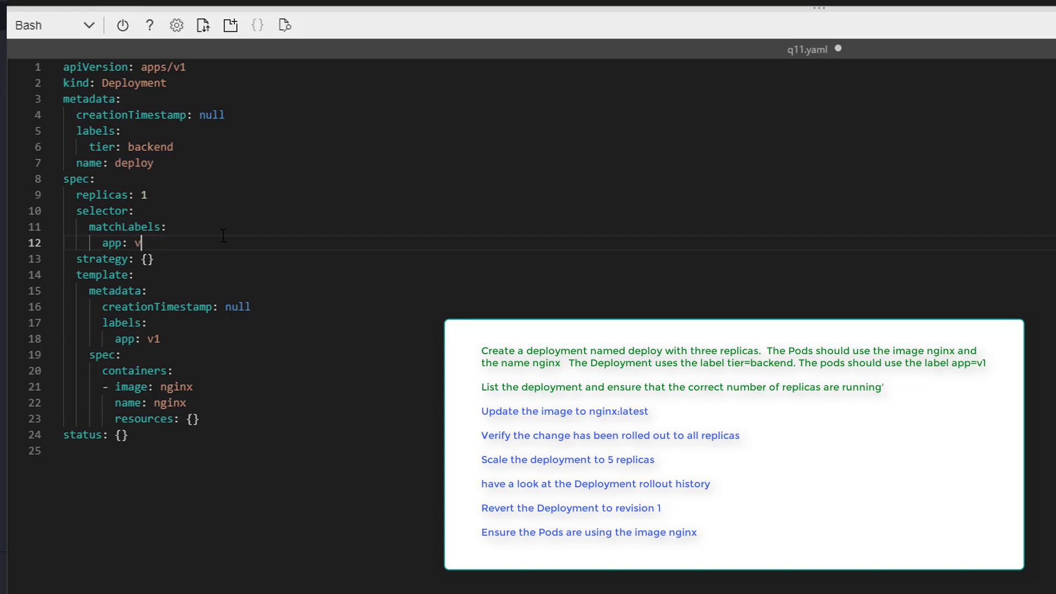
left_click(148, 194)
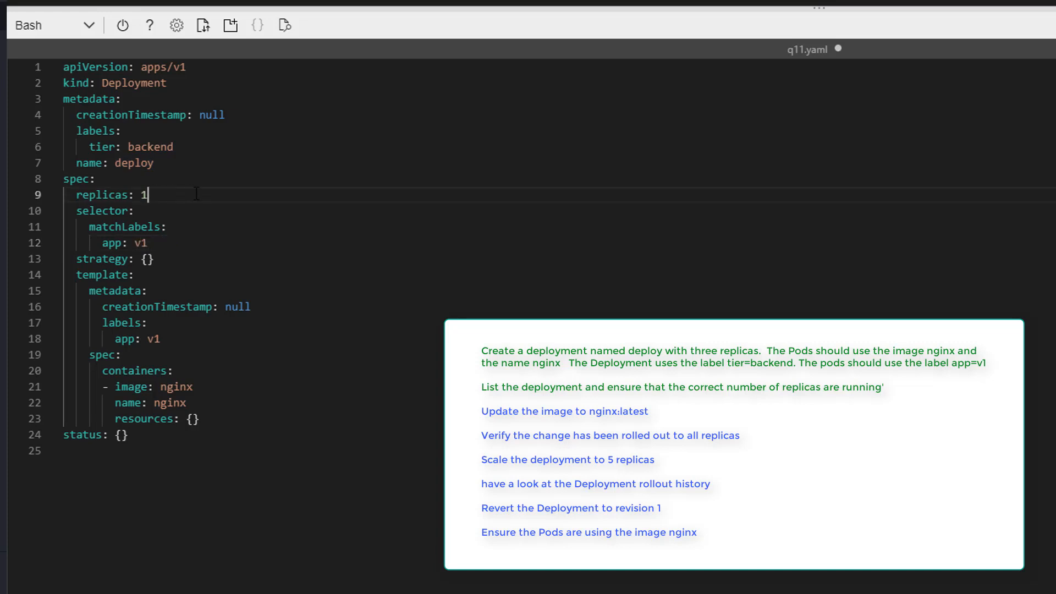
type("3")
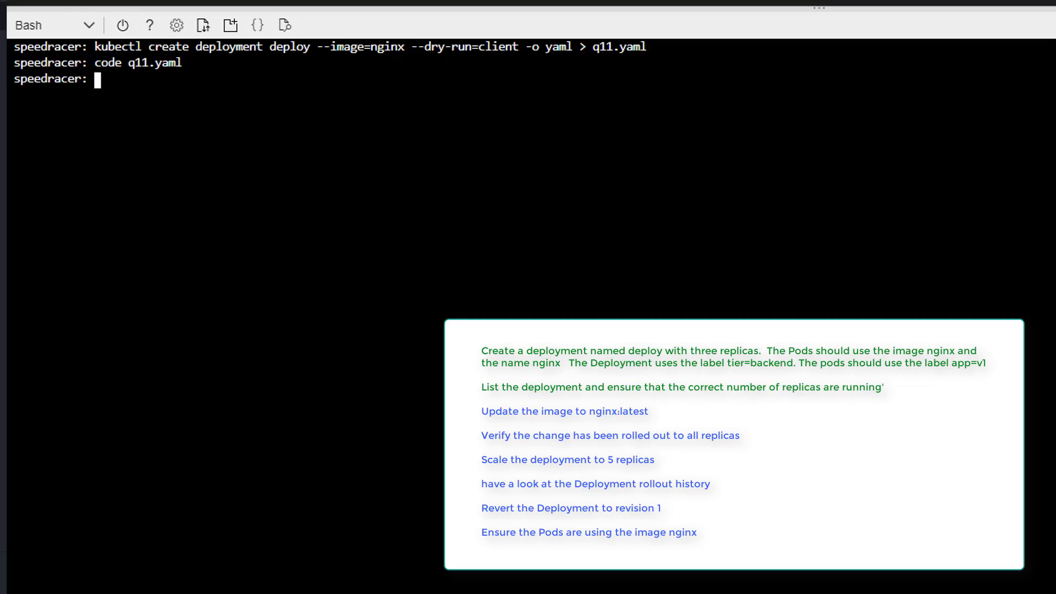
Create the deploy Deployment with kubectl create -f q11.yaml
type("kubec")
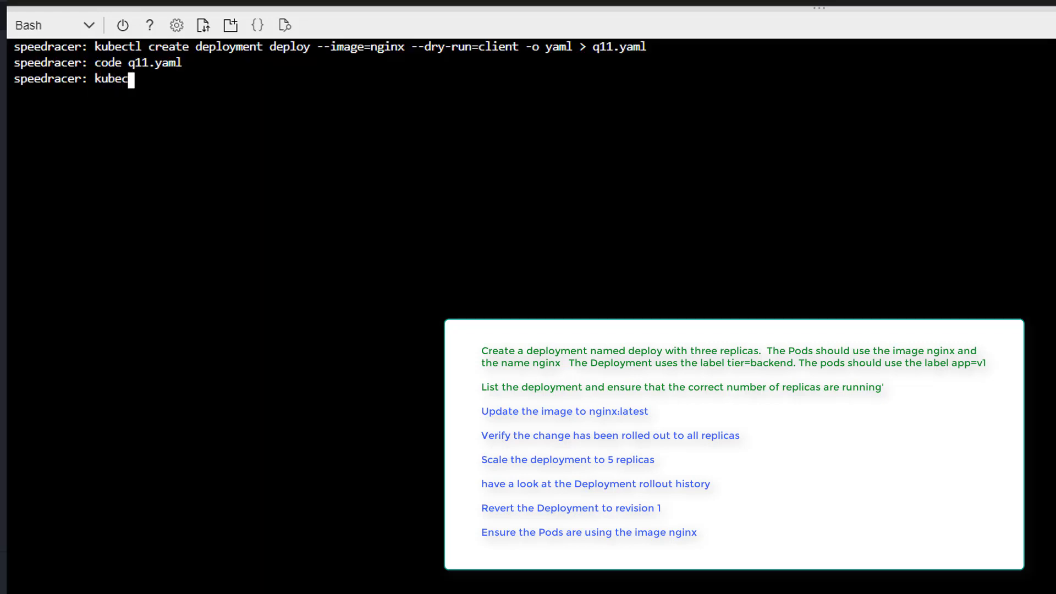
type("tl crea")
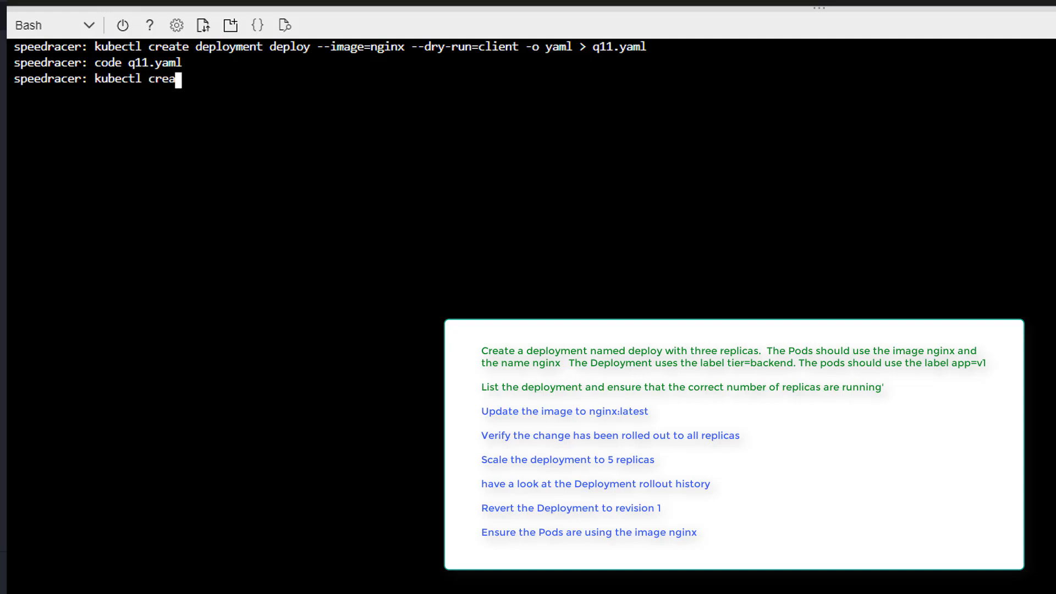
type("te -f")
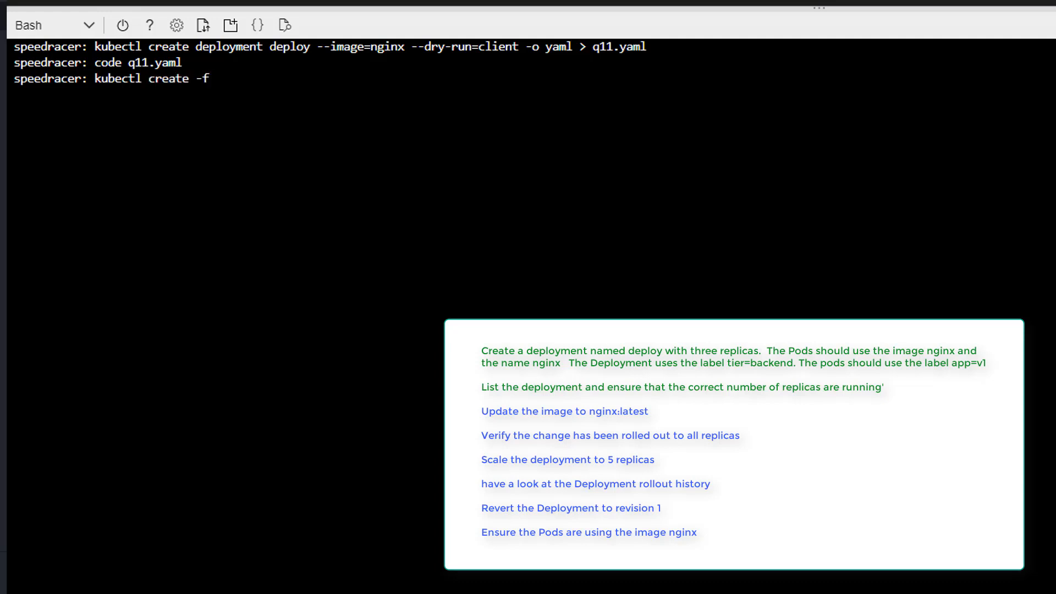
type("q11.yaml")
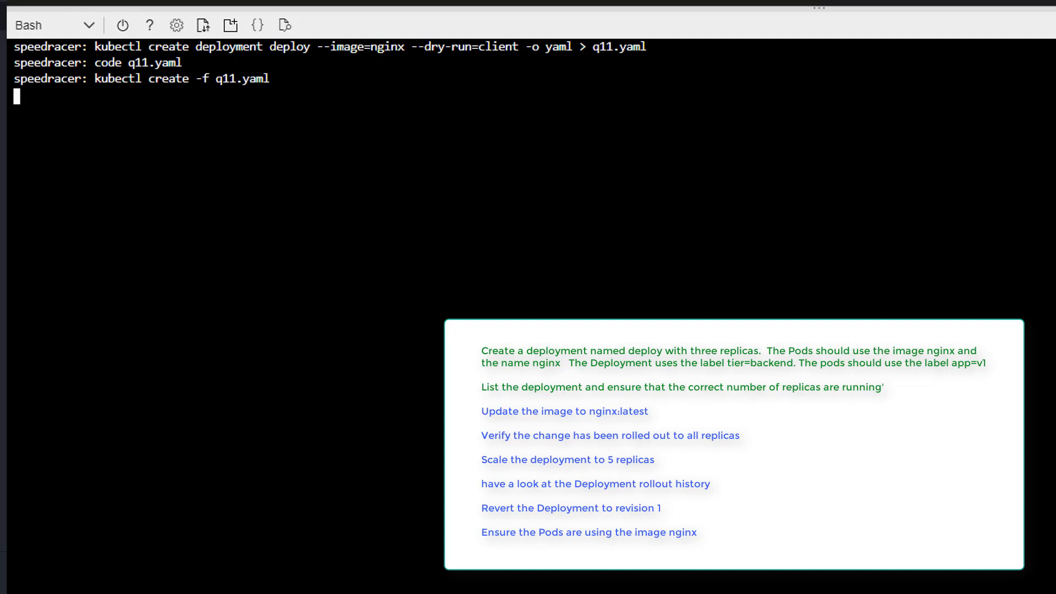
key("Return")
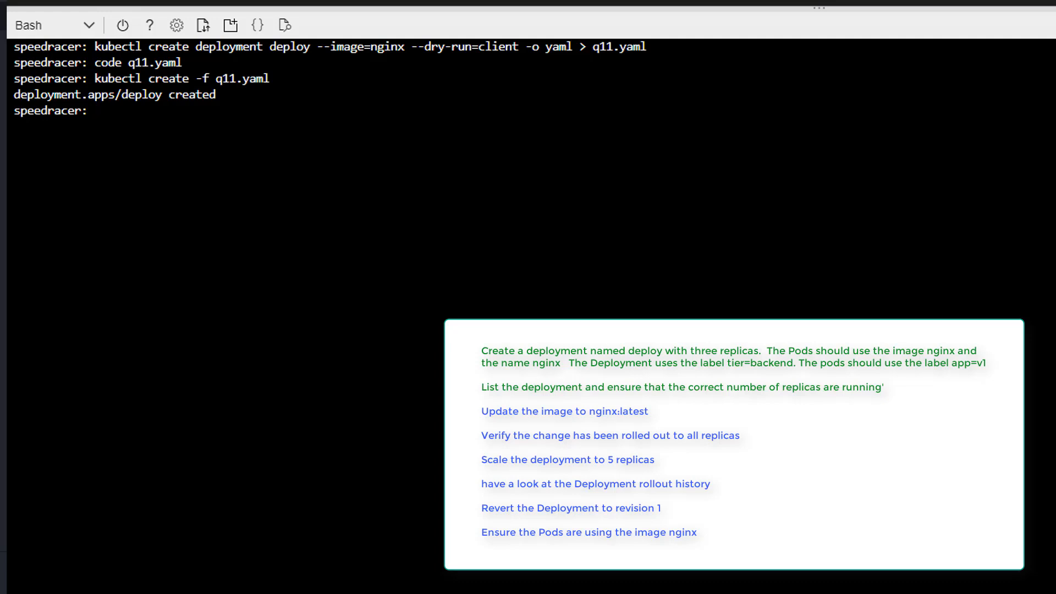
Check that the deploy Deployment shows 3/3 replicas ready
type("kubectl g")
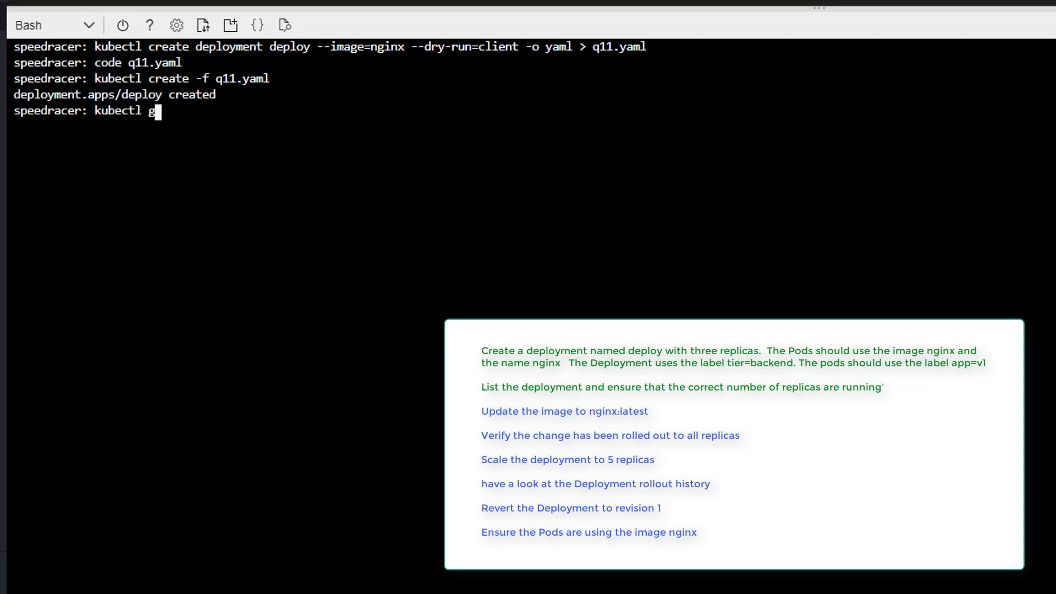
type("et deployments.apps")
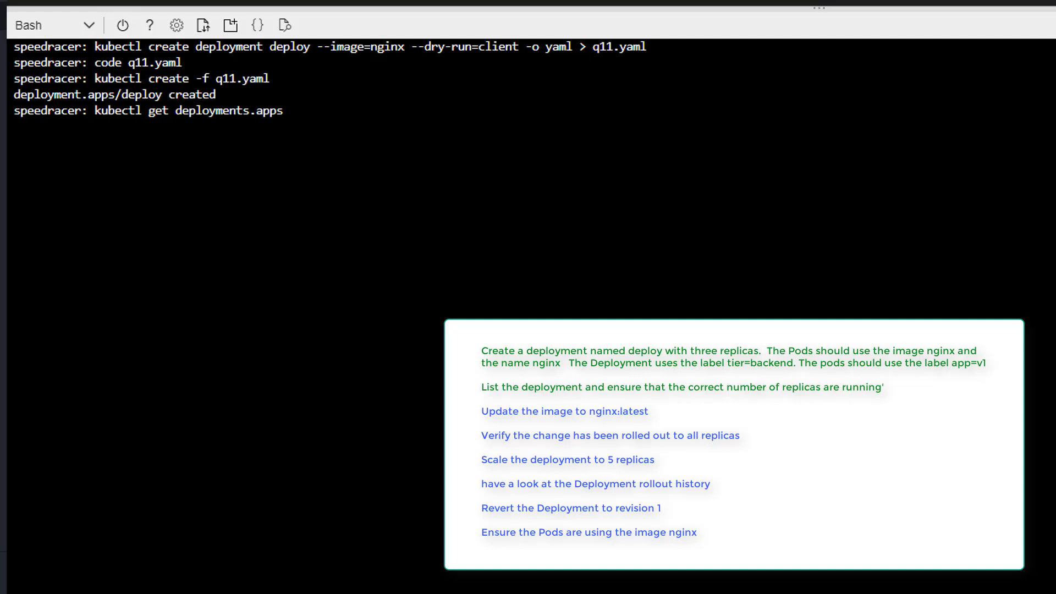
type("depl")
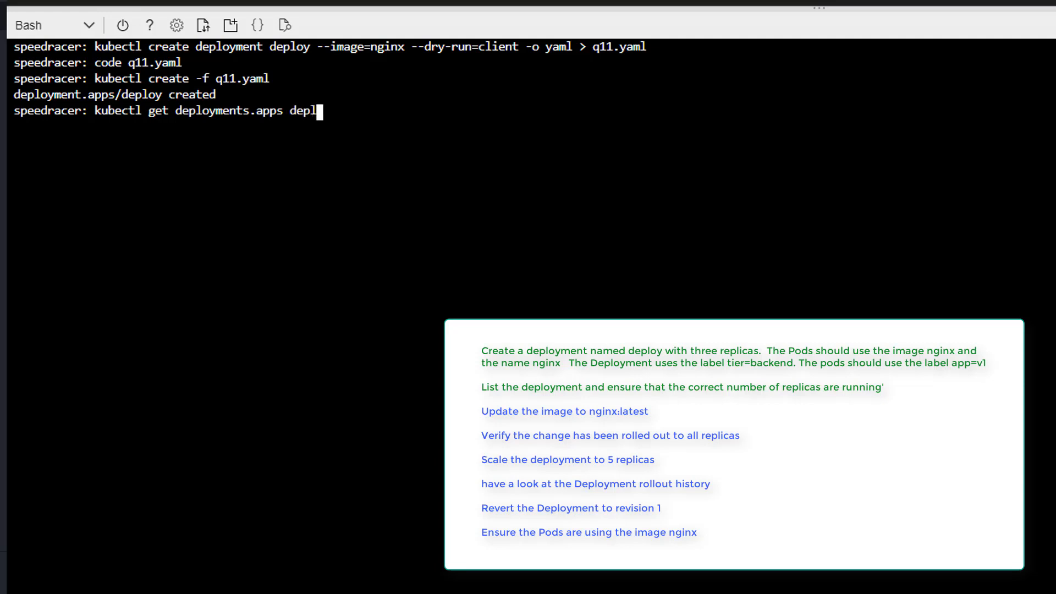
key("Return")
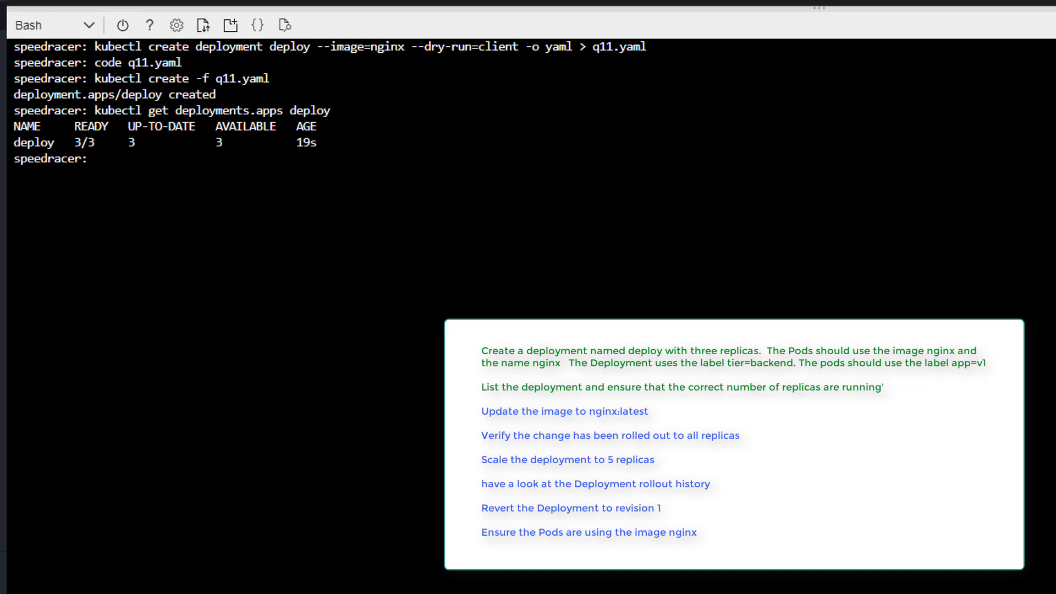
List the running pods with kubectl get pods
type("kubectl")
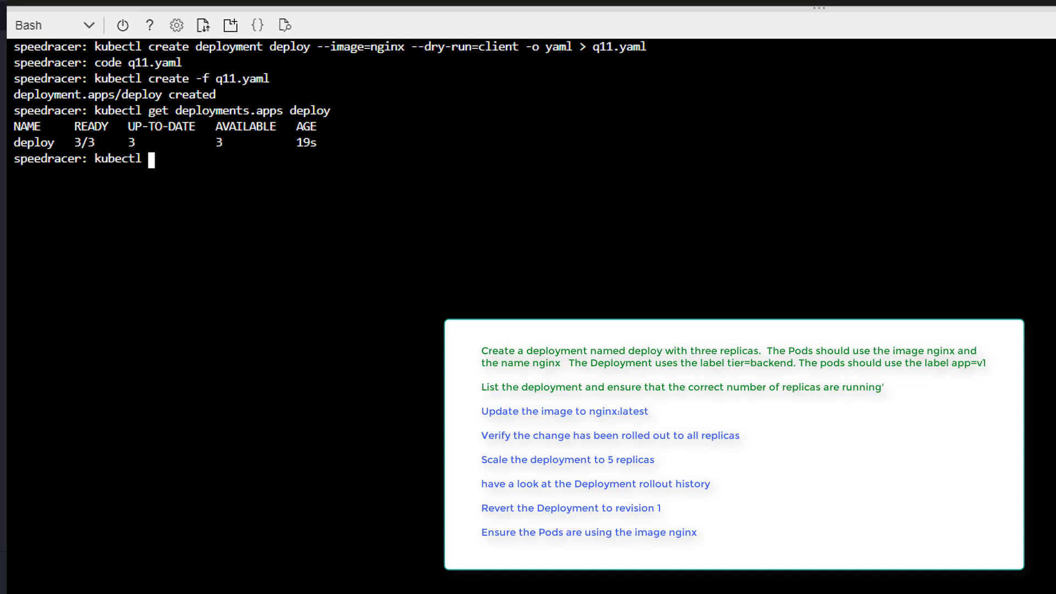
type("get pods")
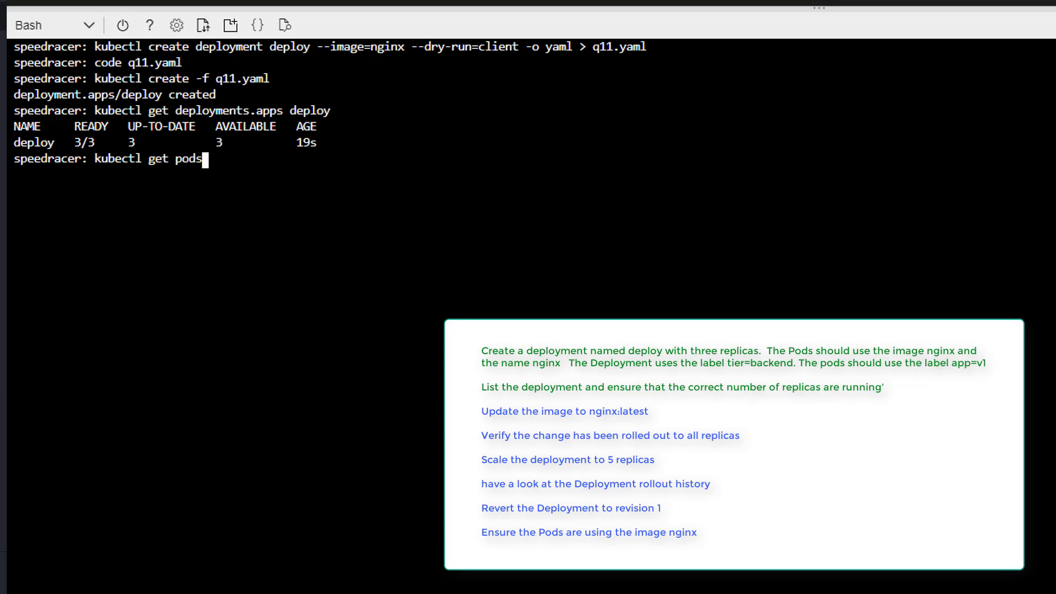
key("Return")
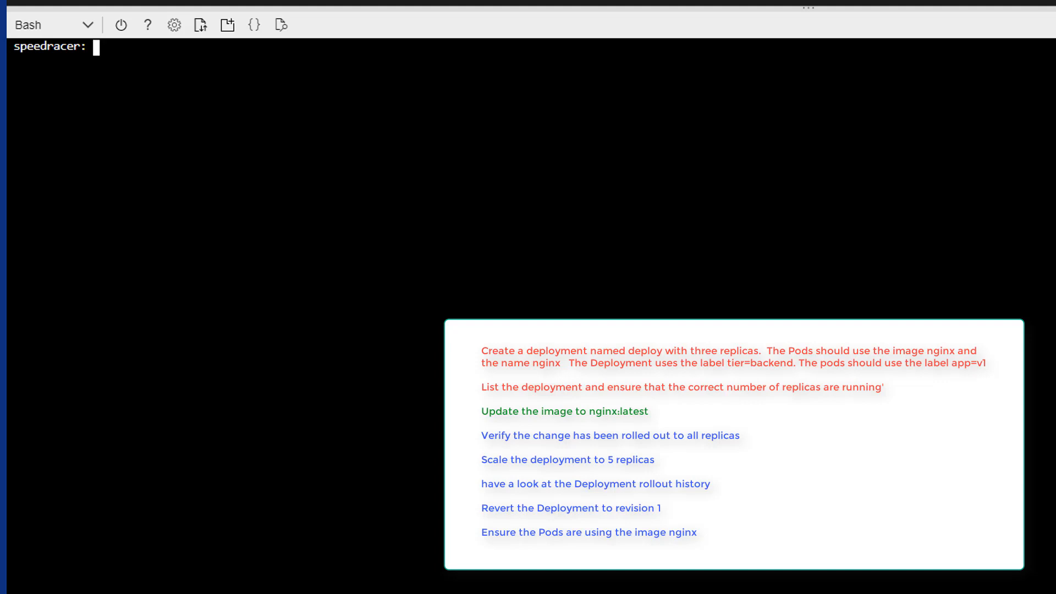
Show the help for kubectl set
type("kube")
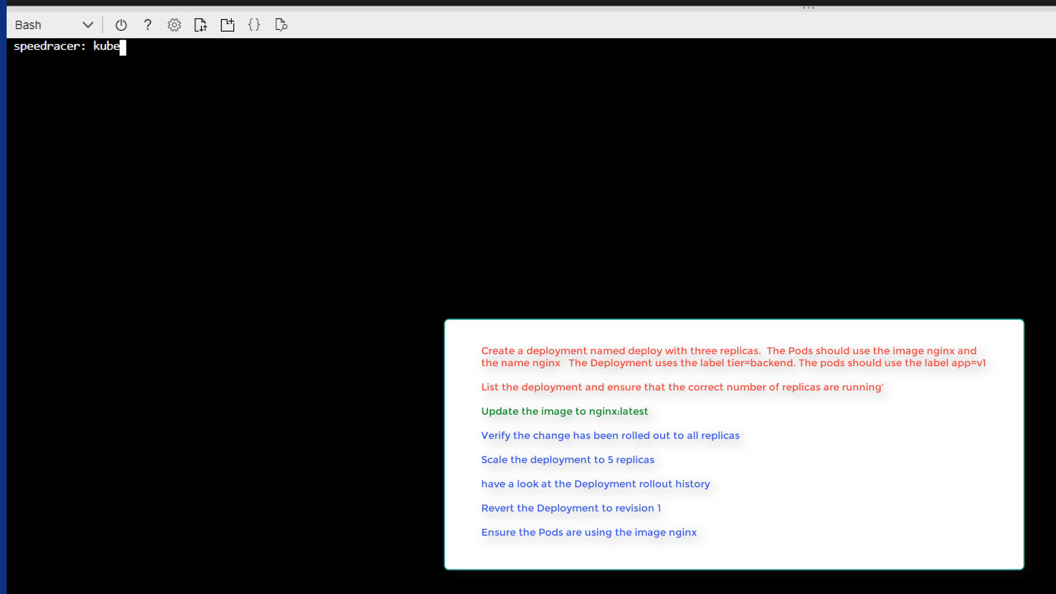
type("ctl")
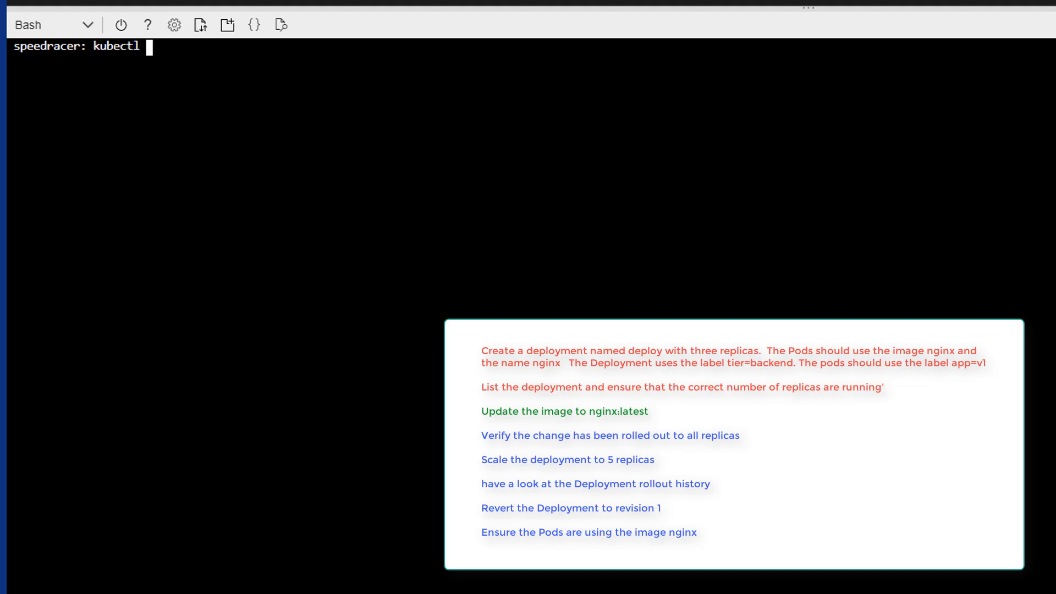
type("set --help")
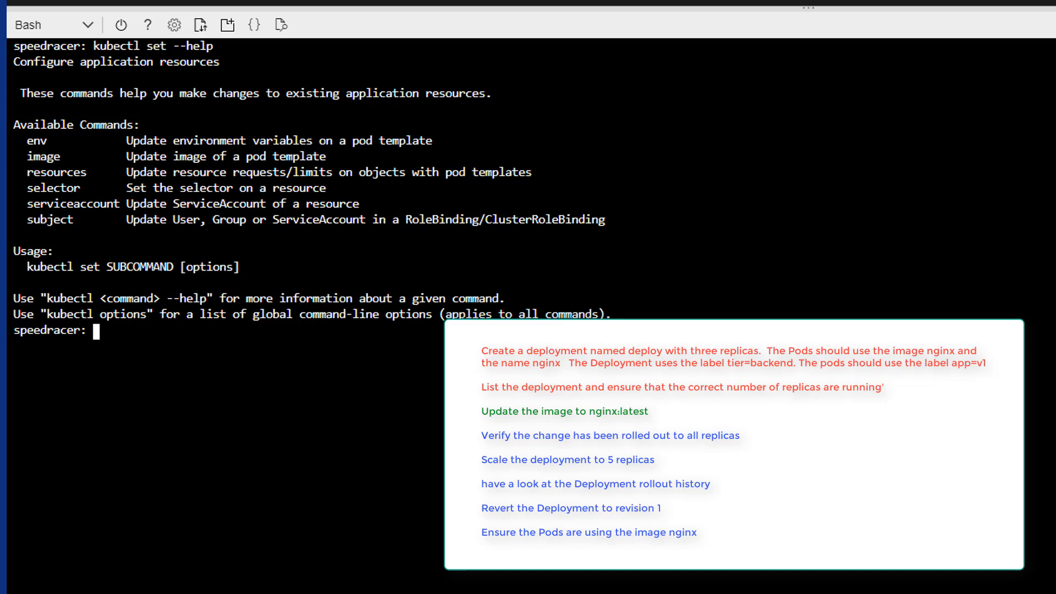
Show the help for kubectl set image
type("kubectl set --he")
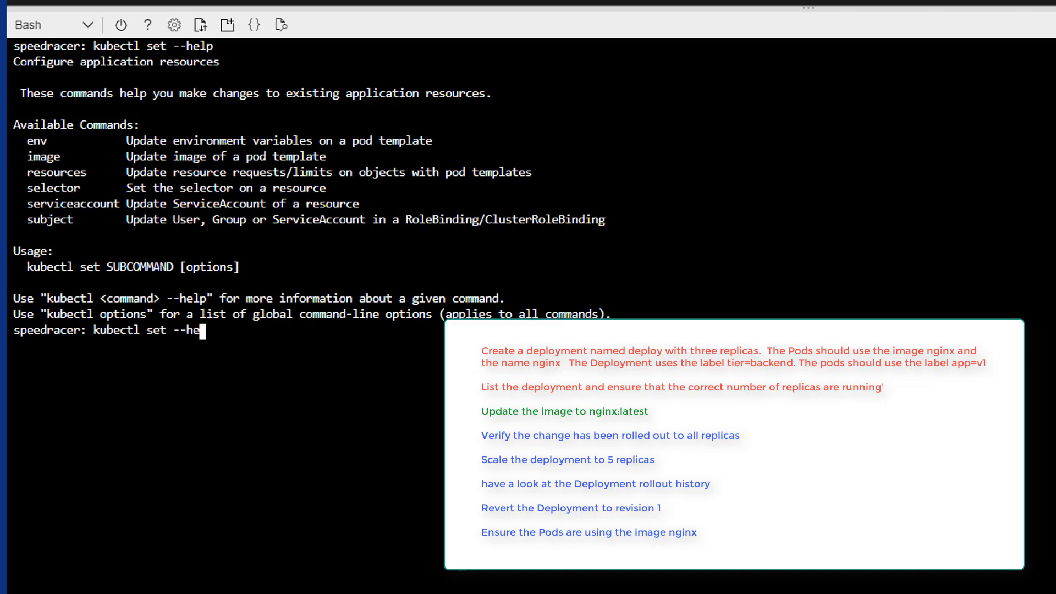
type("image")
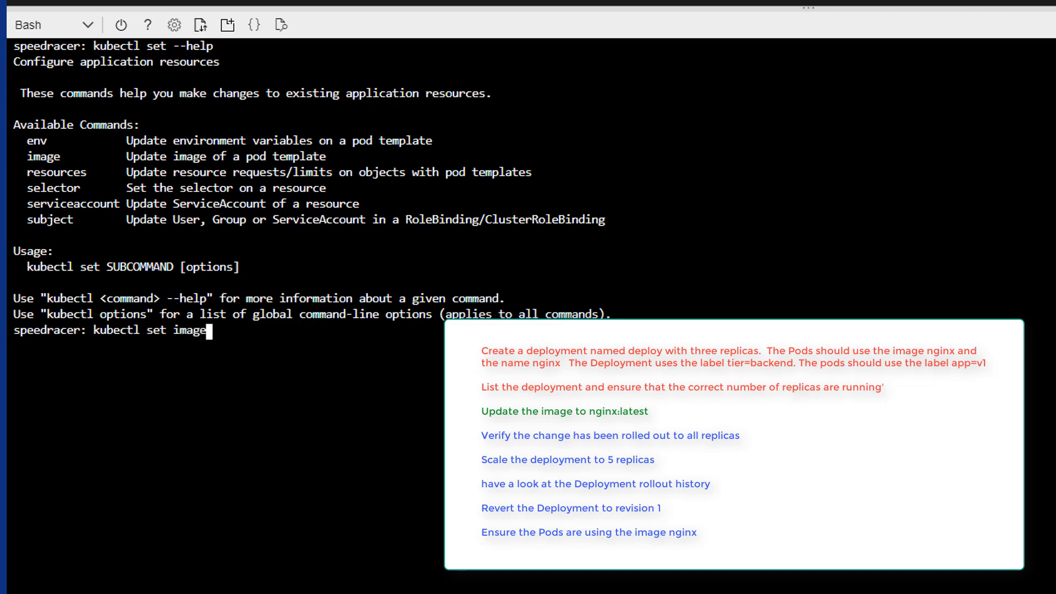
type("=")
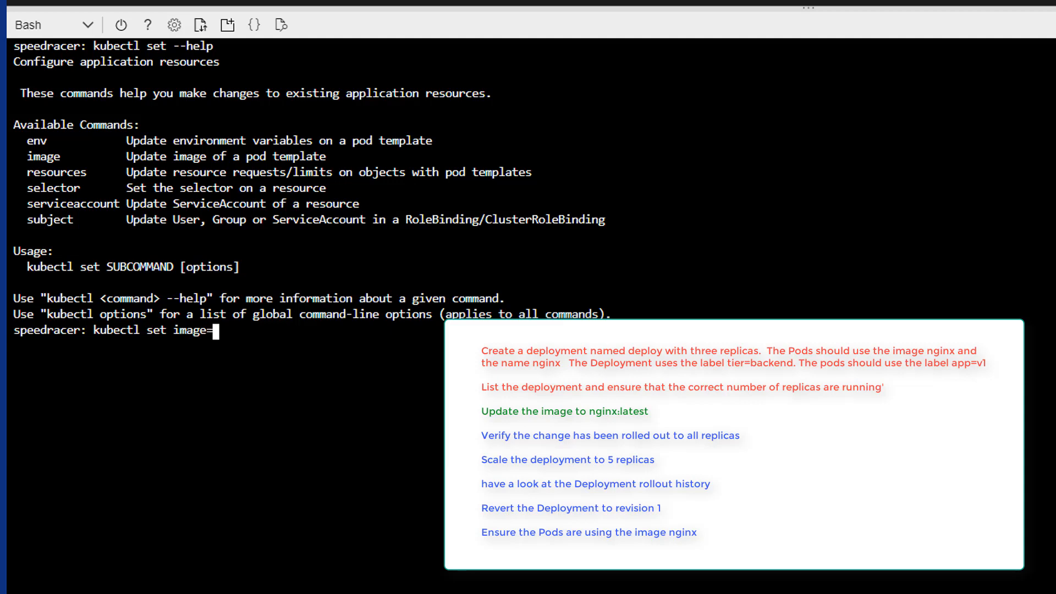
type("nging")
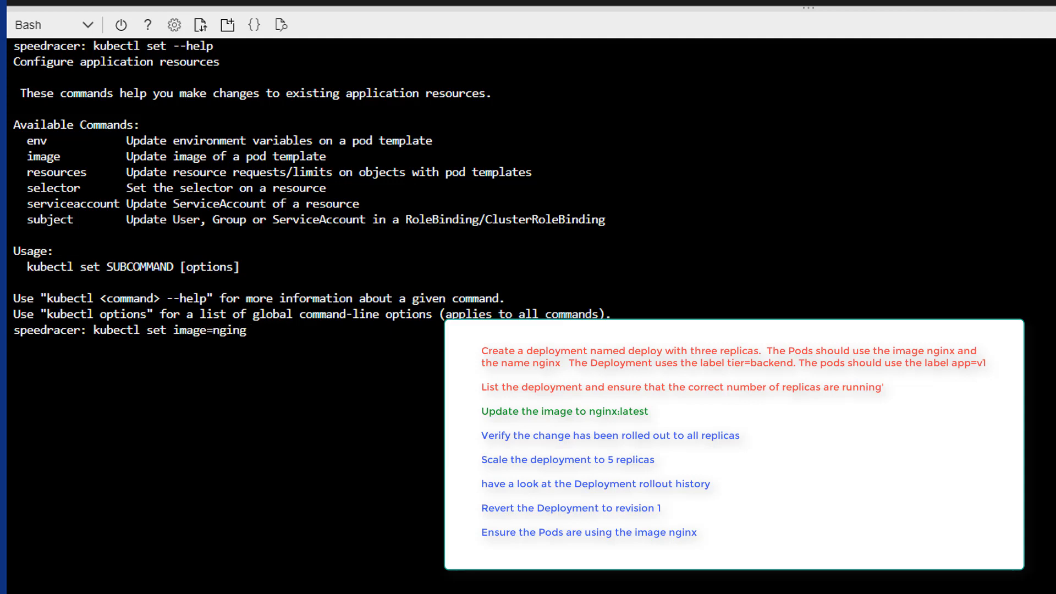
key("Backspace")
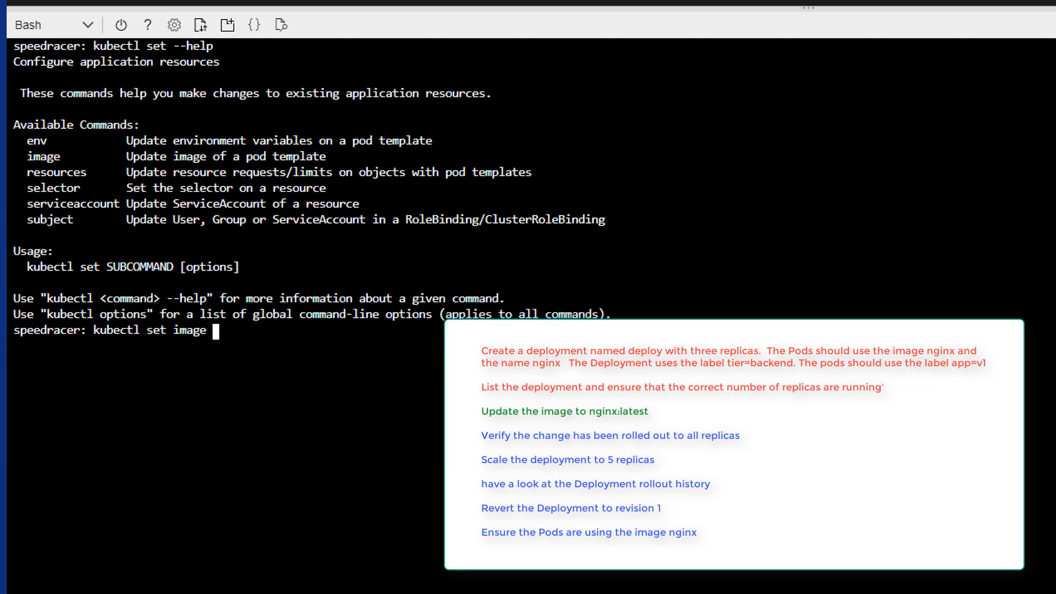
type("--h")
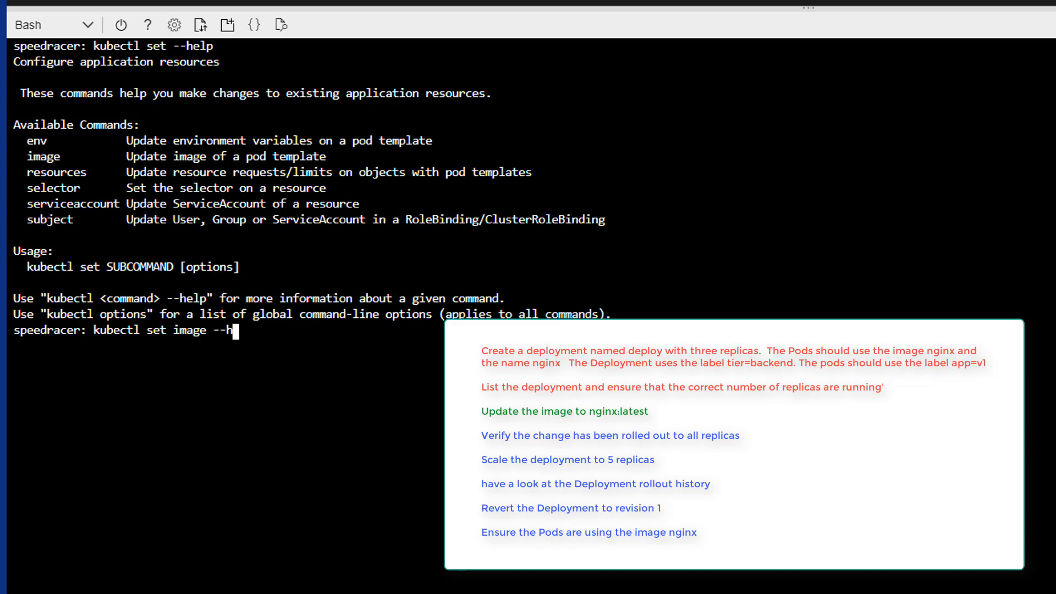
key("Return")
type("kubectl set image deploy.yaml")
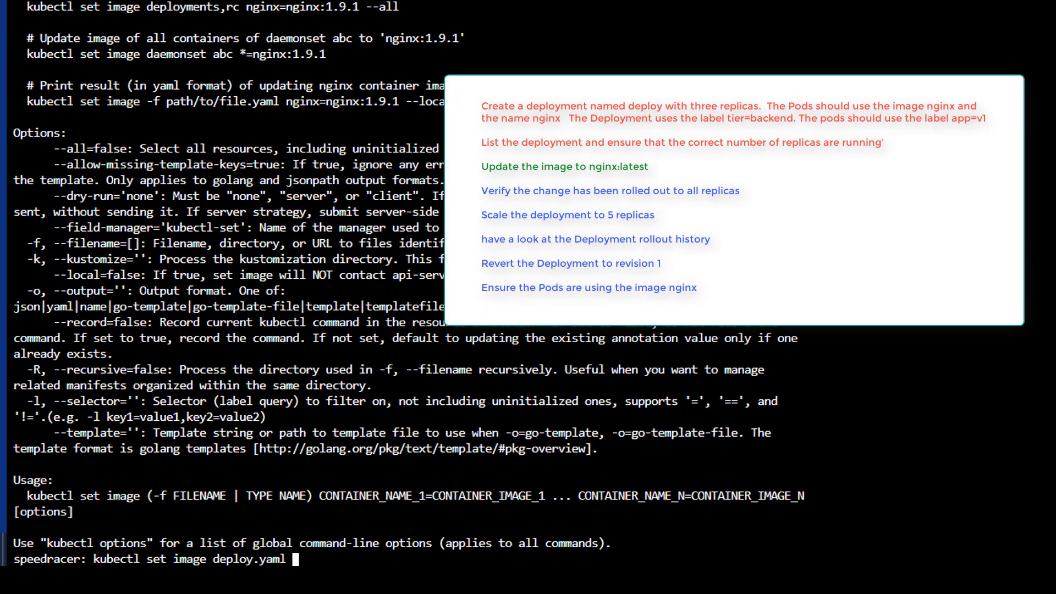
Attempt setting deploy's image to nginx=nginx:latest, which fails with a resource-type error
key("Backspace")
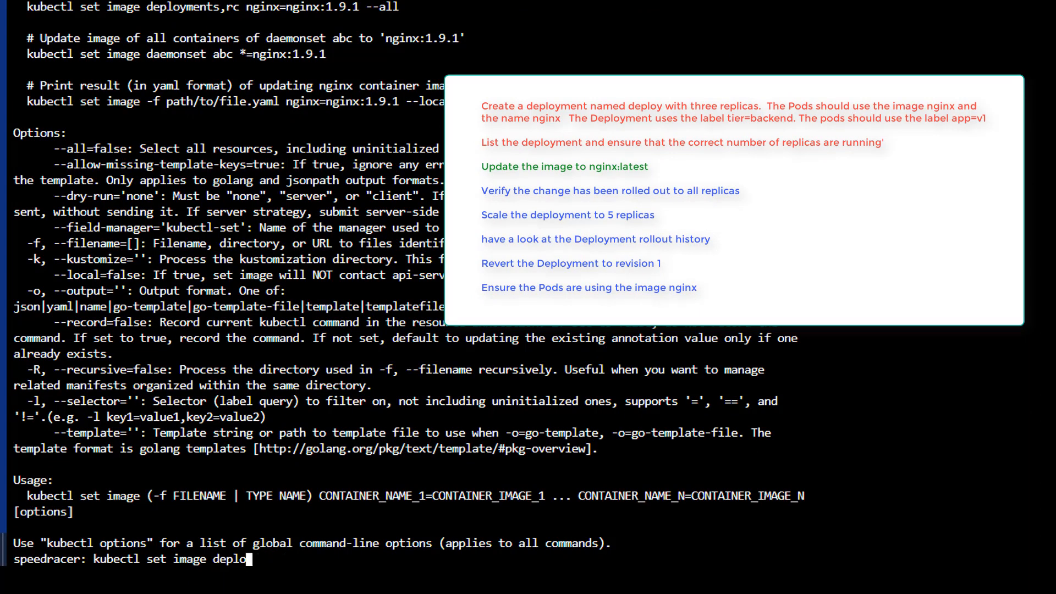
key("Backspace")
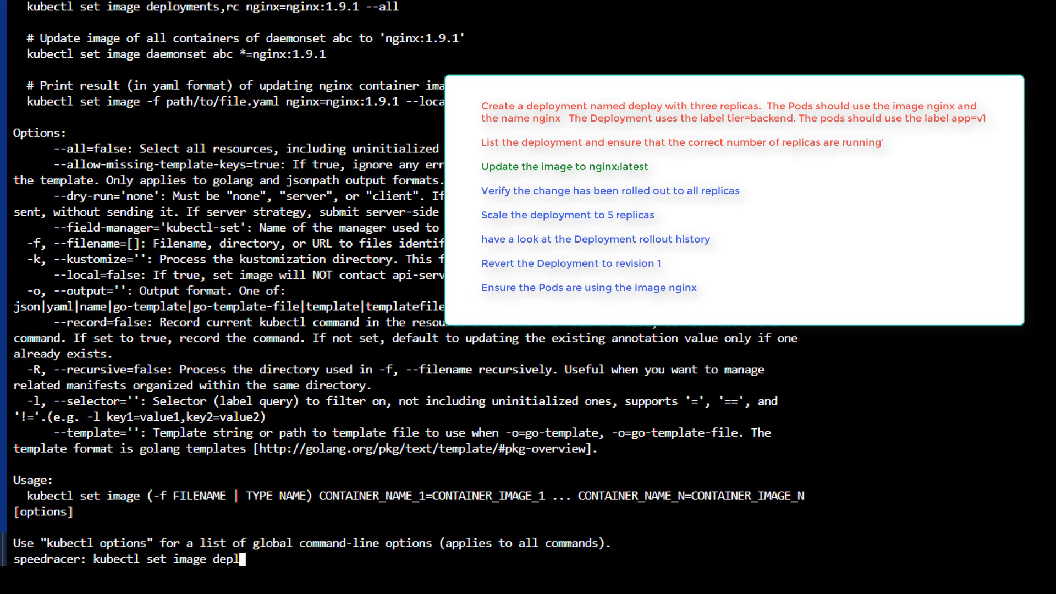
key("Backspace")
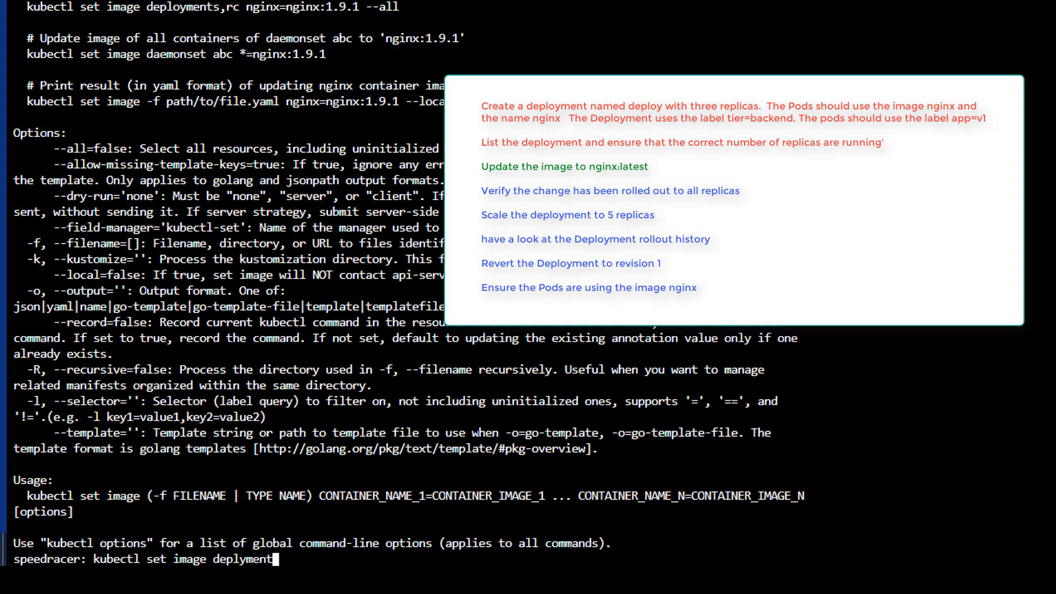
type("/")
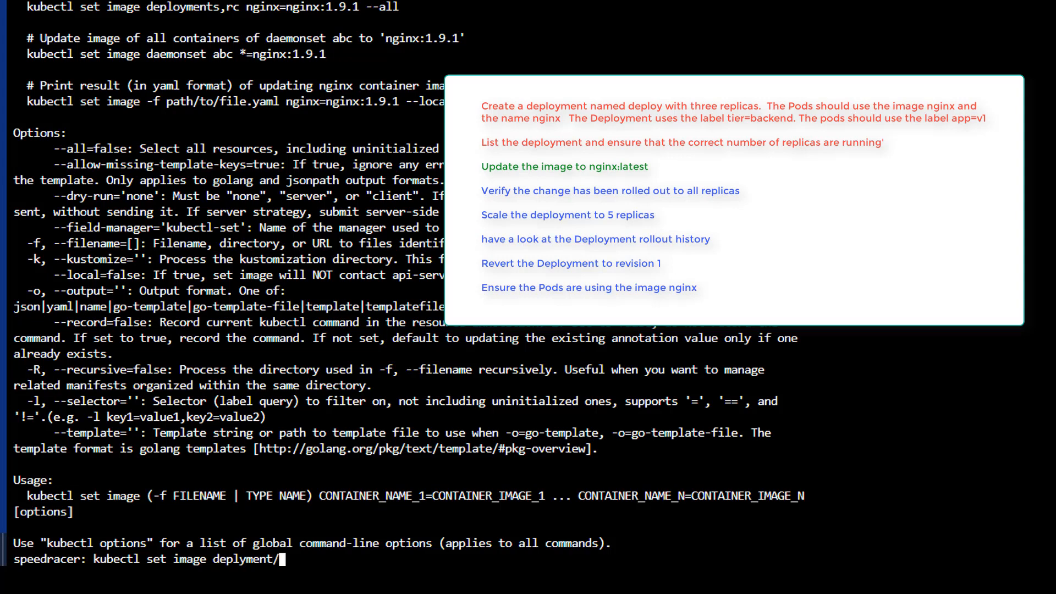
type("deploy")
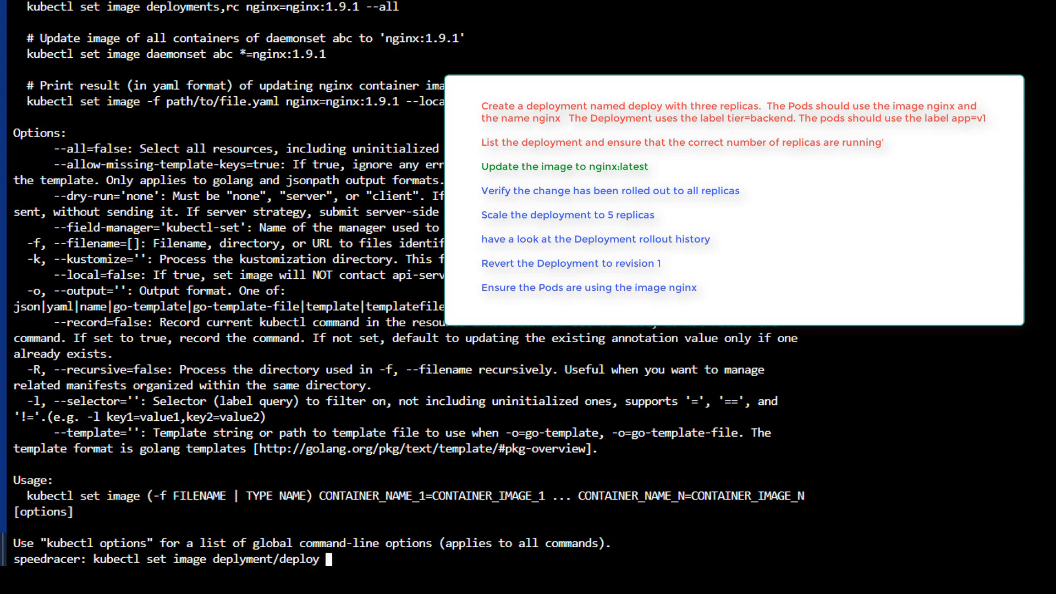
type("mg")
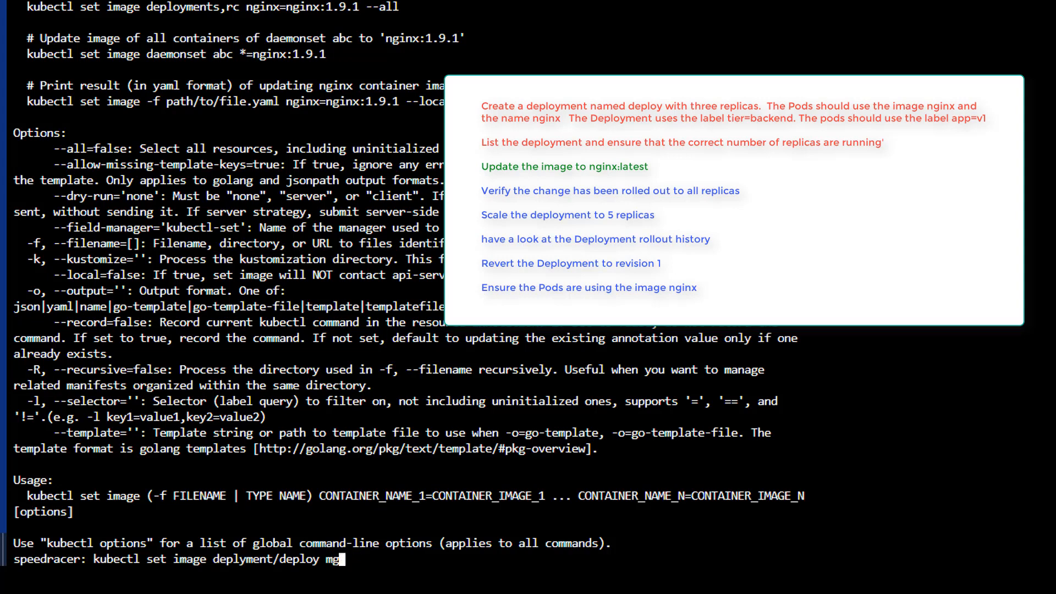
type("n")
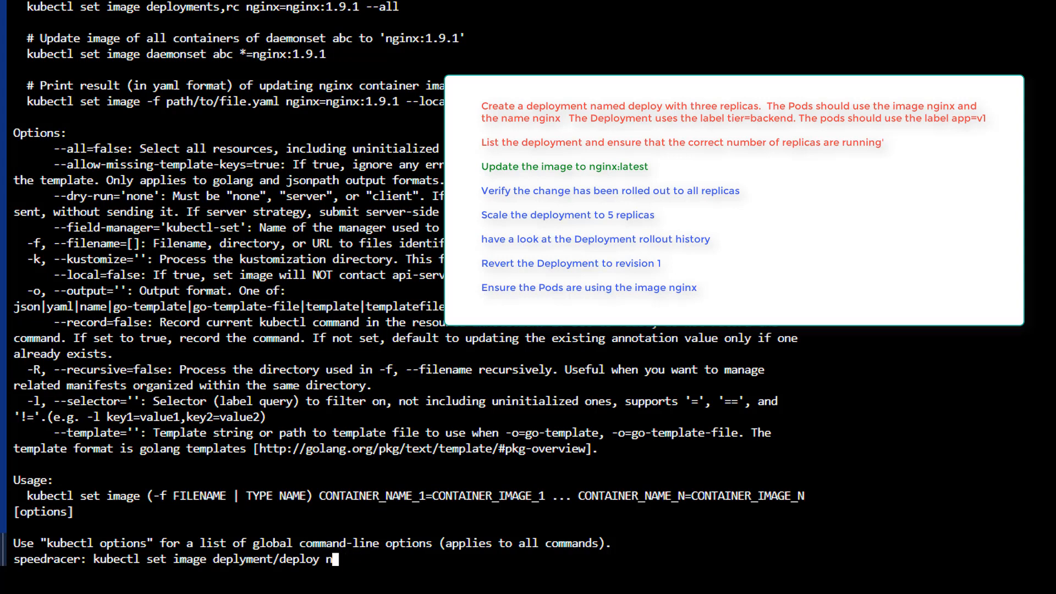
type("ginx=")
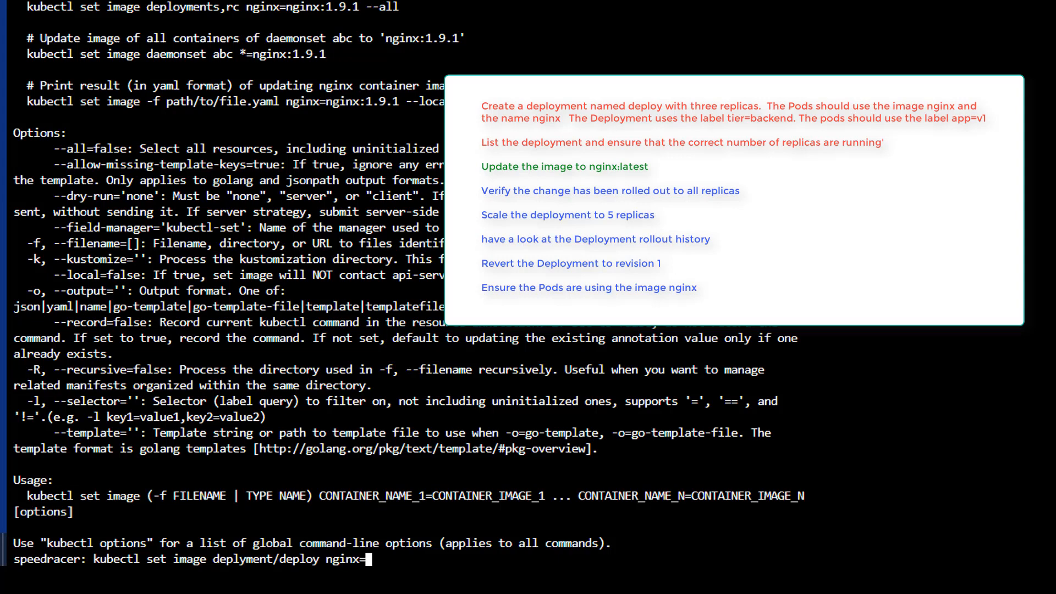
type("nginx")
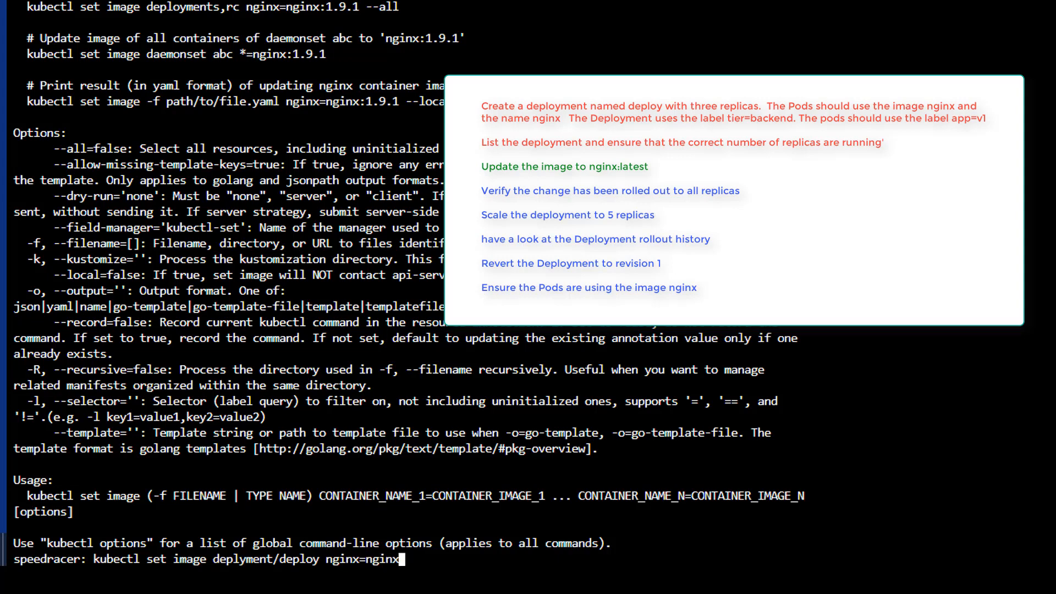
type(":la")
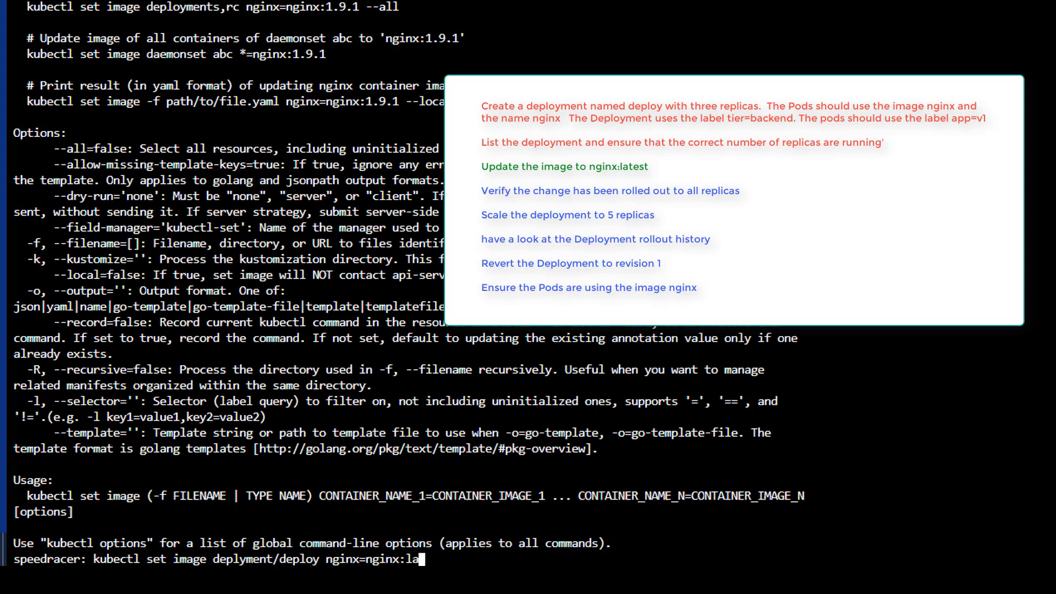
type("test")
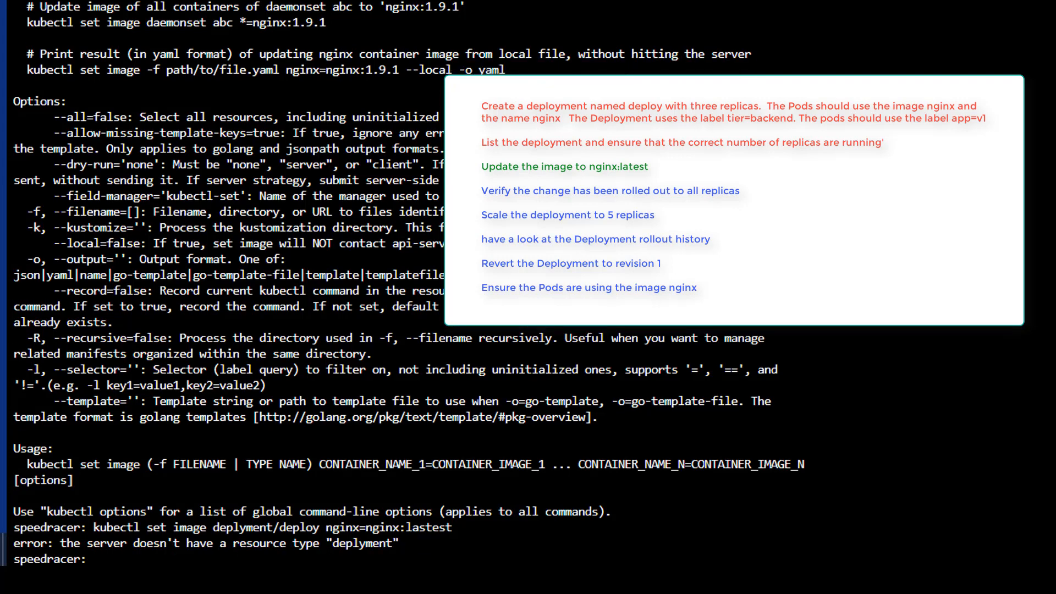
type("kubectl set image deplyment/deploy nginx=nginx:lastest")
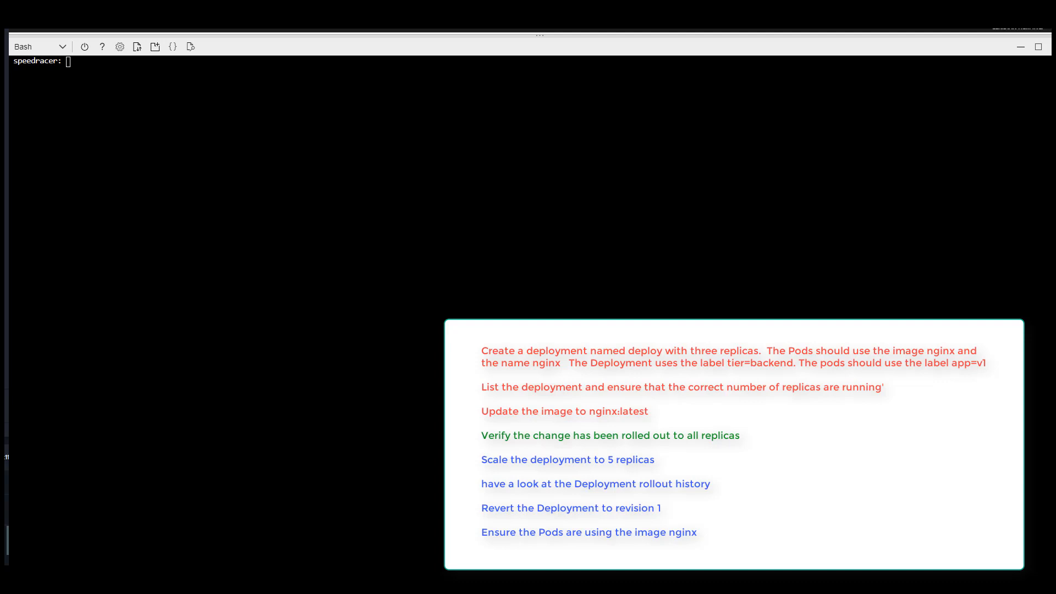
List deploy's rollout history, showing revisions 1 and 2
type("kubectl rollout hist")
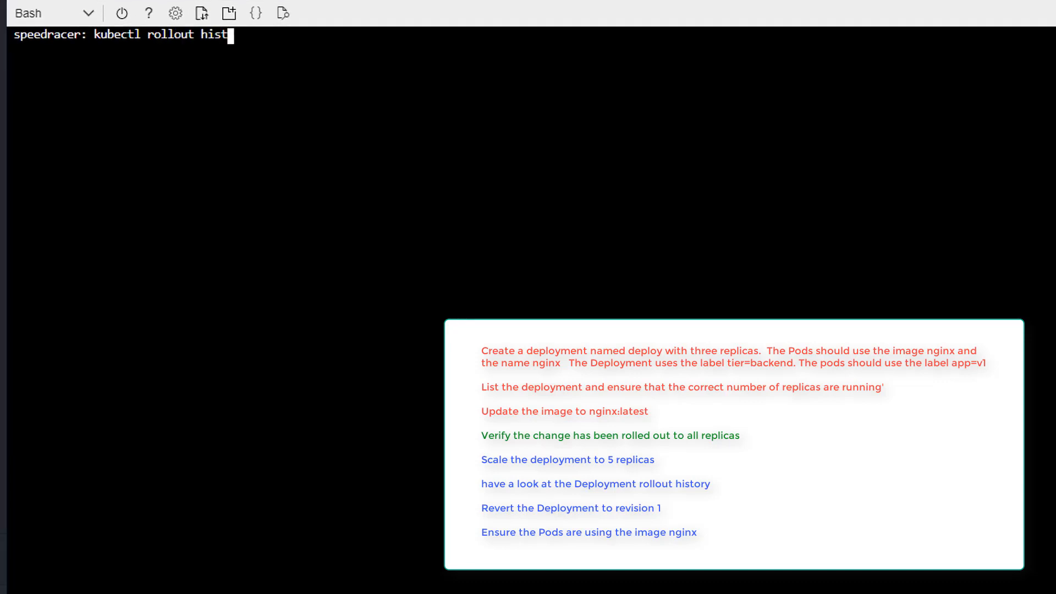
type("ory deploy")
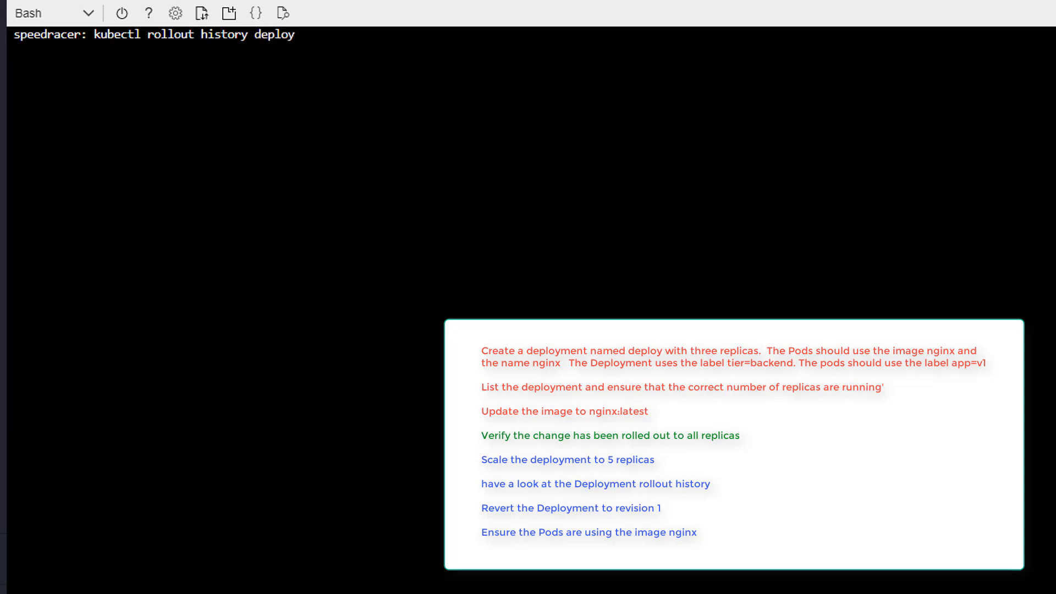
key("Return")
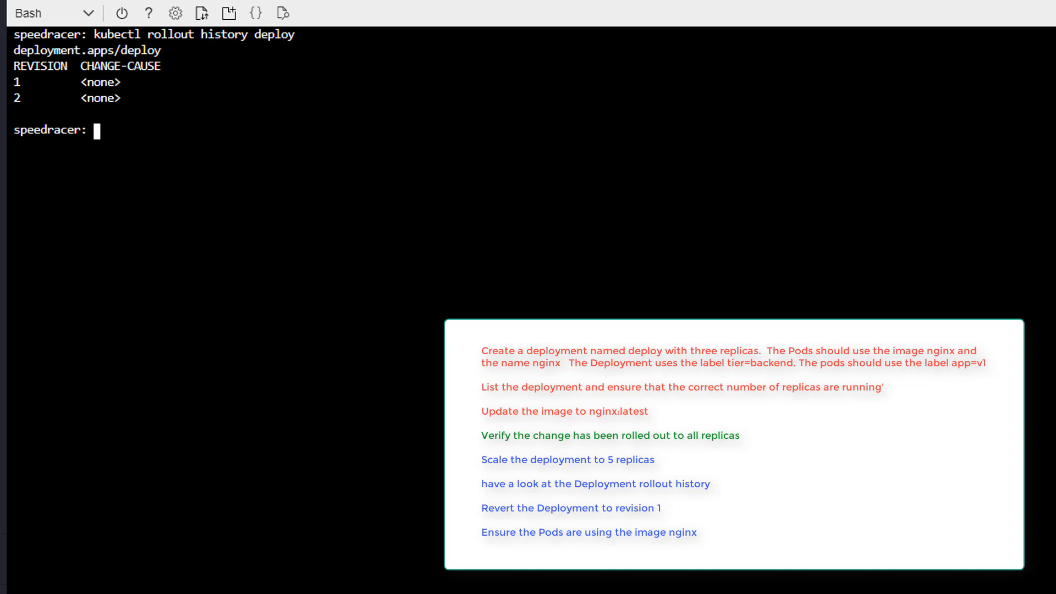
Query deploy's history with revision=2, which returns an error
type("kubectl rollout history deploy")
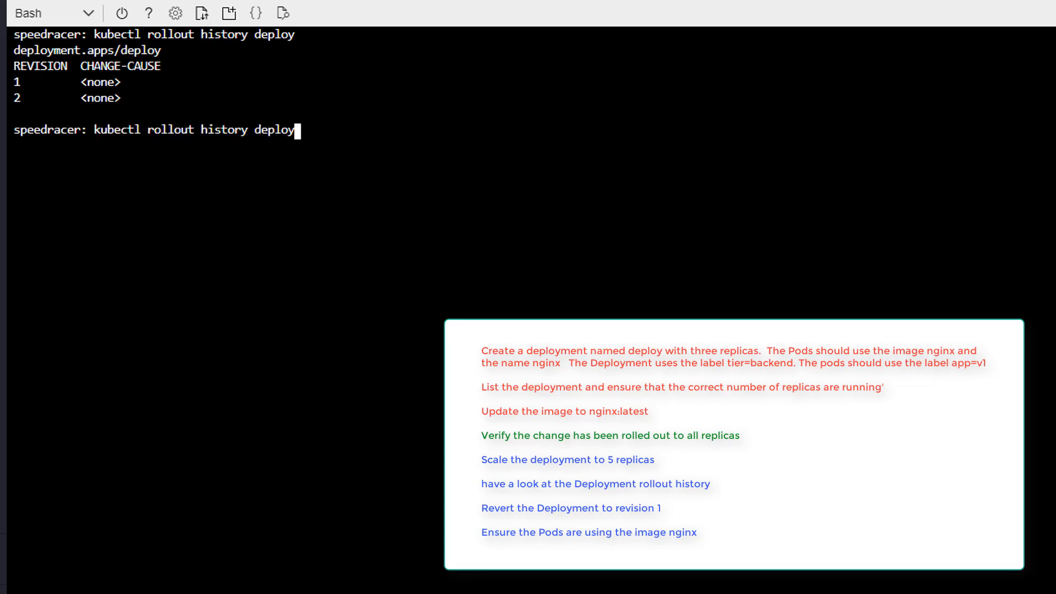
type("rev")
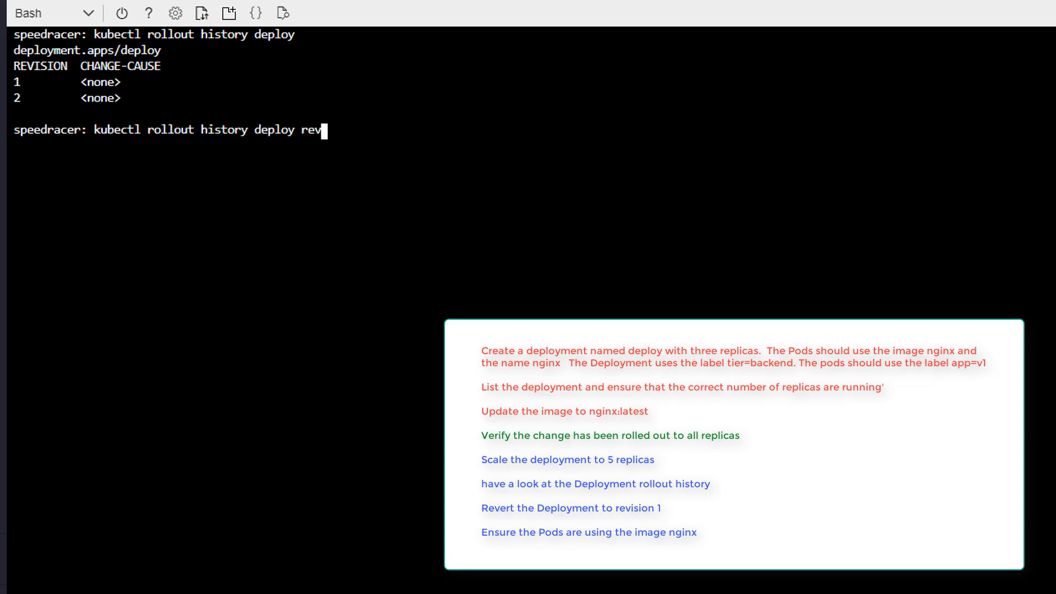
type("ision=2")
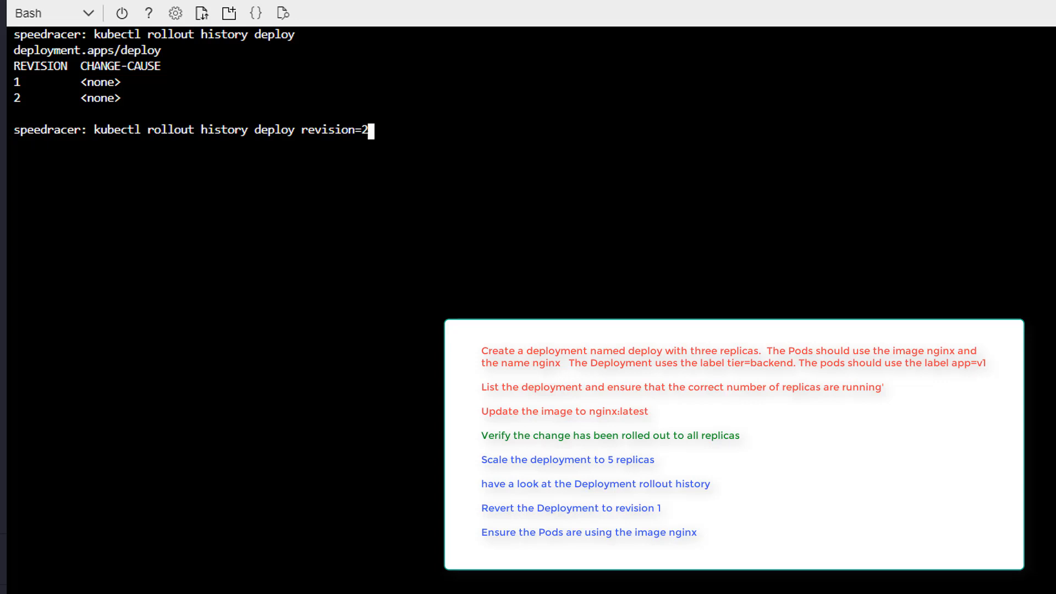
key("Return")
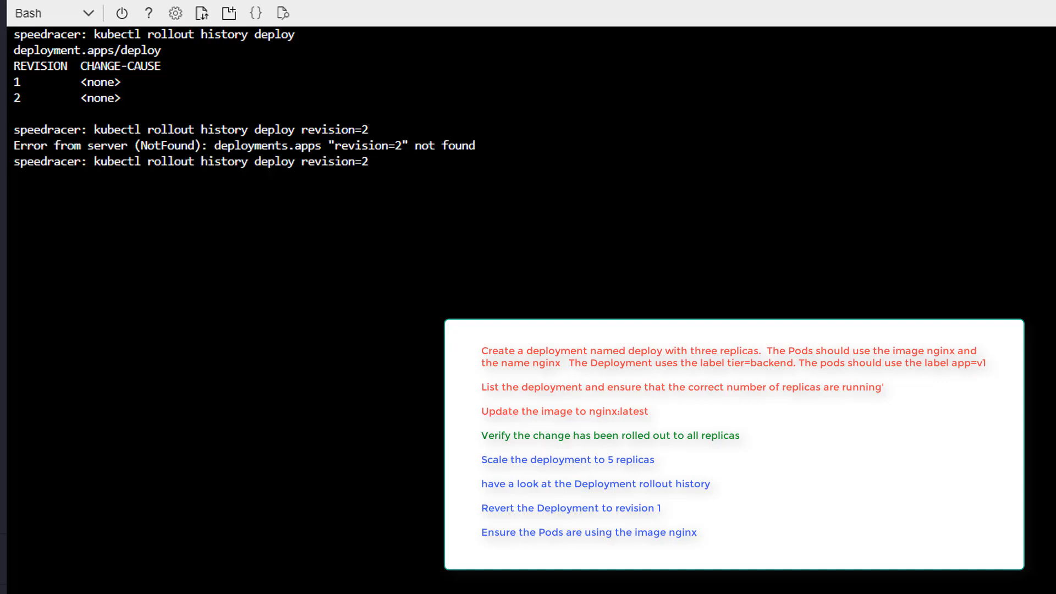
key("BackSpace")
type("--help")
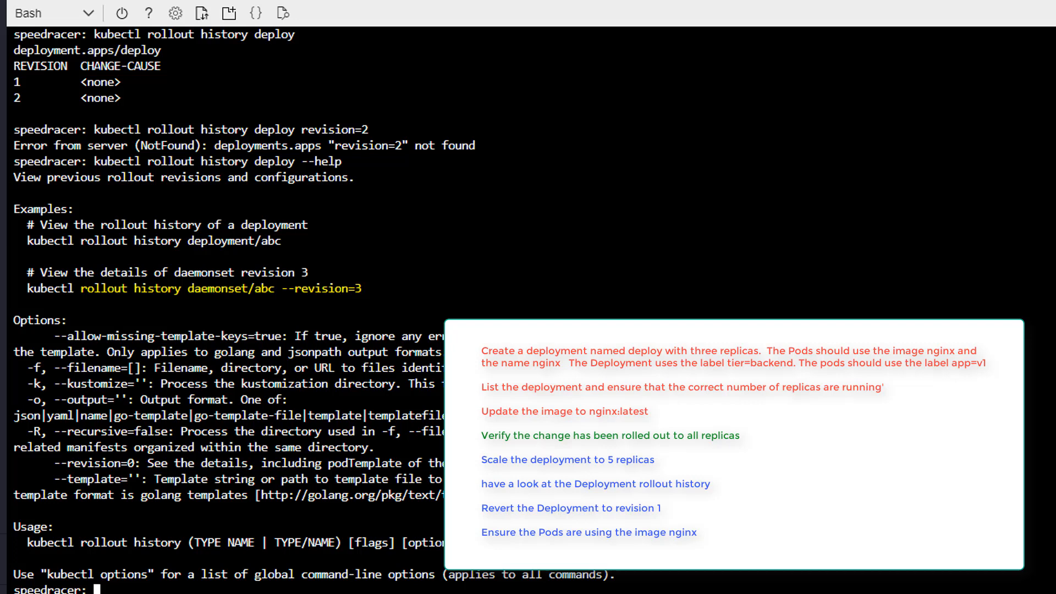
View revision 2's pod template (app=v1) using --revision=2 and scroll the output
type("kubectl rollout history deploy --help")
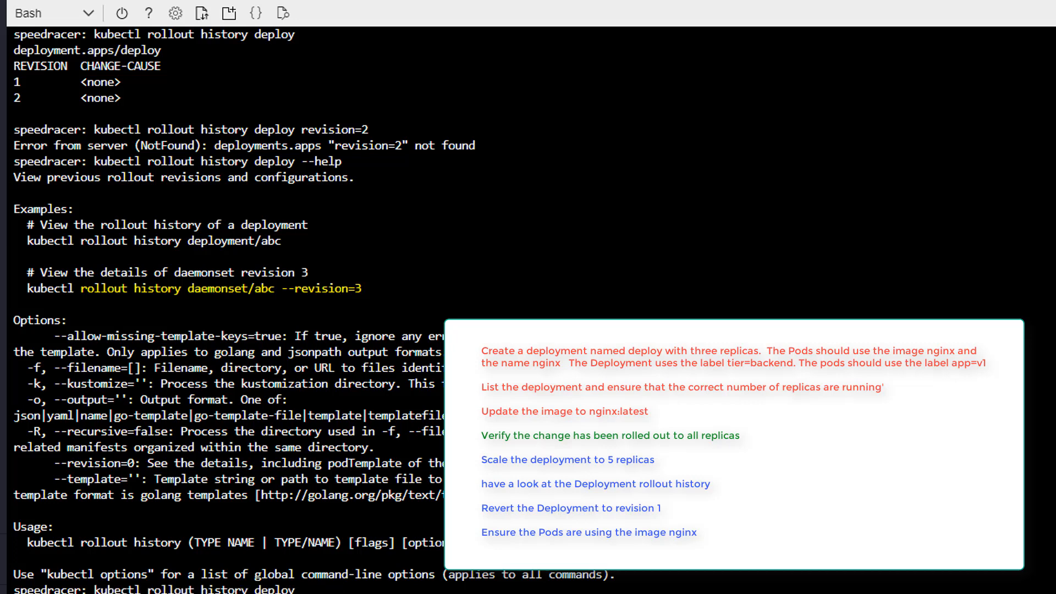
type("--revision=2")
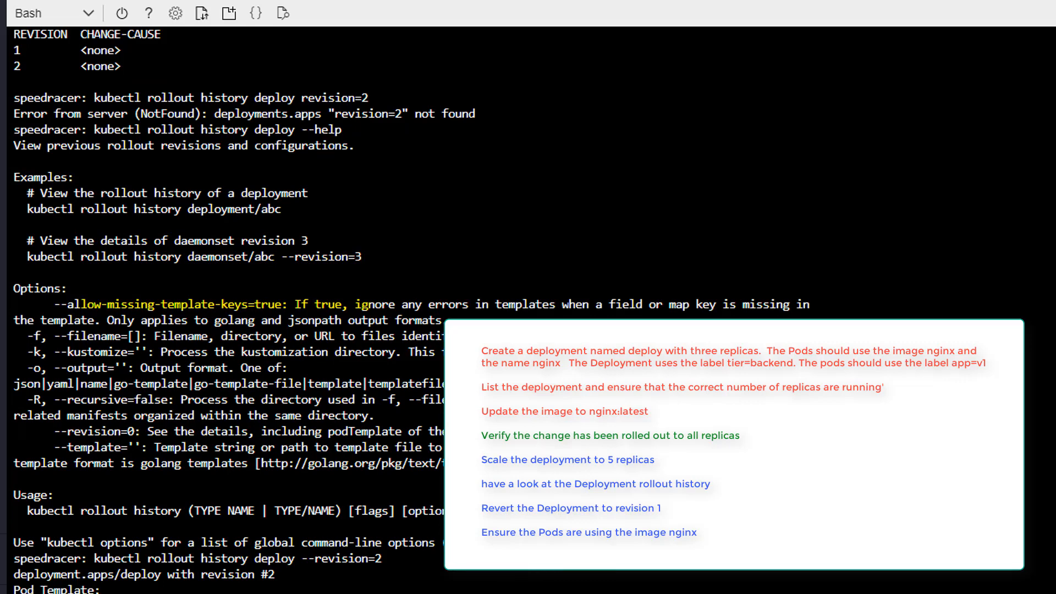
scroll("down", 3)
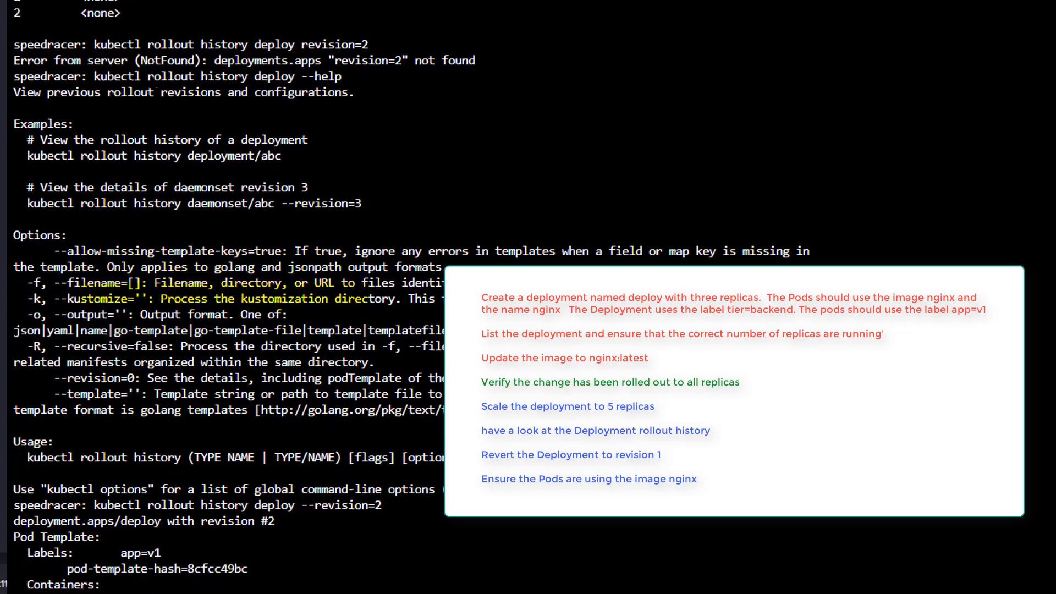
scroll("down", 3)
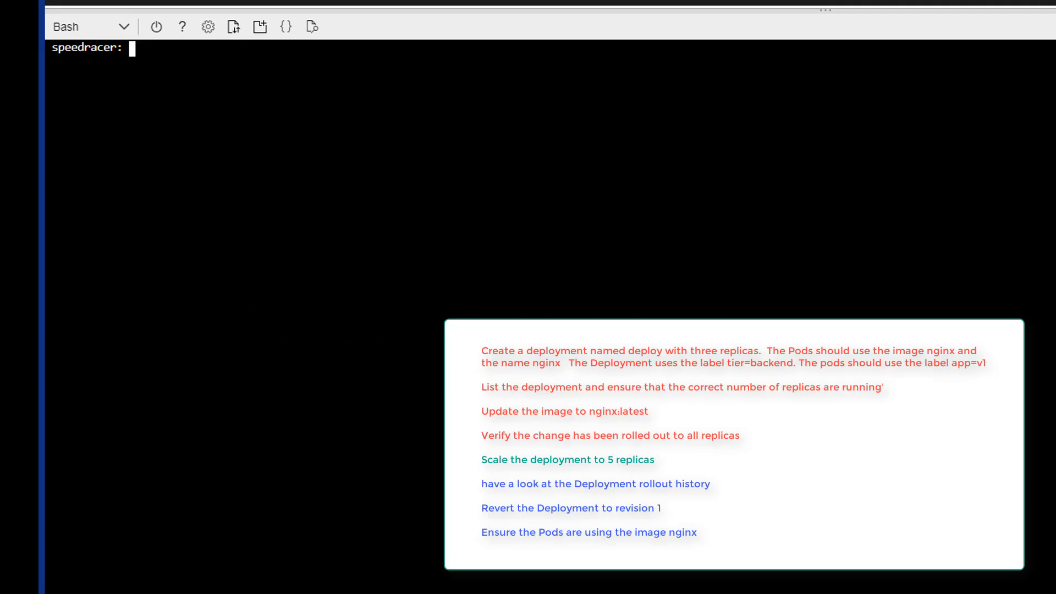
Display kubectl scale examples and bring up the prompt's context menu
type("kube")
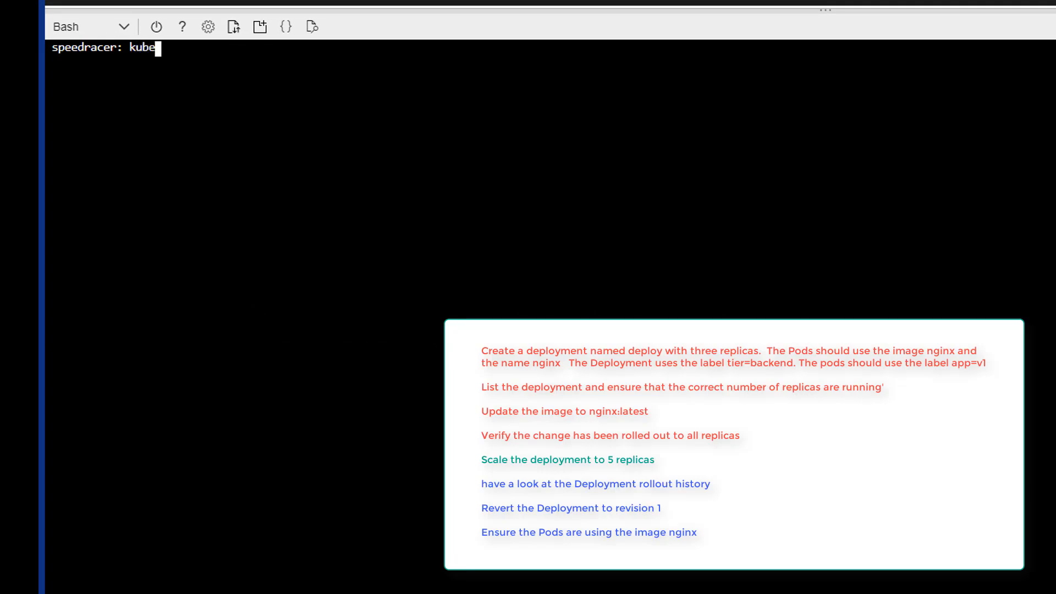
type("ctl scale")
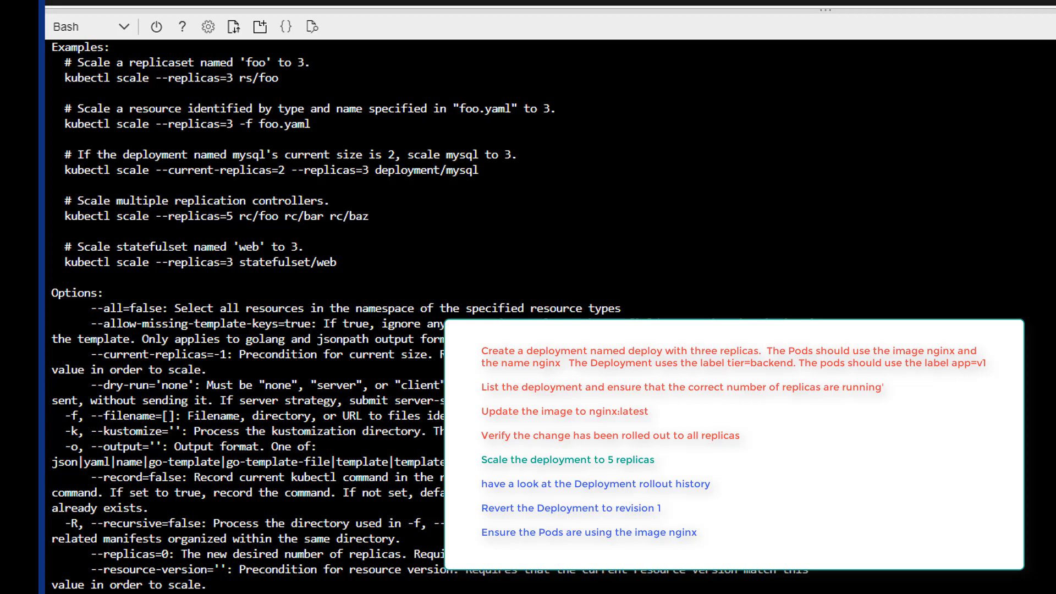
right_click(185, 123)
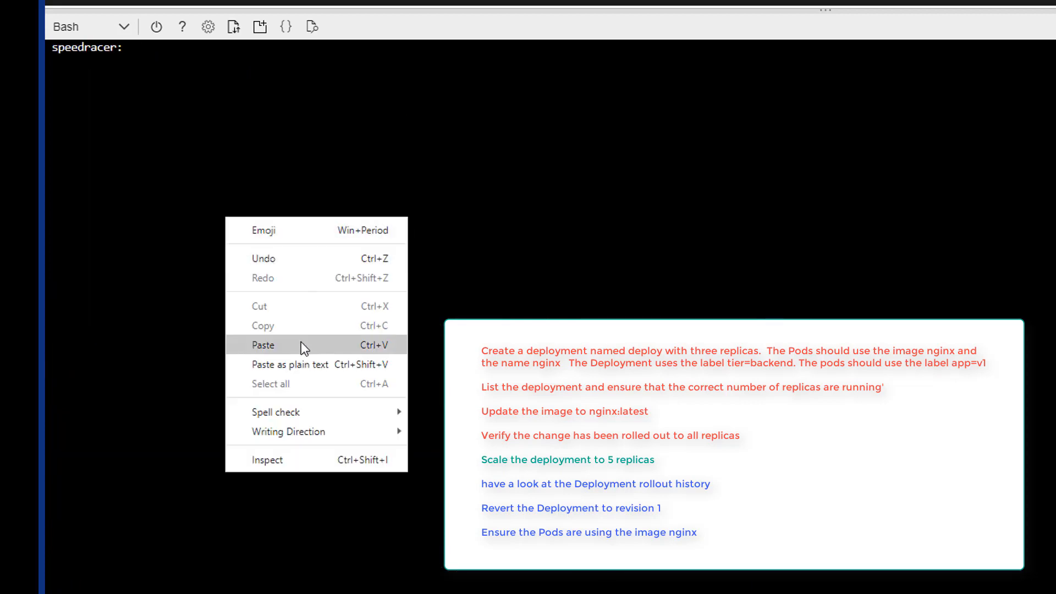
Scale the deployment to 5 replicas with kubectl scale -f q11.yaml
left_click(262, 345)
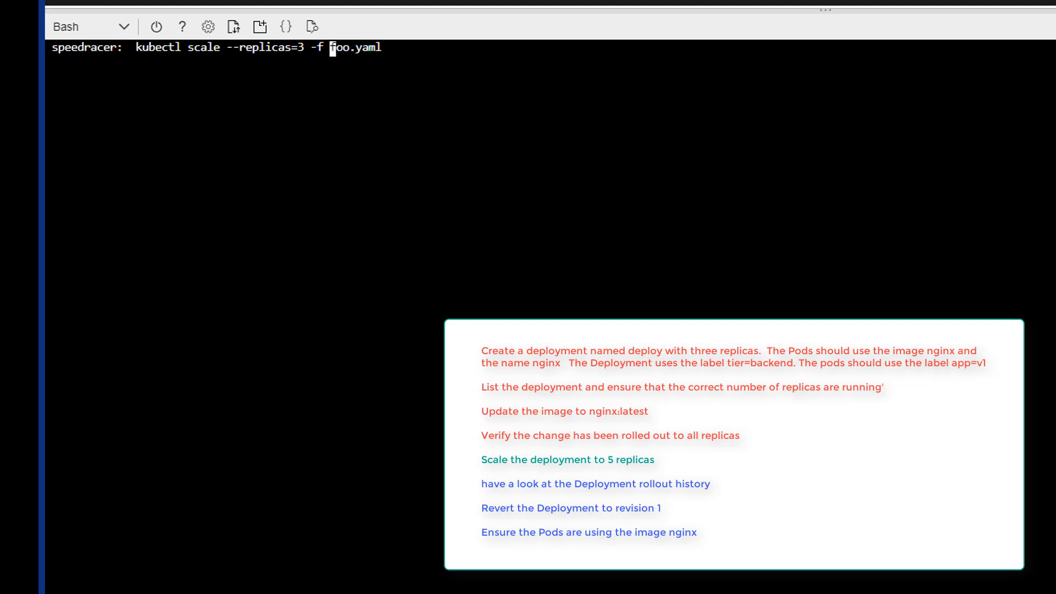
type("5")
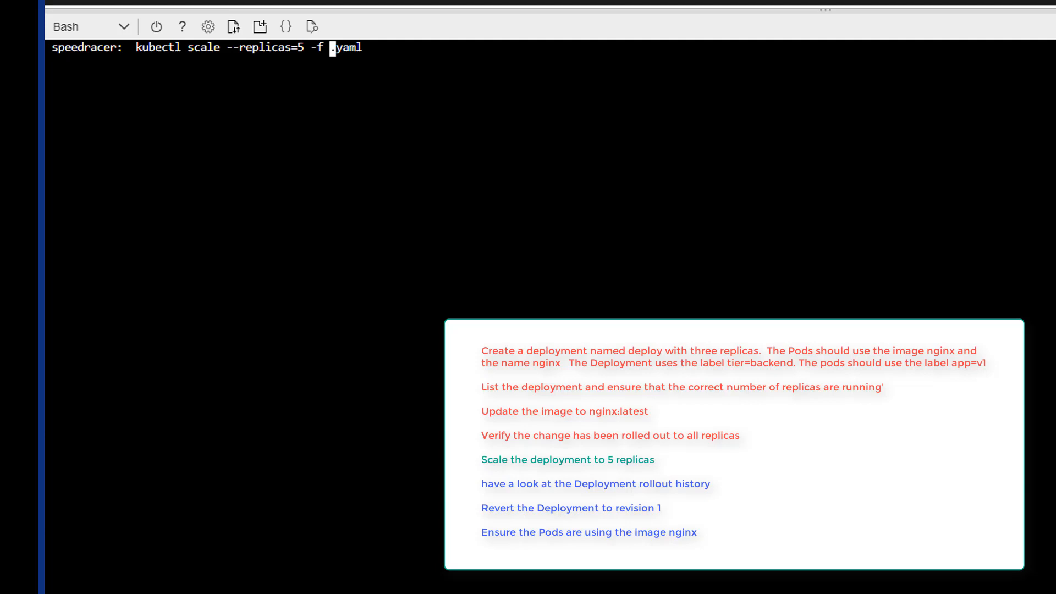
type("q11")
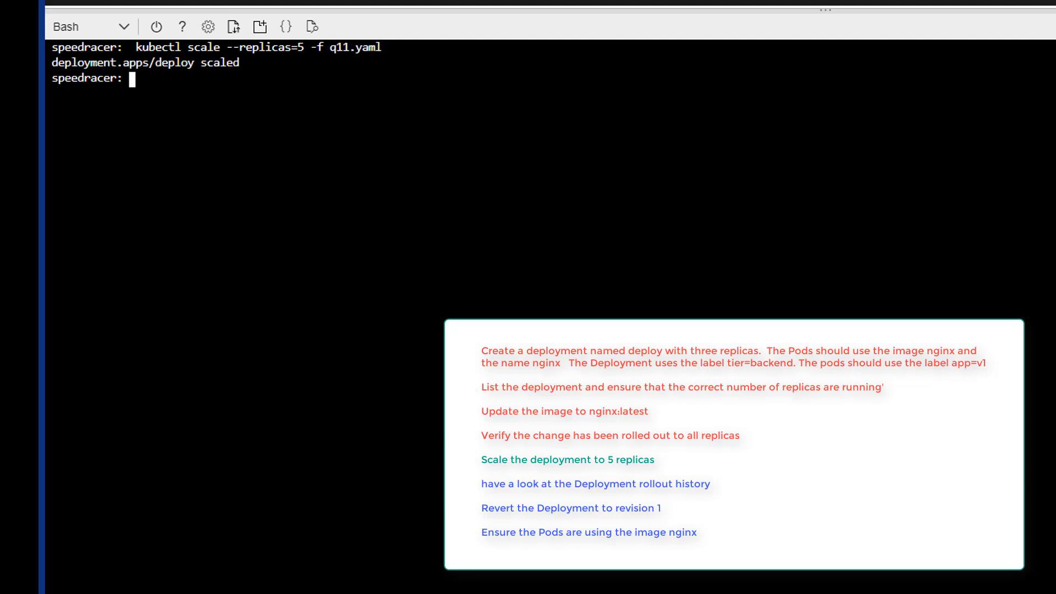
List the pods with kubectl get pods
type("kubectl")
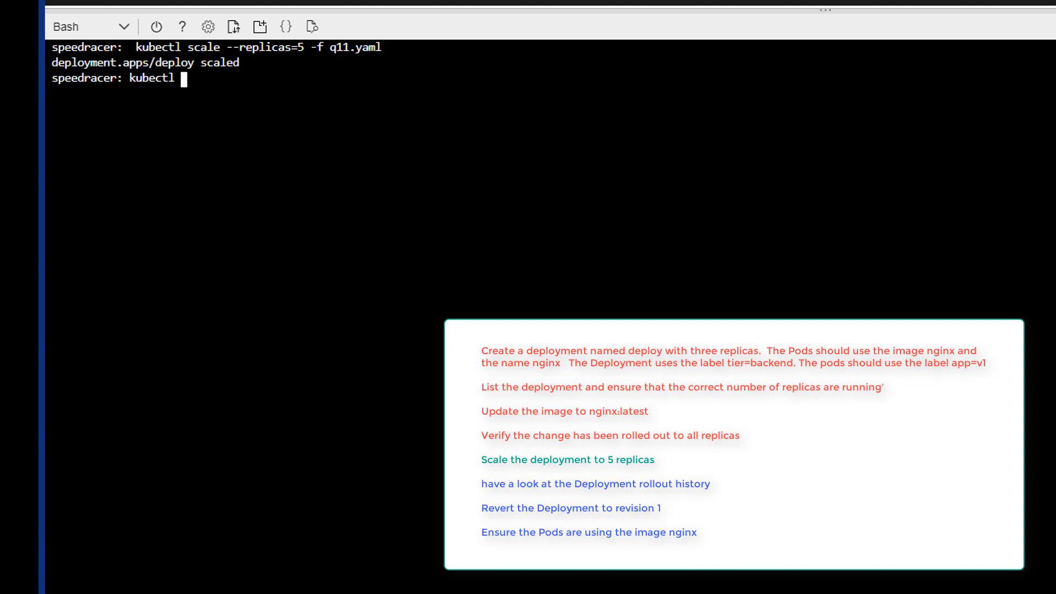
type("get pods")
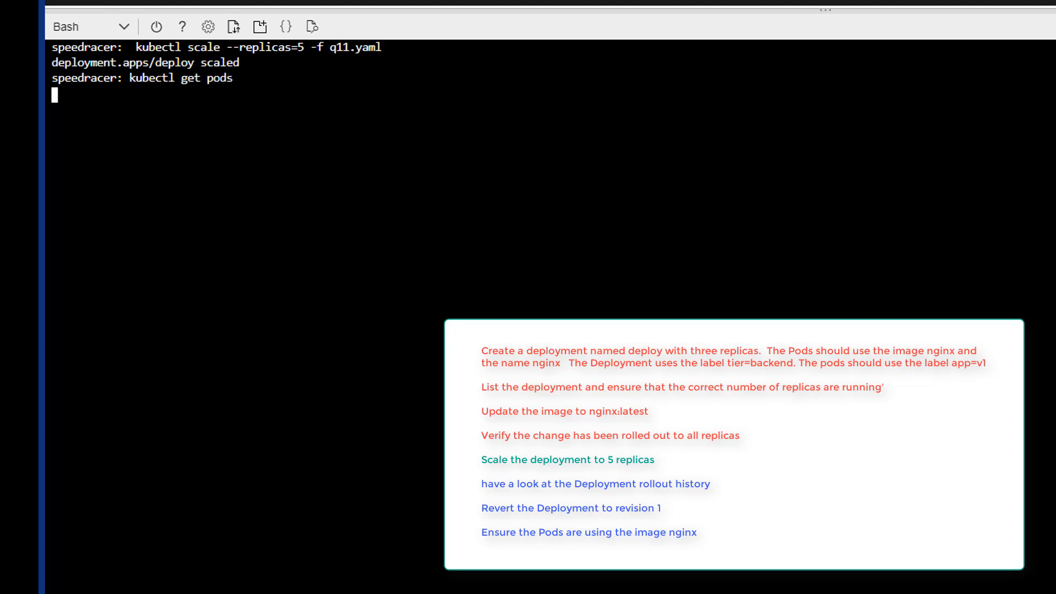
key("Return")
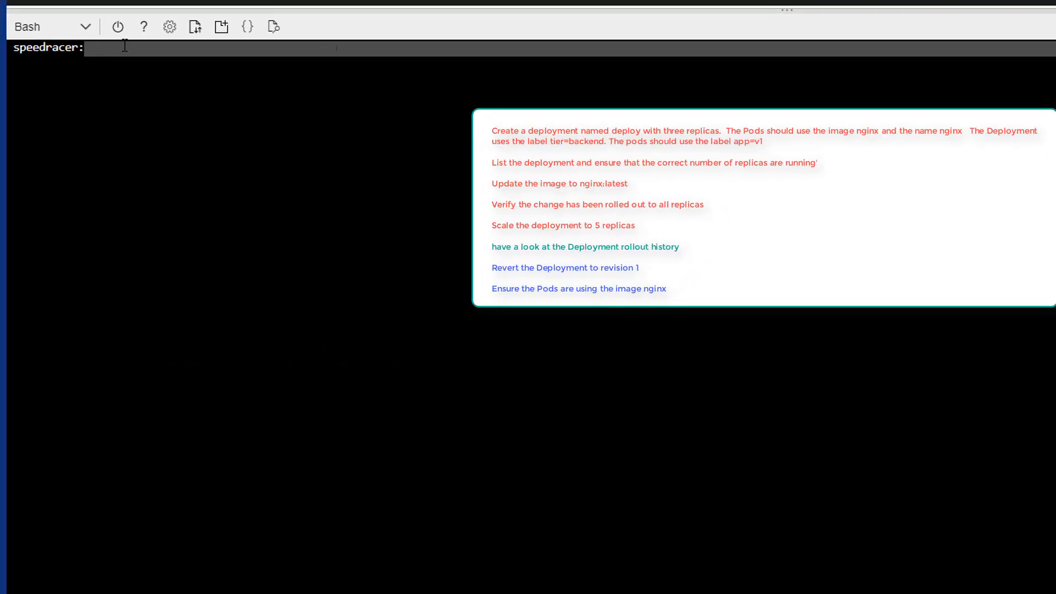
Run kubectl rollout history to list the deployment revisions
type("kubectl")
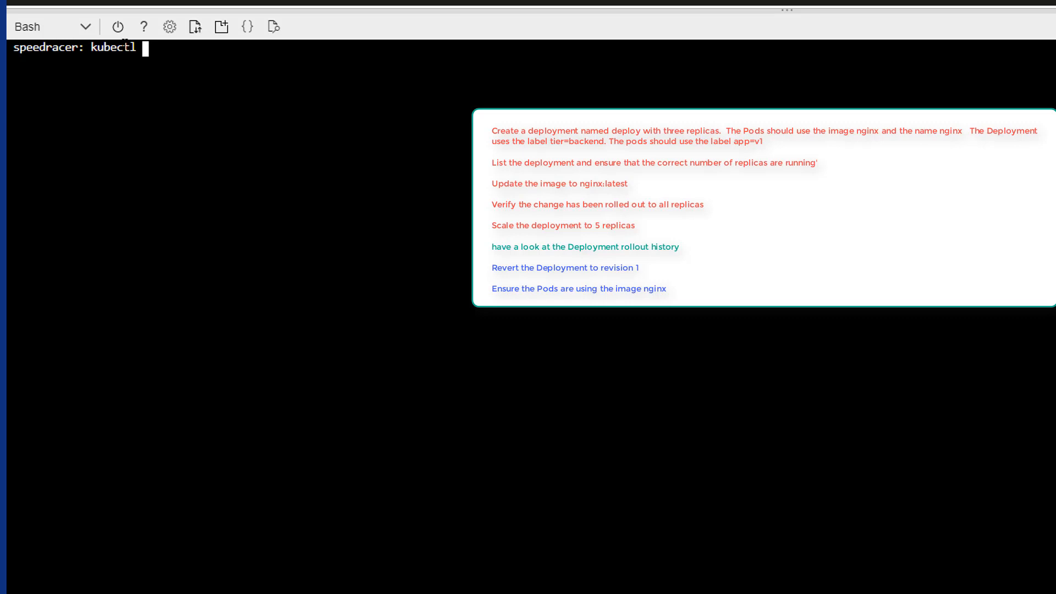
type("rollout")
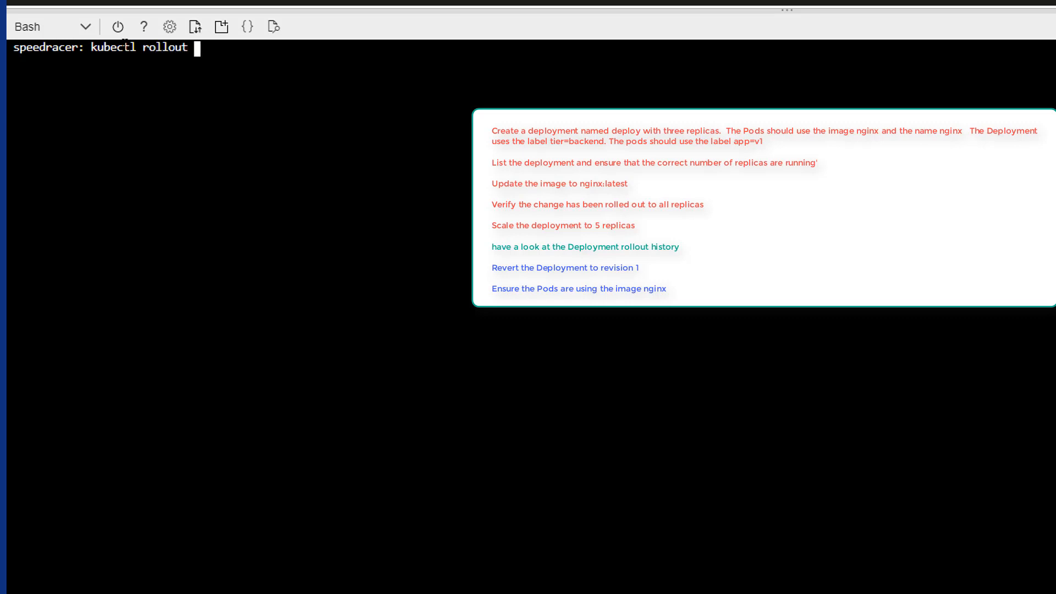
type("history")
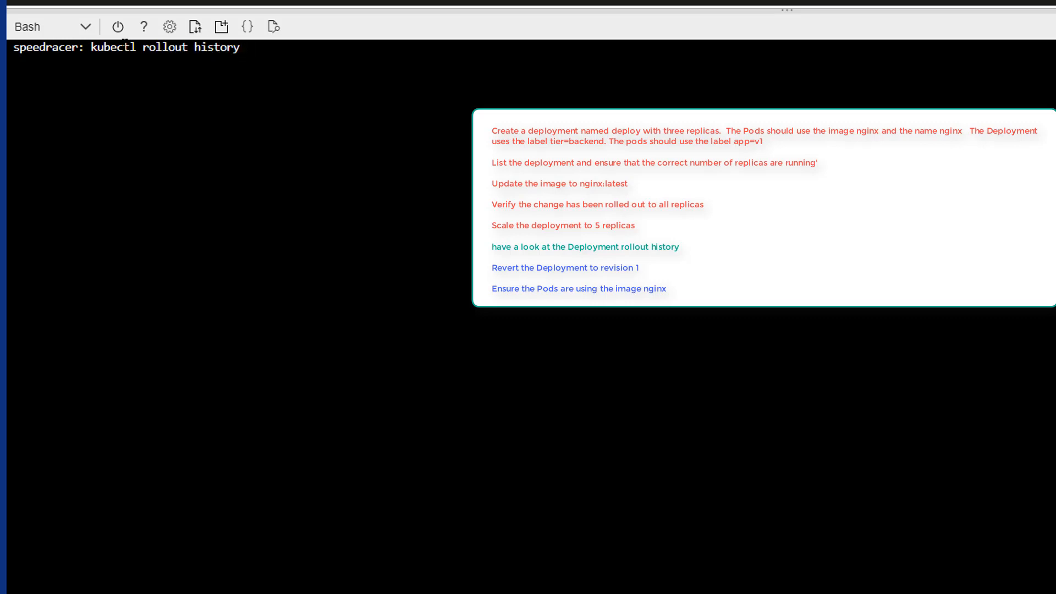
key("Return")
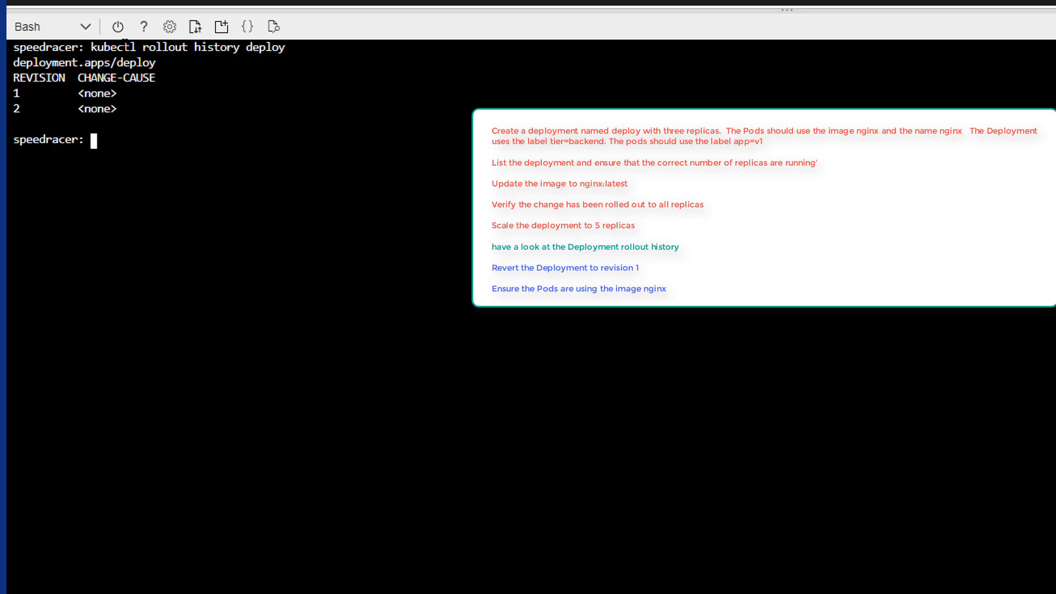
Begin a rollout history query for deploy with the --revision option
type("k")
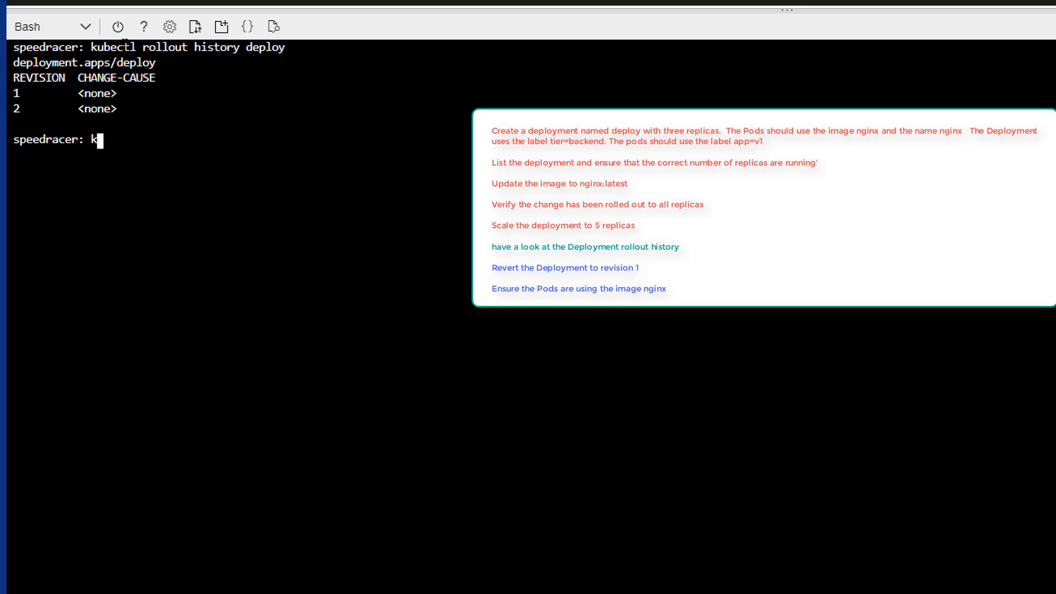
type("ubectl r")
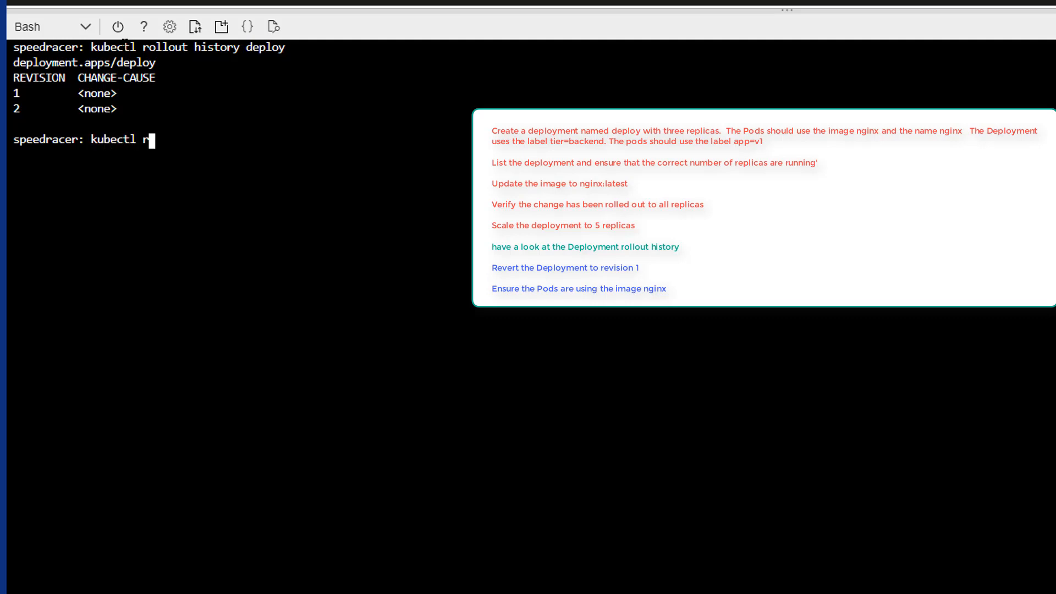
type("ollout hisot")
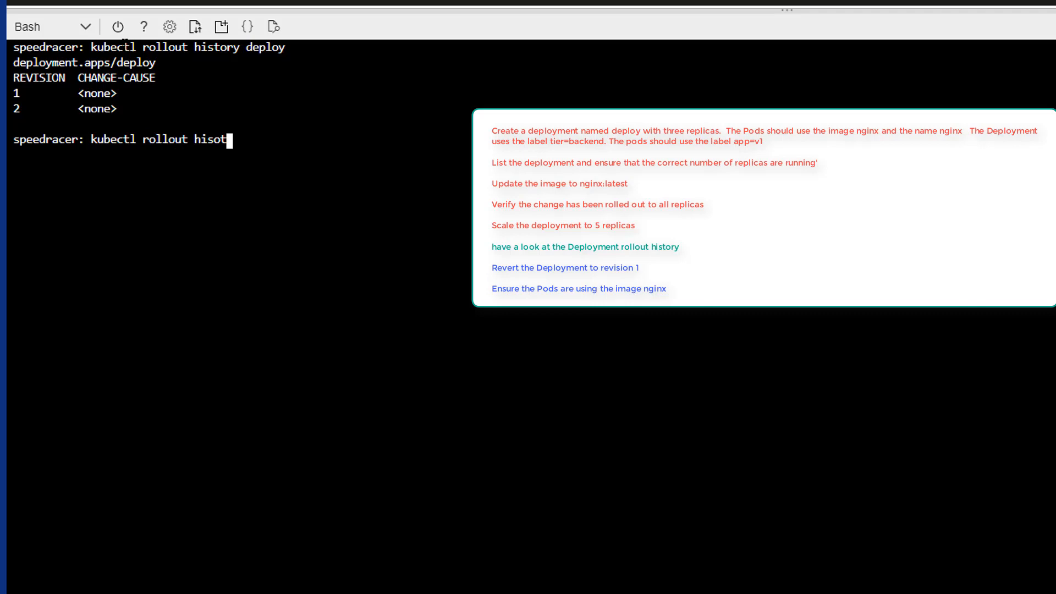
type("history deploy")
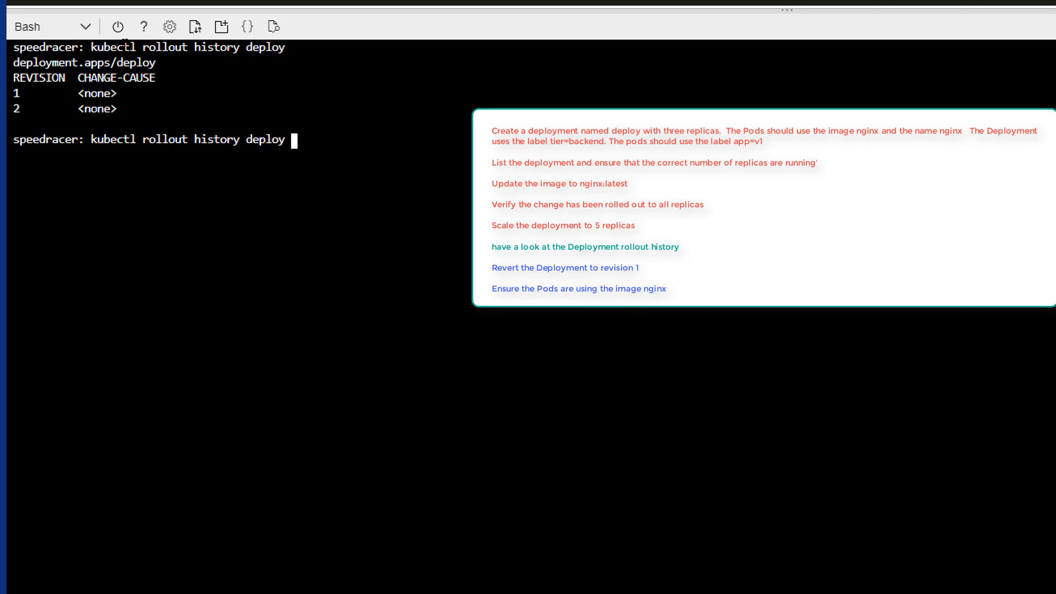
type("--re")
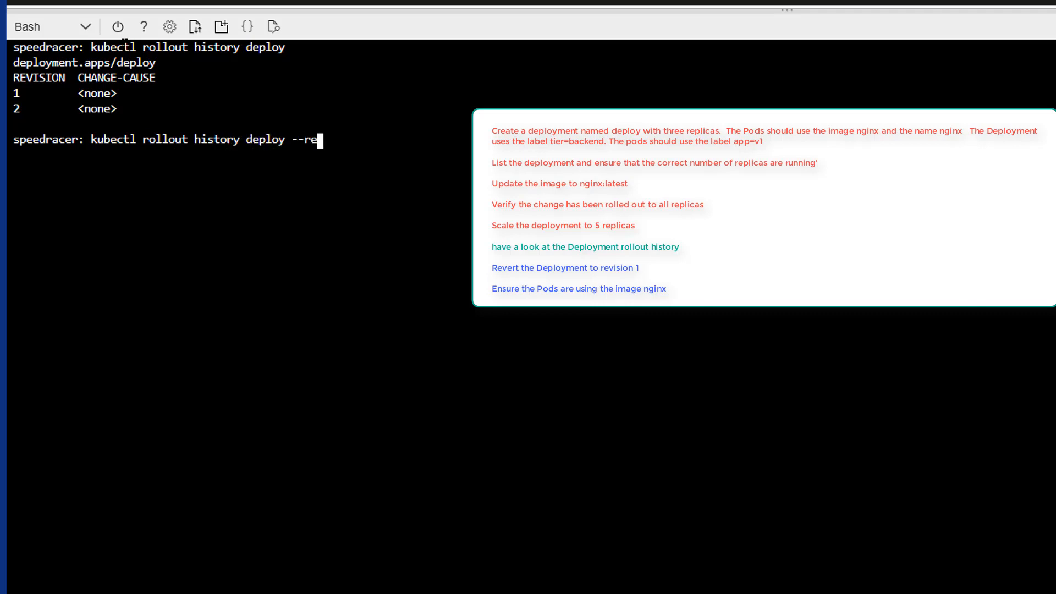
type("vision")
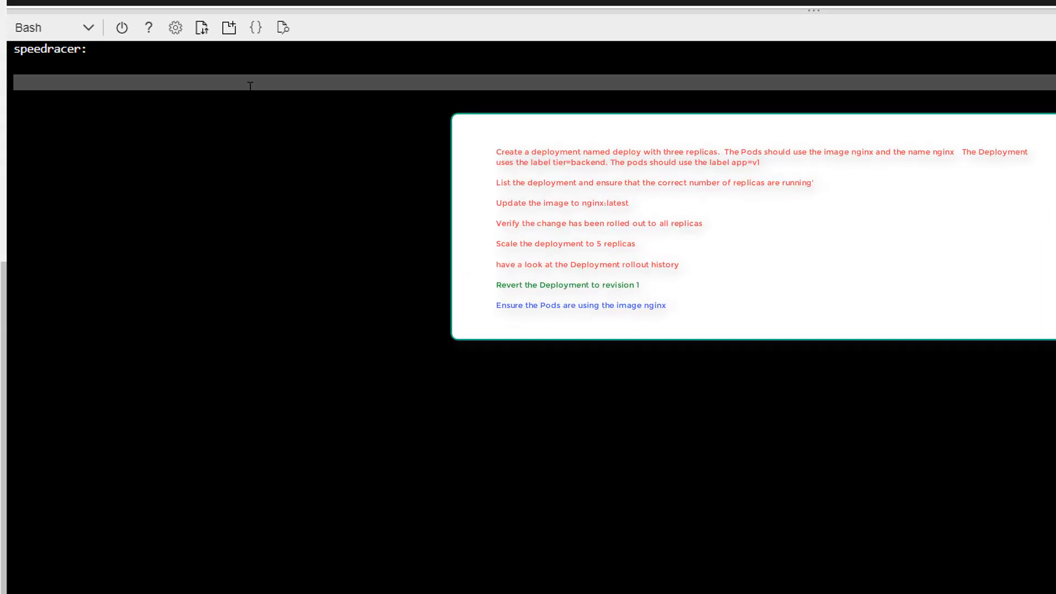
Run 'kubectl rollout undo deployment deploy --to-revision=1' to restore revision 1
type(",")
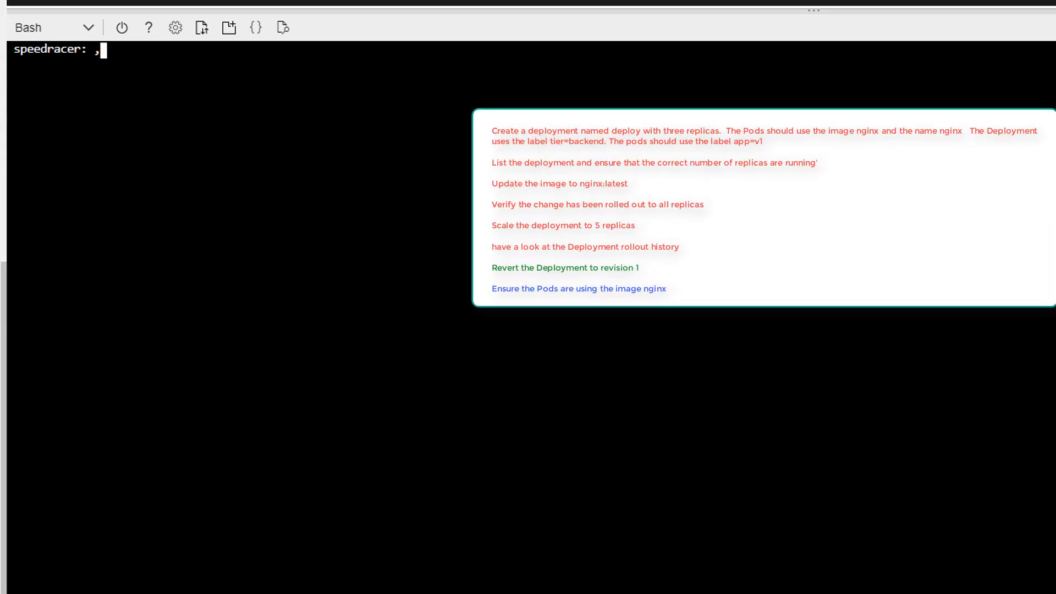
type("kubectl")
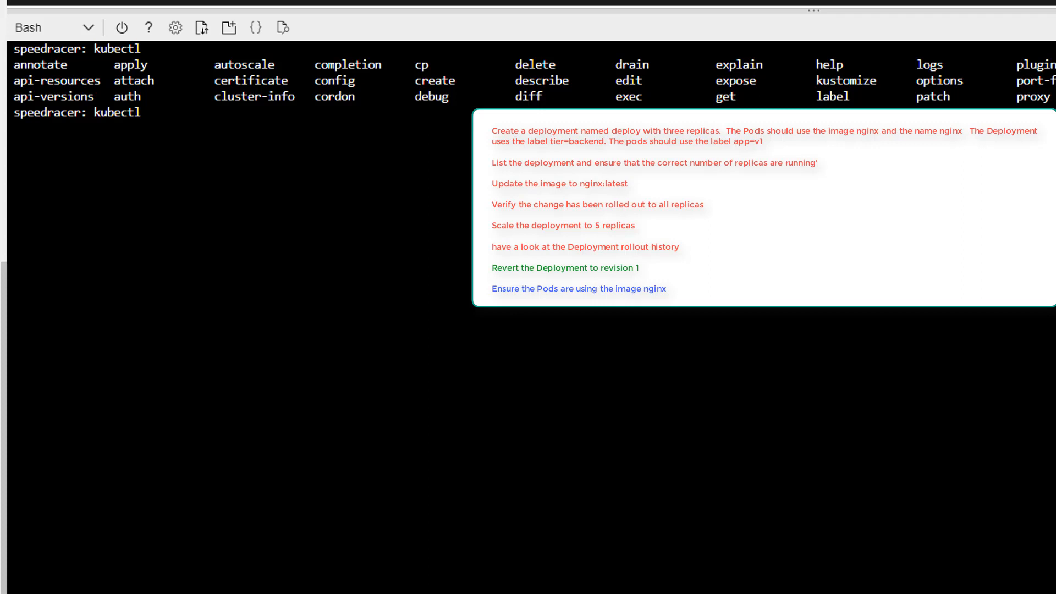
type("roll")
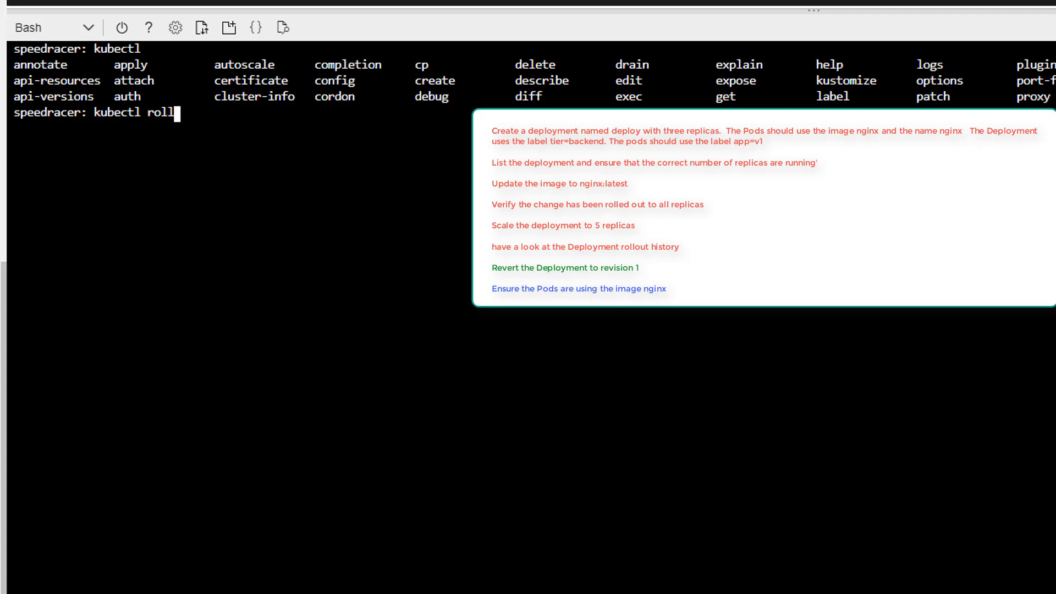
type("out")
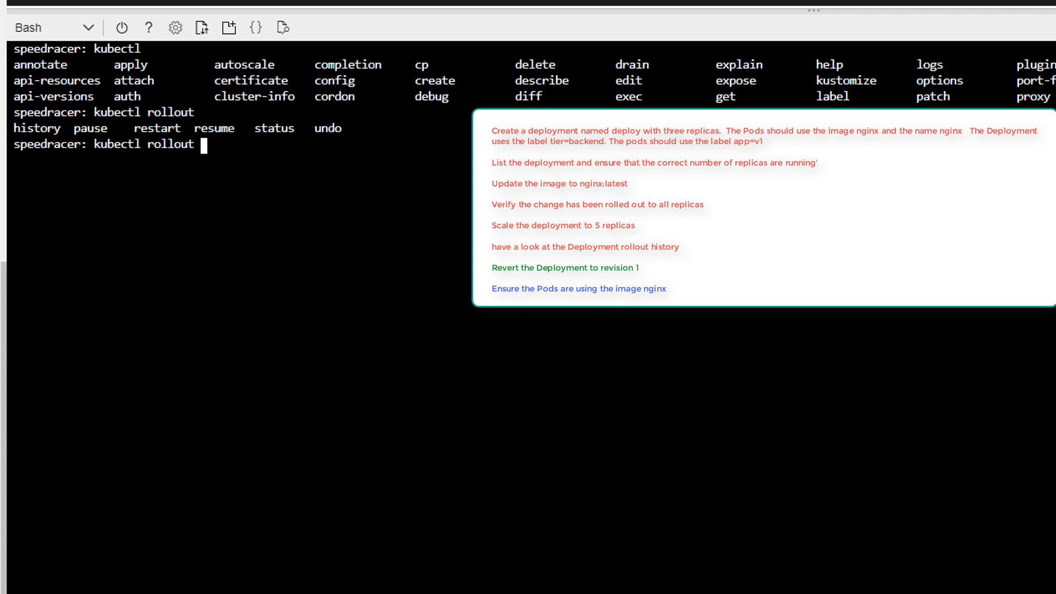
type("undo")
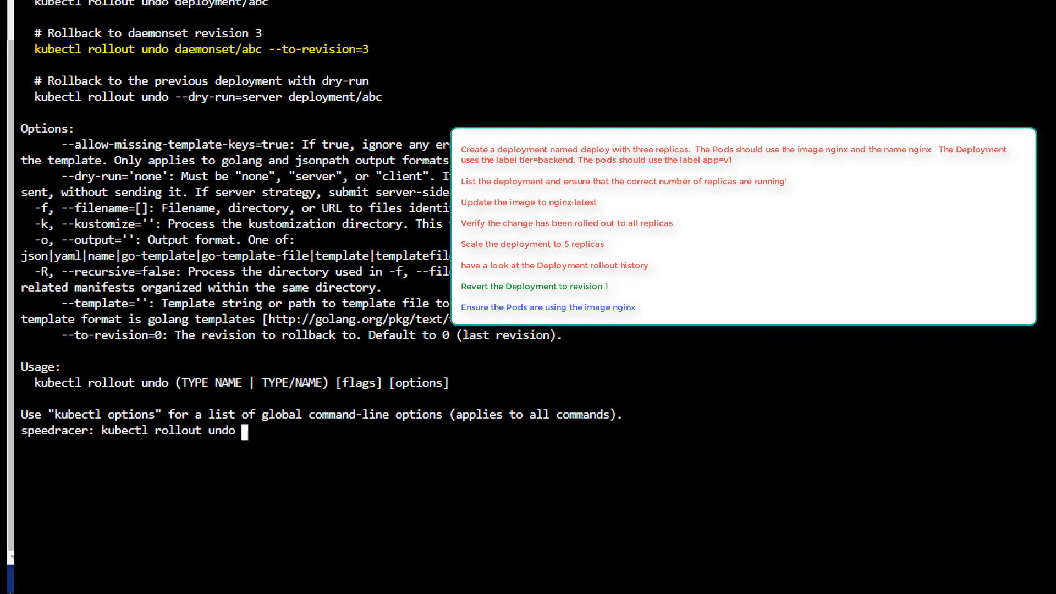
type("deo")
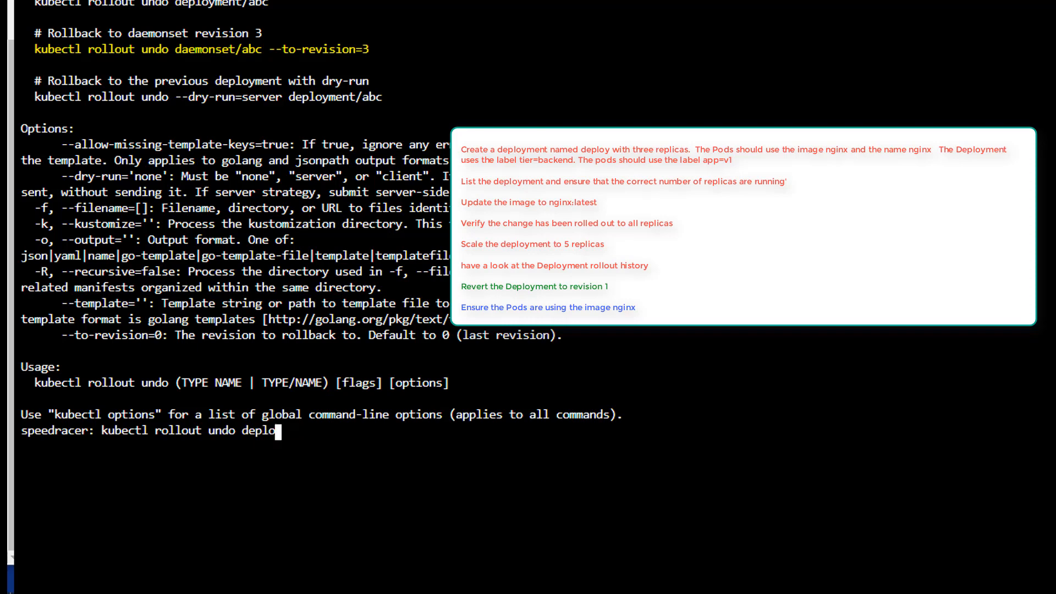
type("yment deplooy")
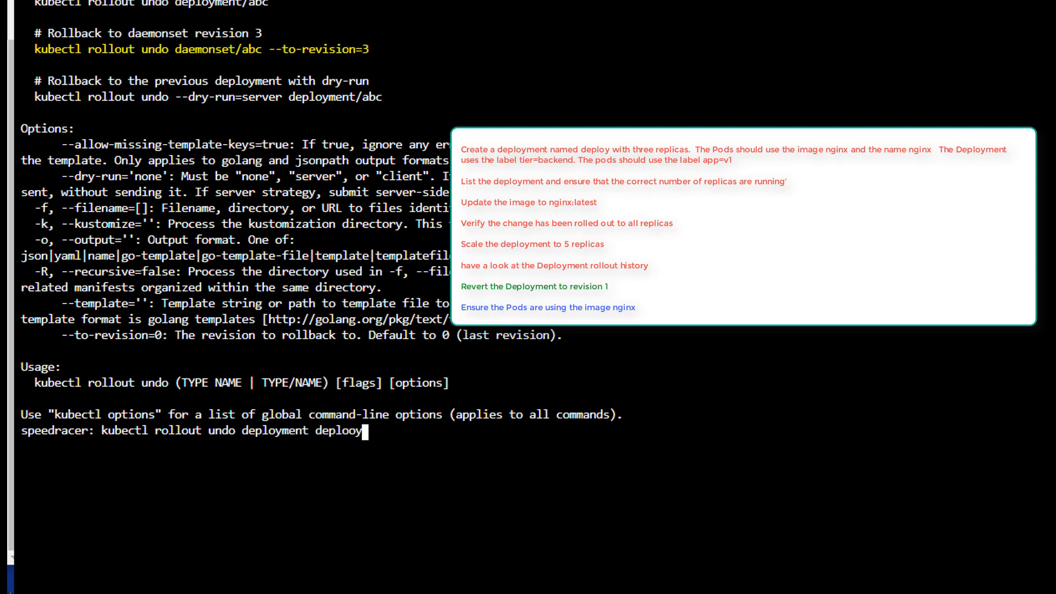
key("BackSpace")
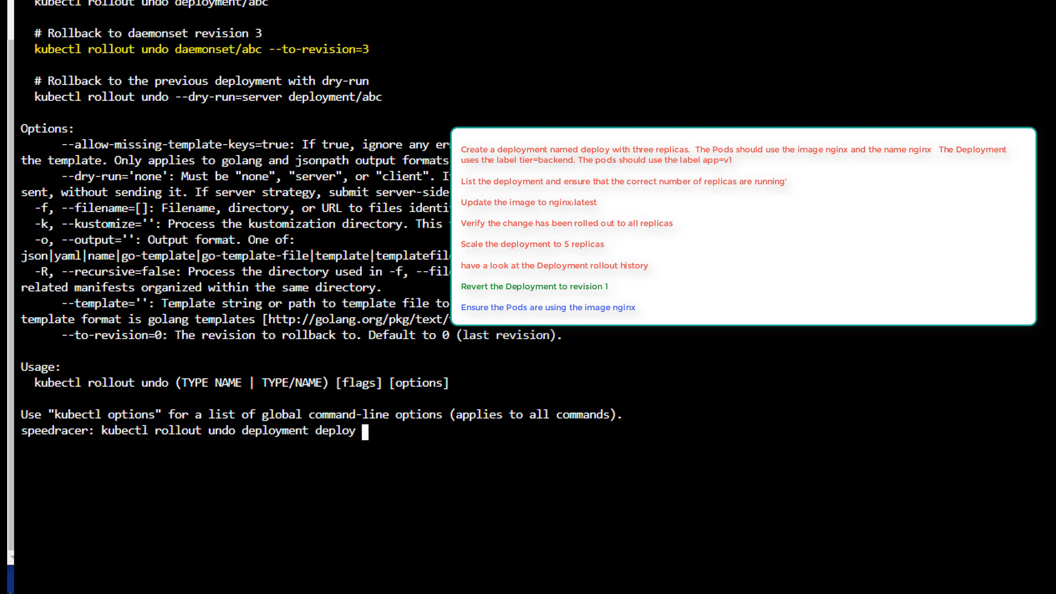
type("--rev")
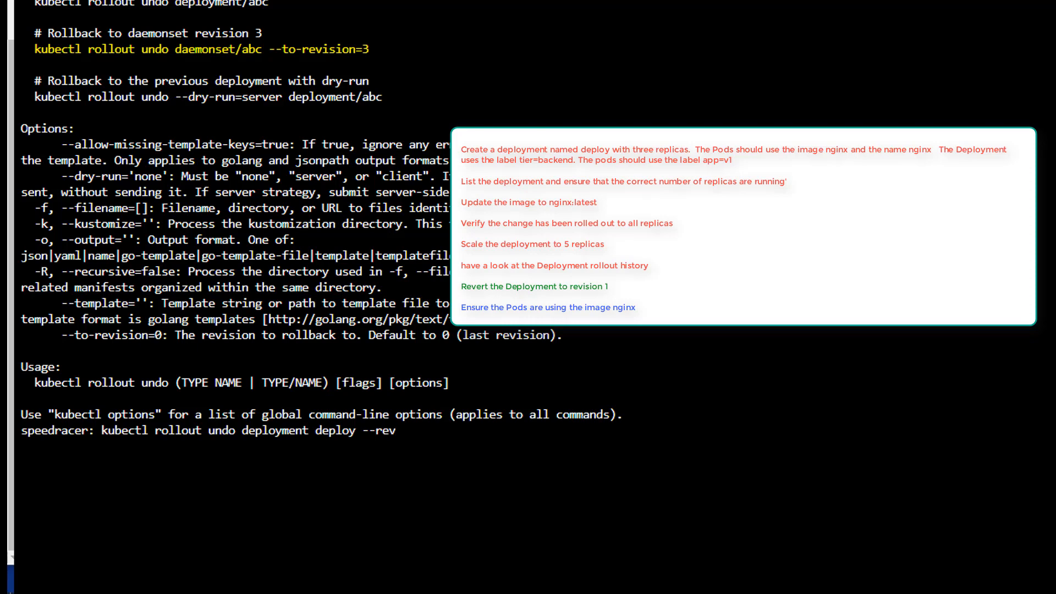
key("BackSpace")
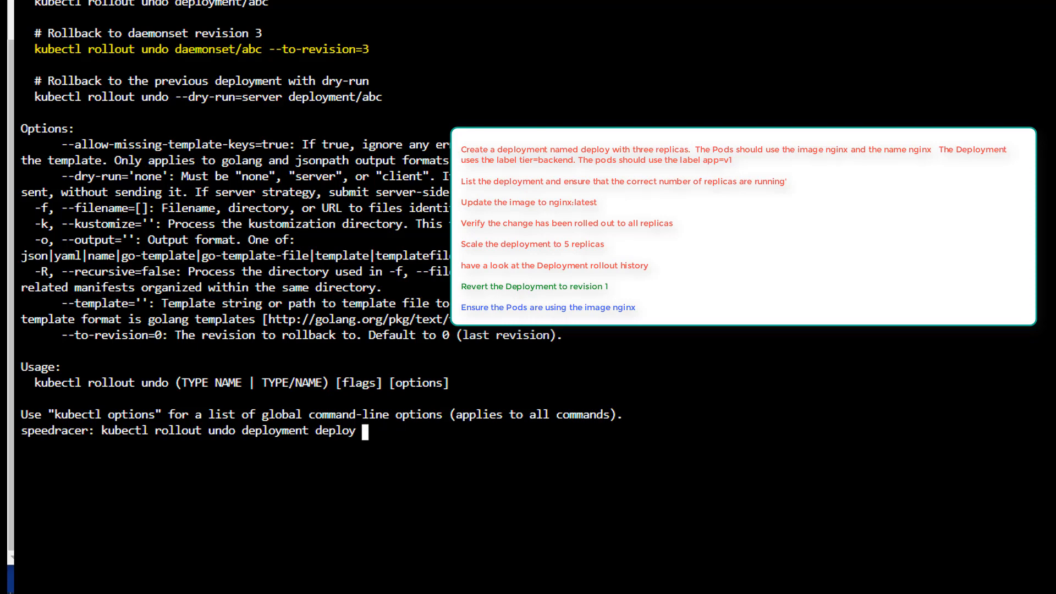
type("--to-")
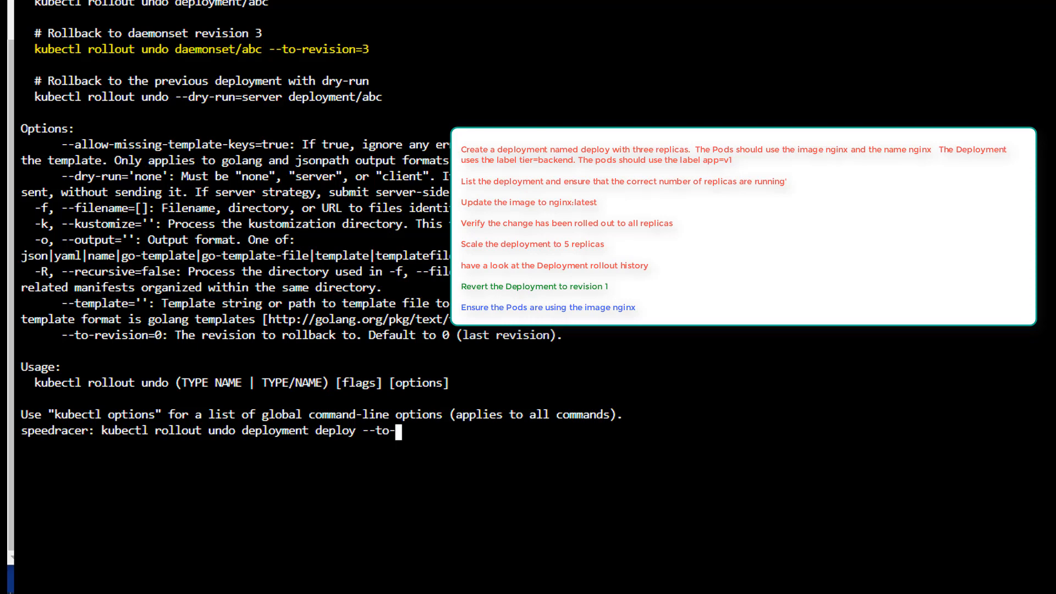
type("revision")
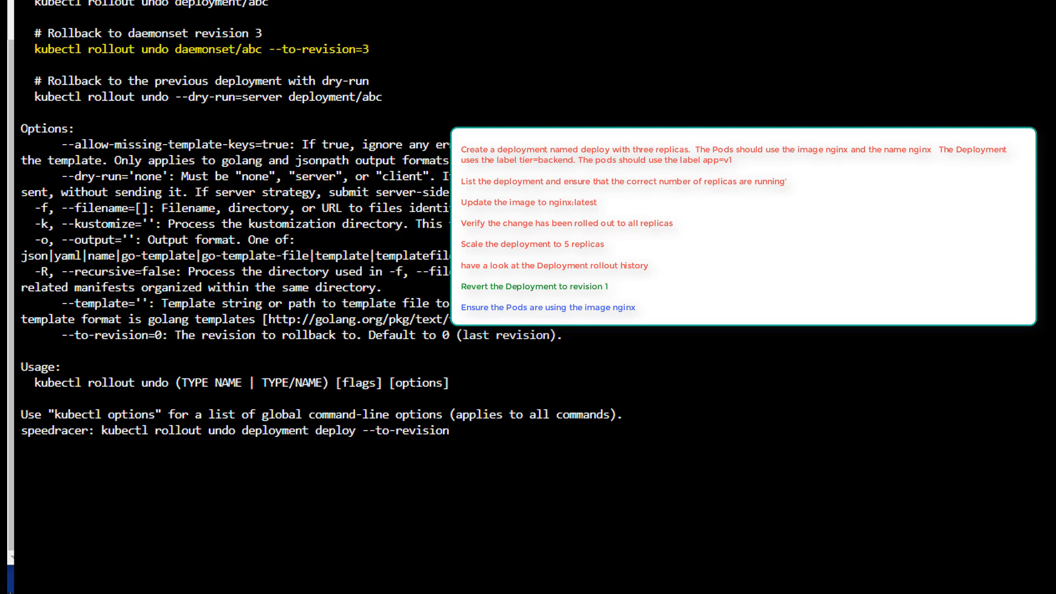
type("=1")
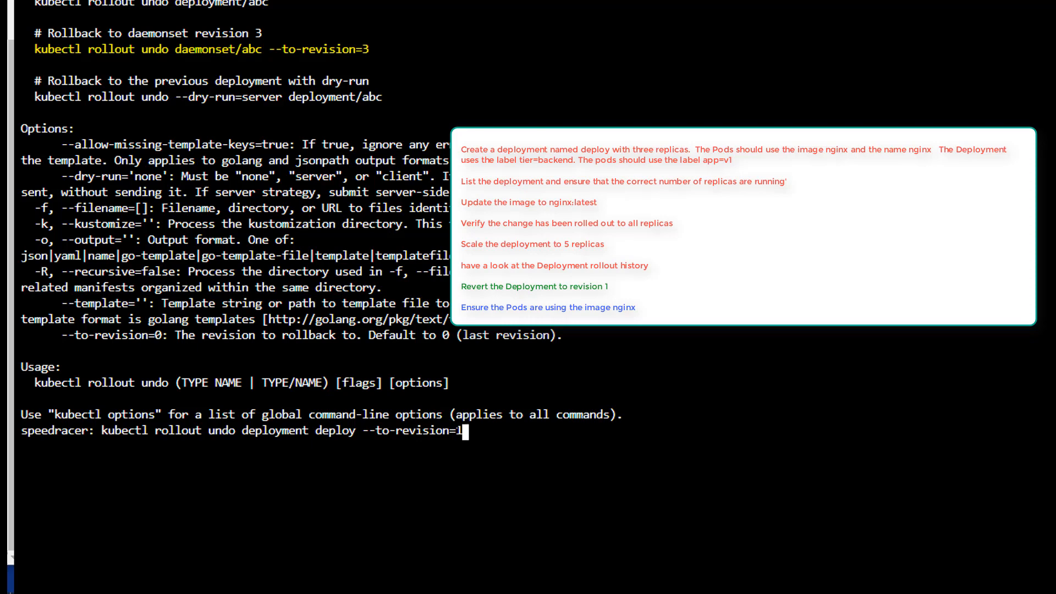
key("Return")
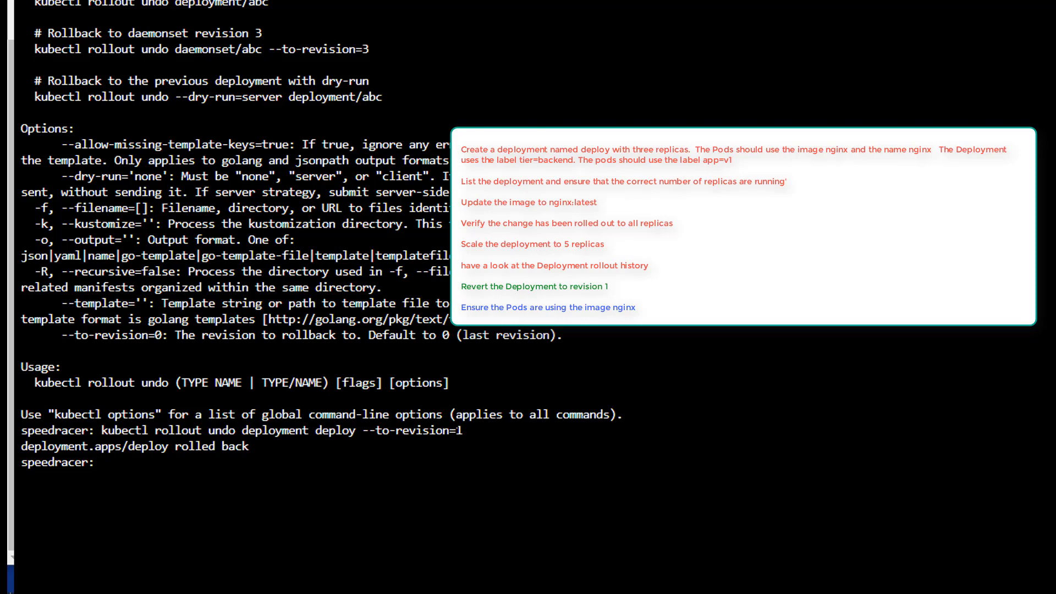
Run kubectl get pods to confirm five new running deploy pods
type("kubectl")
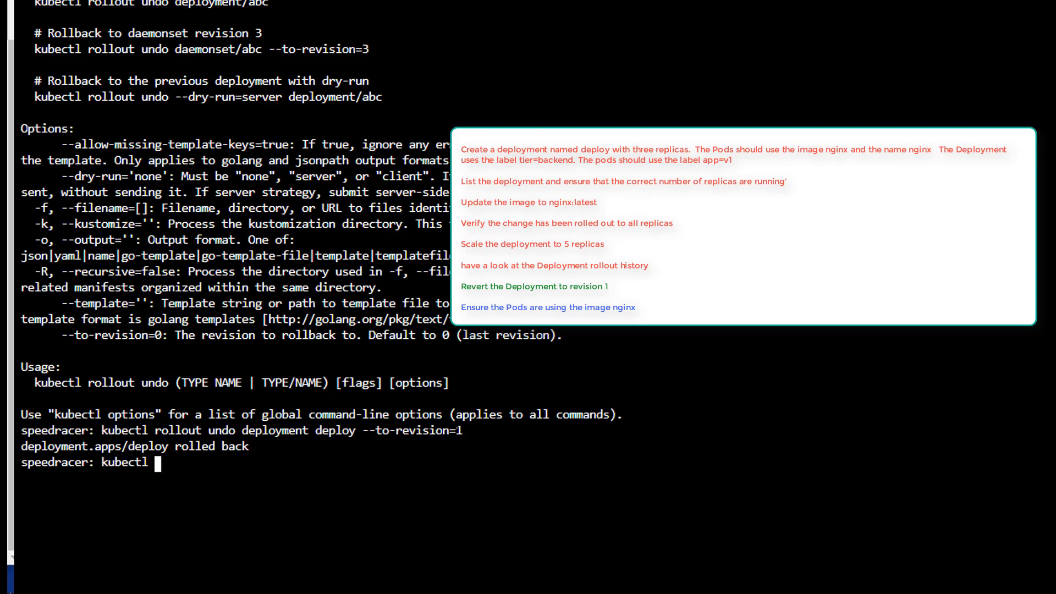
type("get po")
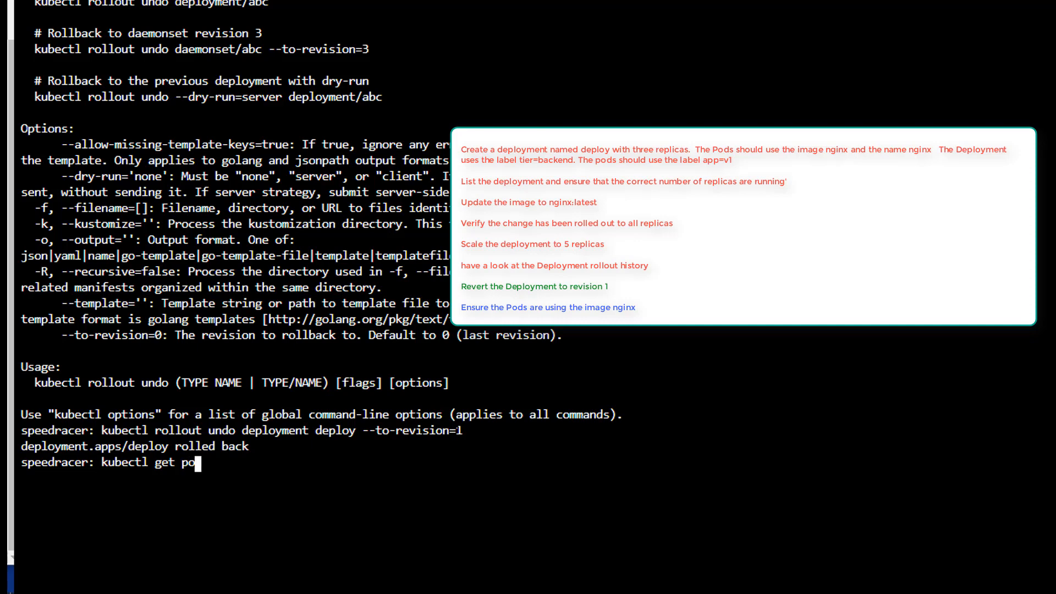
key("Return")
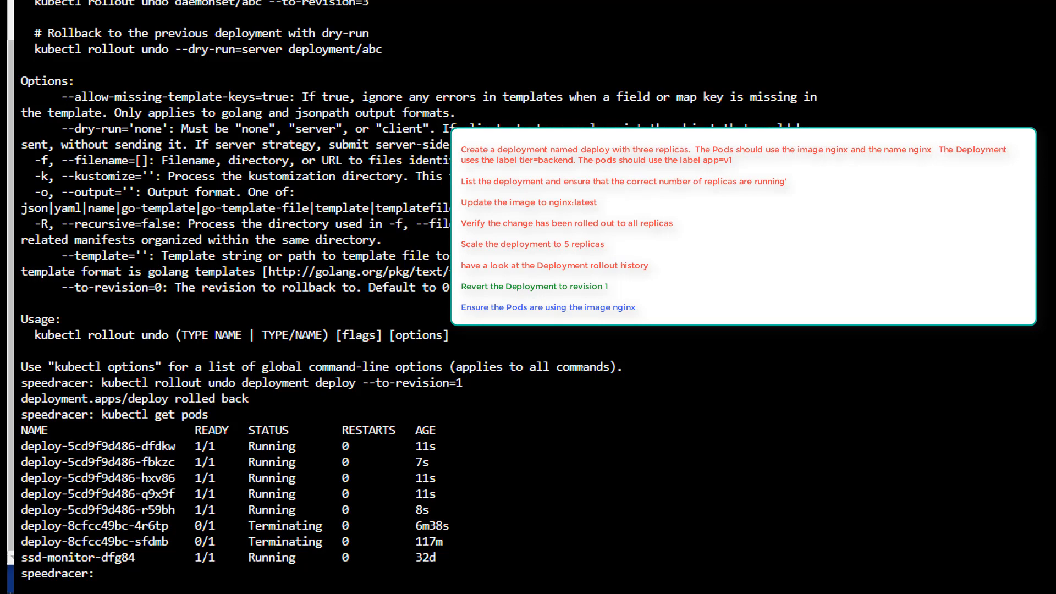
type("kubectl get pods")
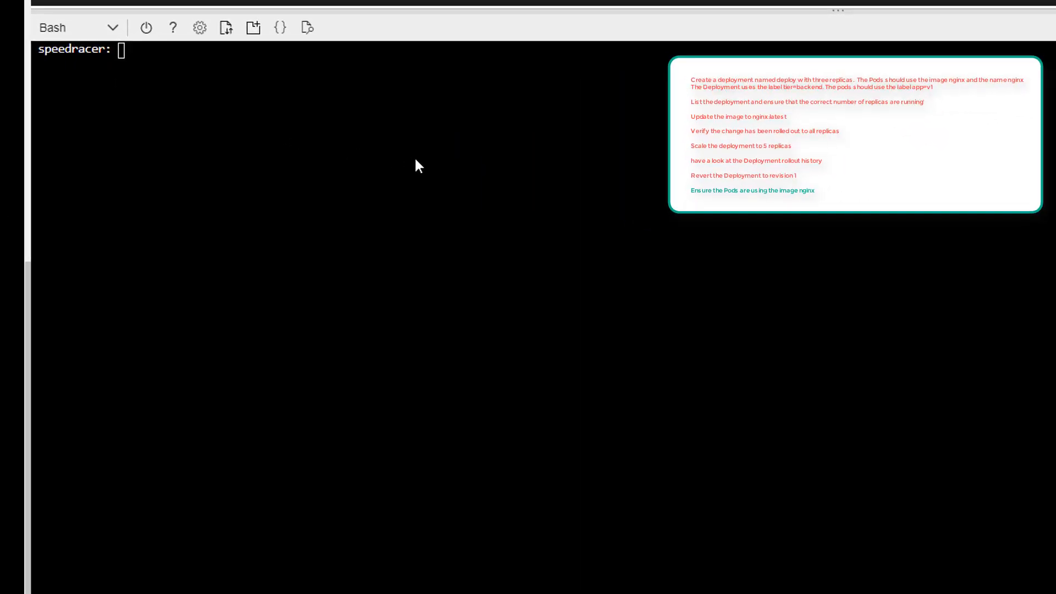
Run 'kubectl rollout history deployment deploy' to list revisions 2 and 3
type("kube")
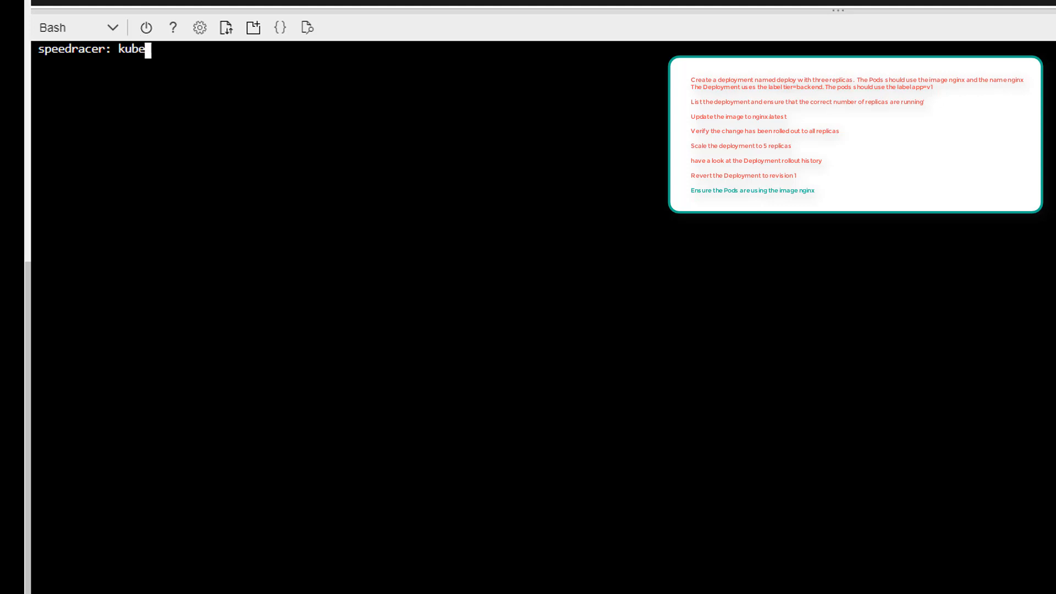
type("ctl rollb")
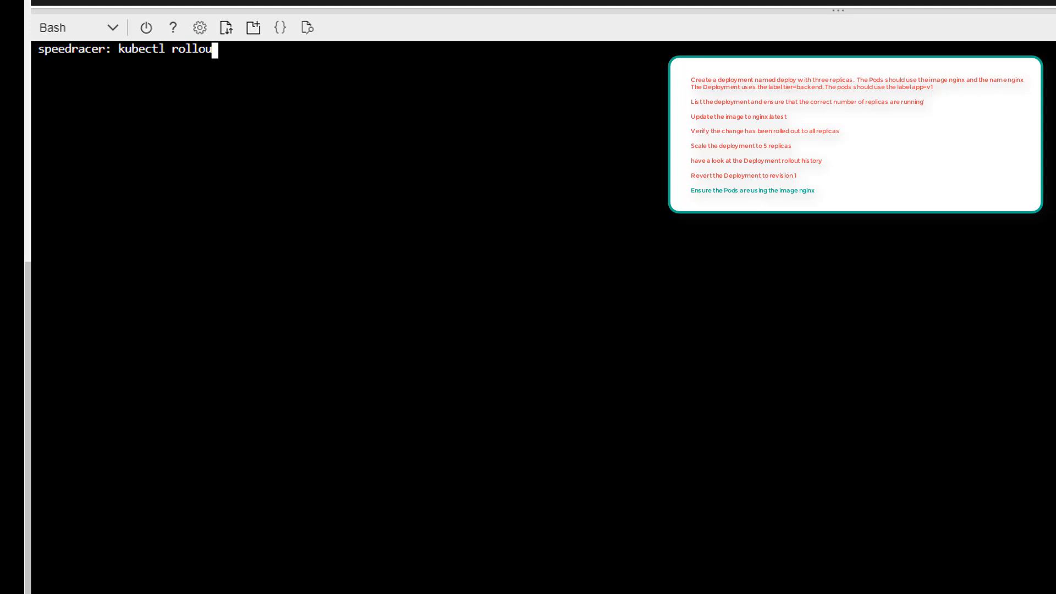
key("Tab")
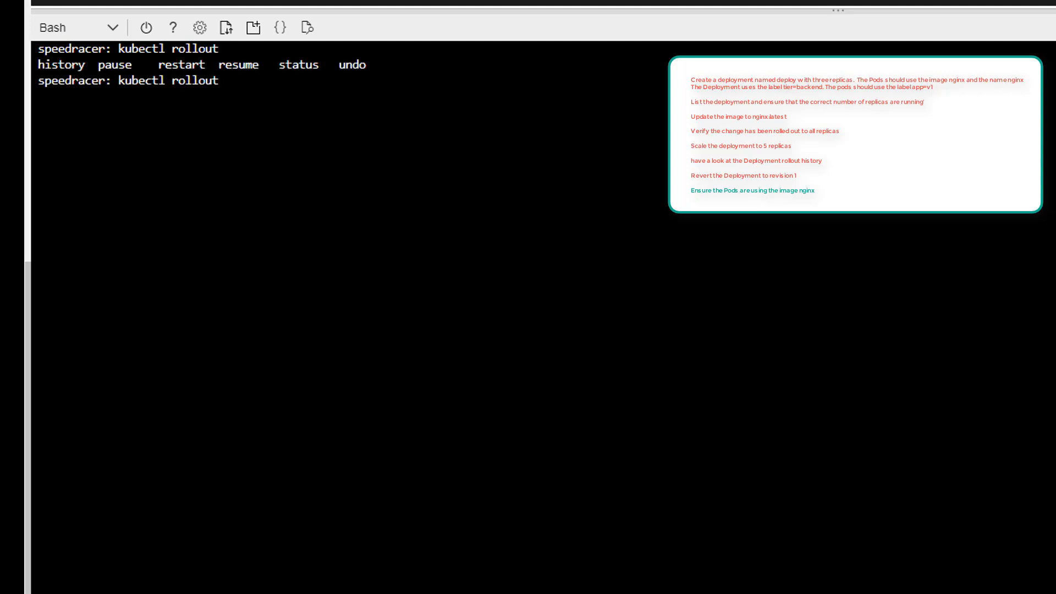
type("history")
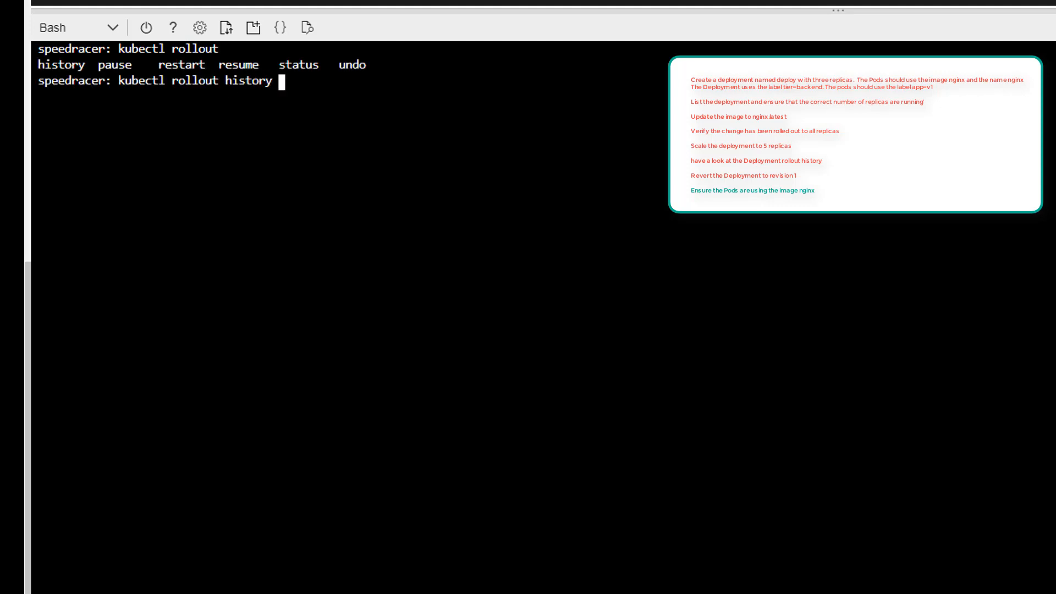
type("deployment")
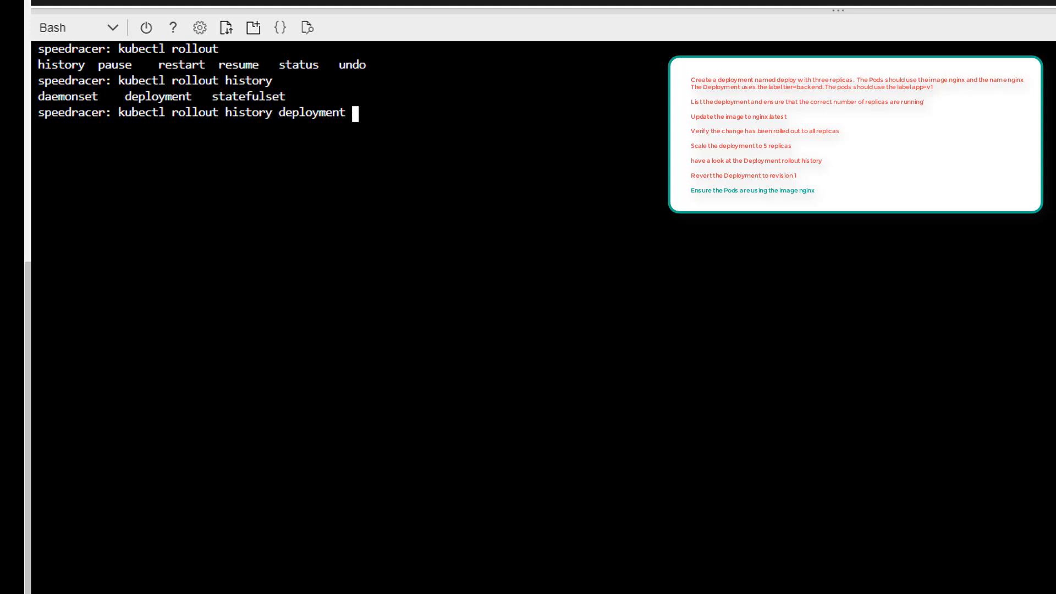
type("deploy")
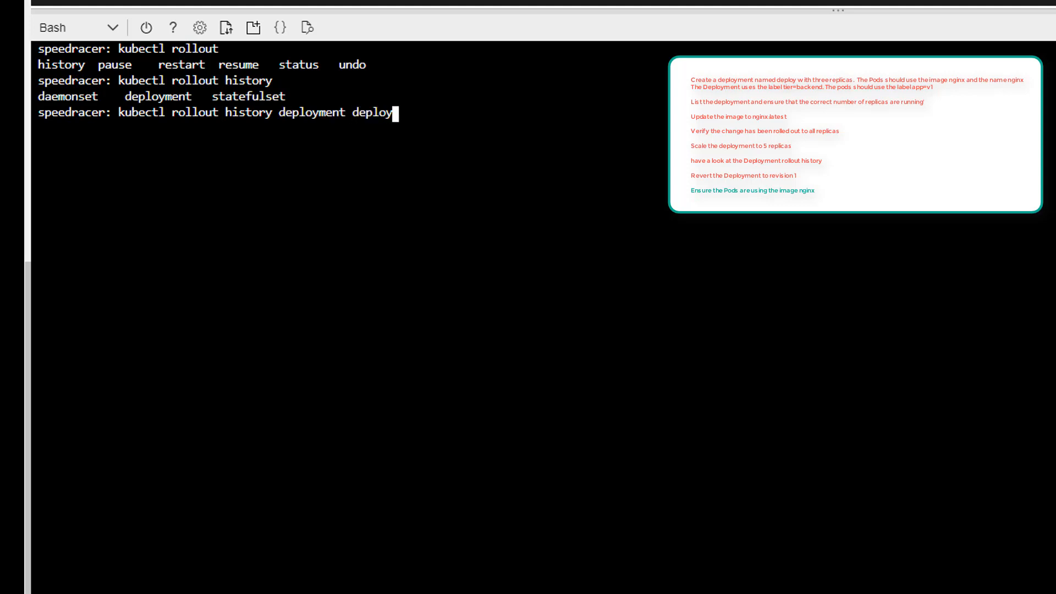
key("Return")
type("kubectl rollout history deployment deploy")
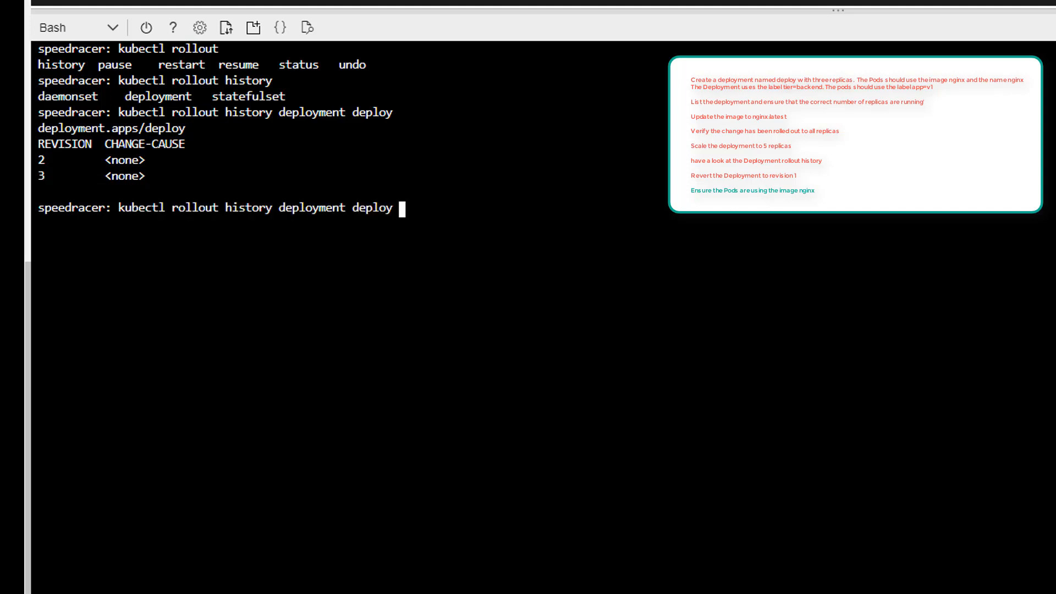
Show revision 3's details, confirming its pod template uses image nginx
type("--re")
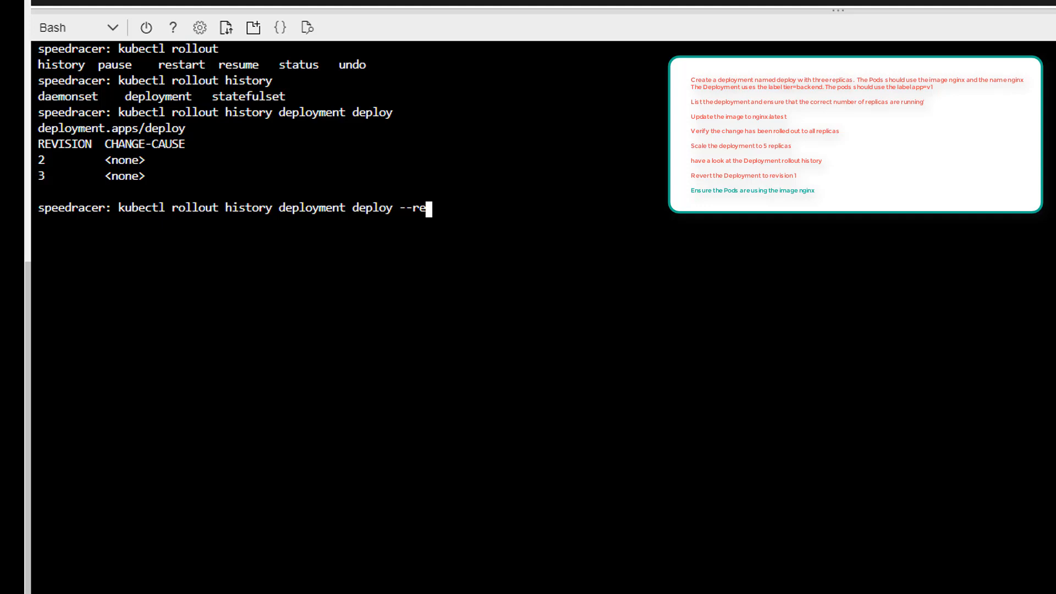
type("vision=3")
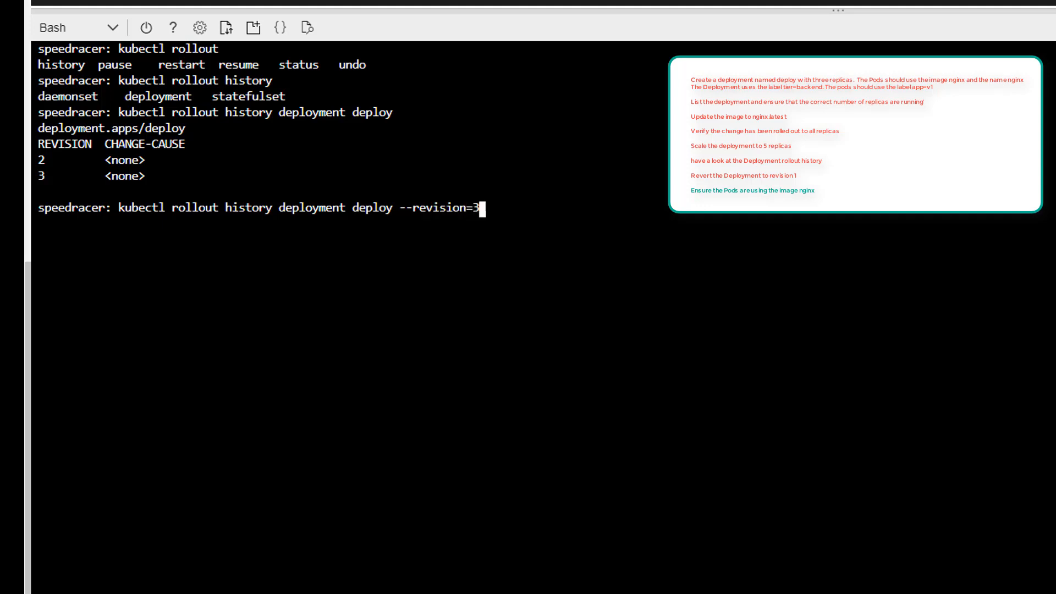
key("Return")
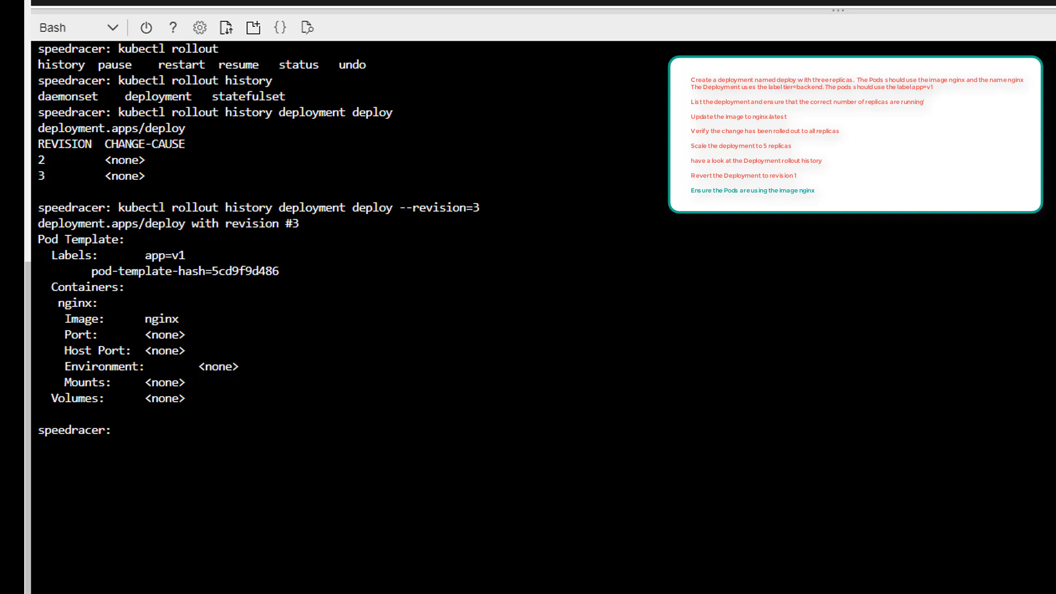
type("ku")
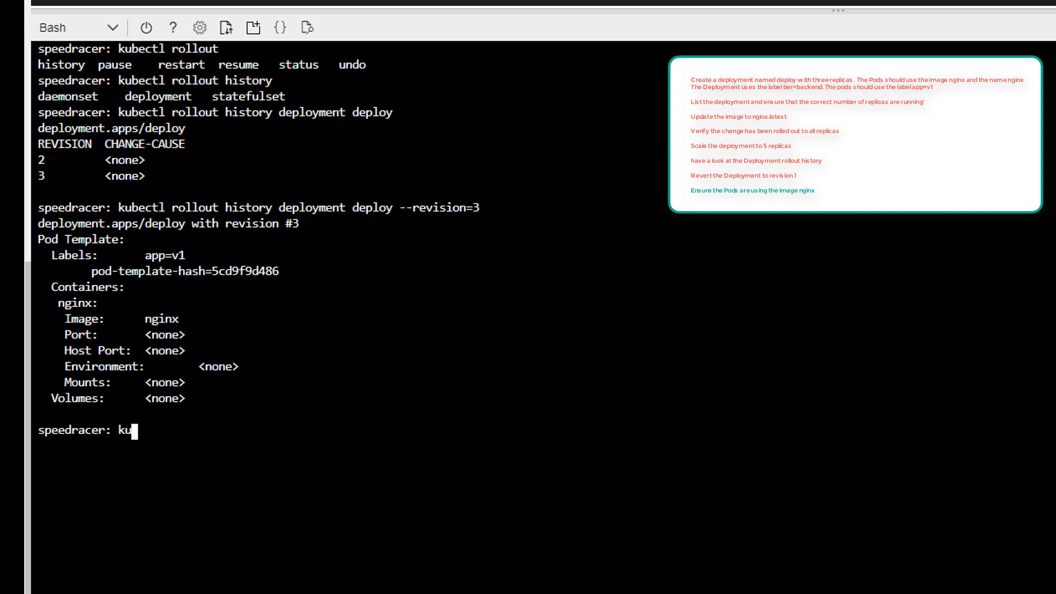
type("bec")
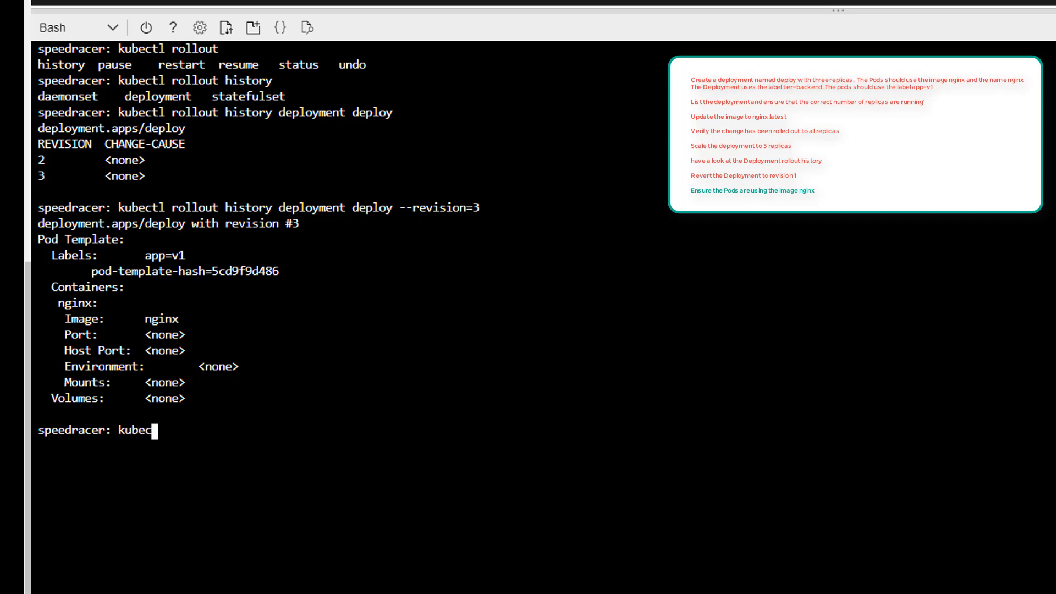
type("tl get")
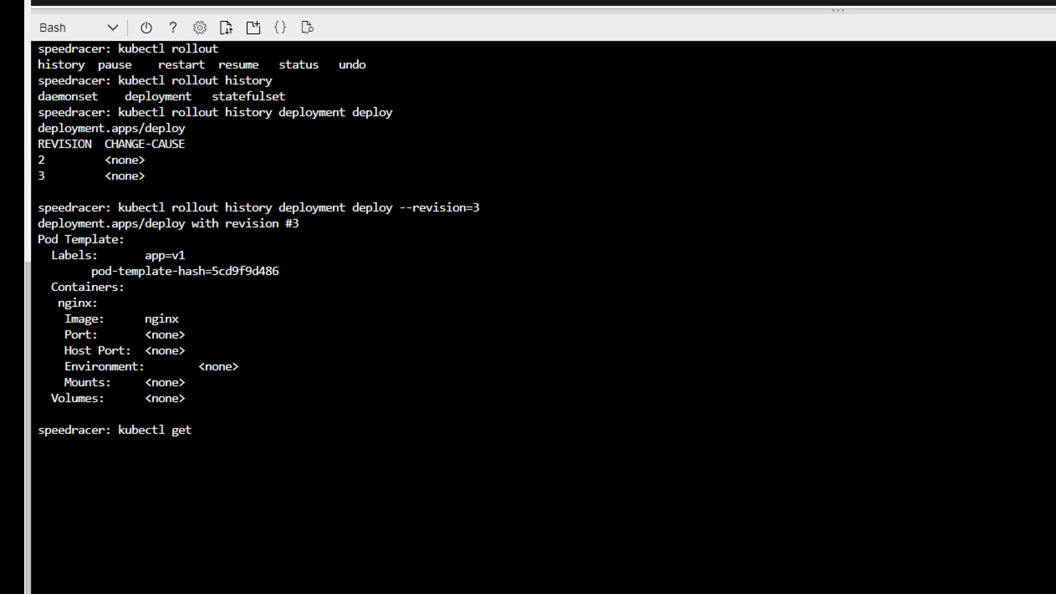
Describe pod deploy-5cd9f9d486-fbkzc and confirm its container image is nginx
type("describe pod")
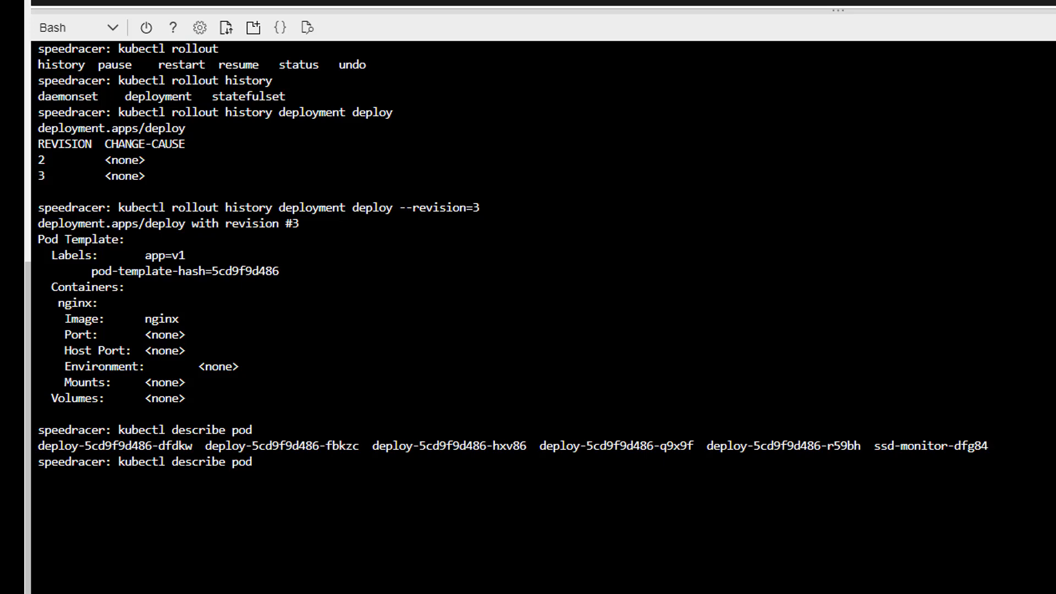
left_click(261, 462)
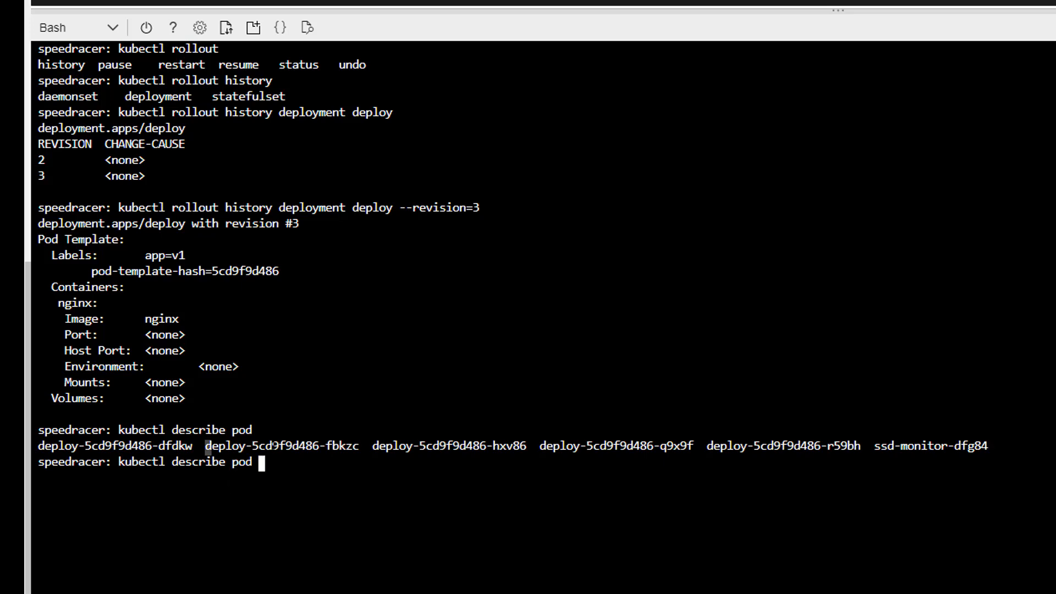
double_click(282, 446)
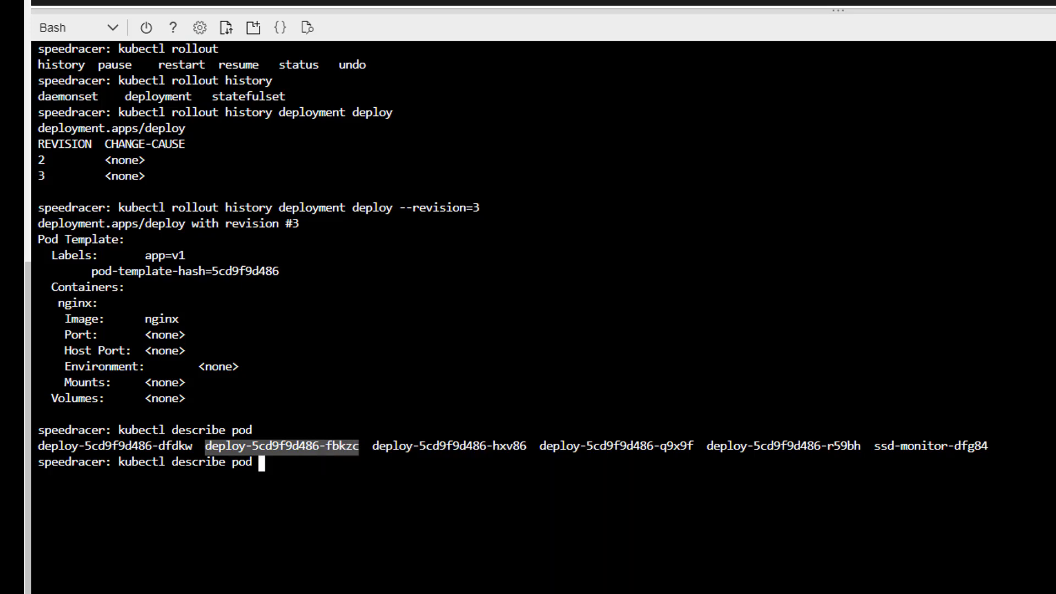
right_click(263, 462)
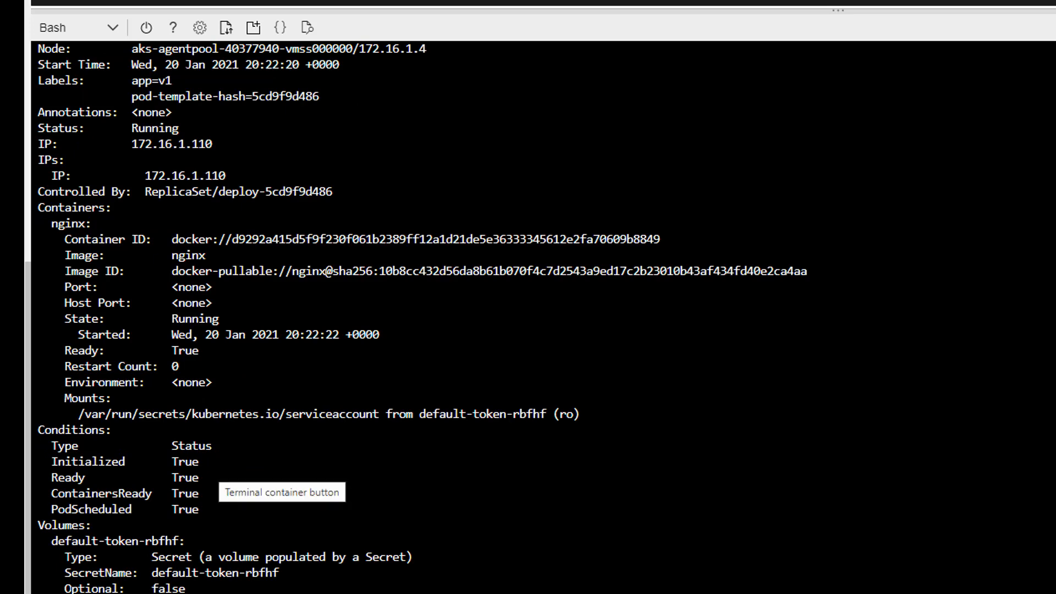
double_click(191, 256)
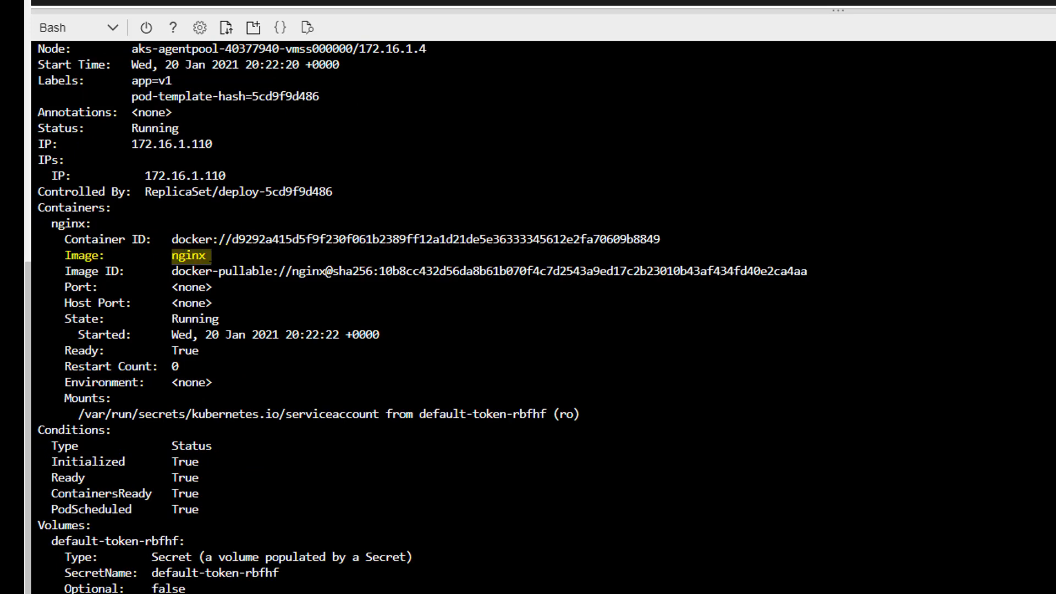